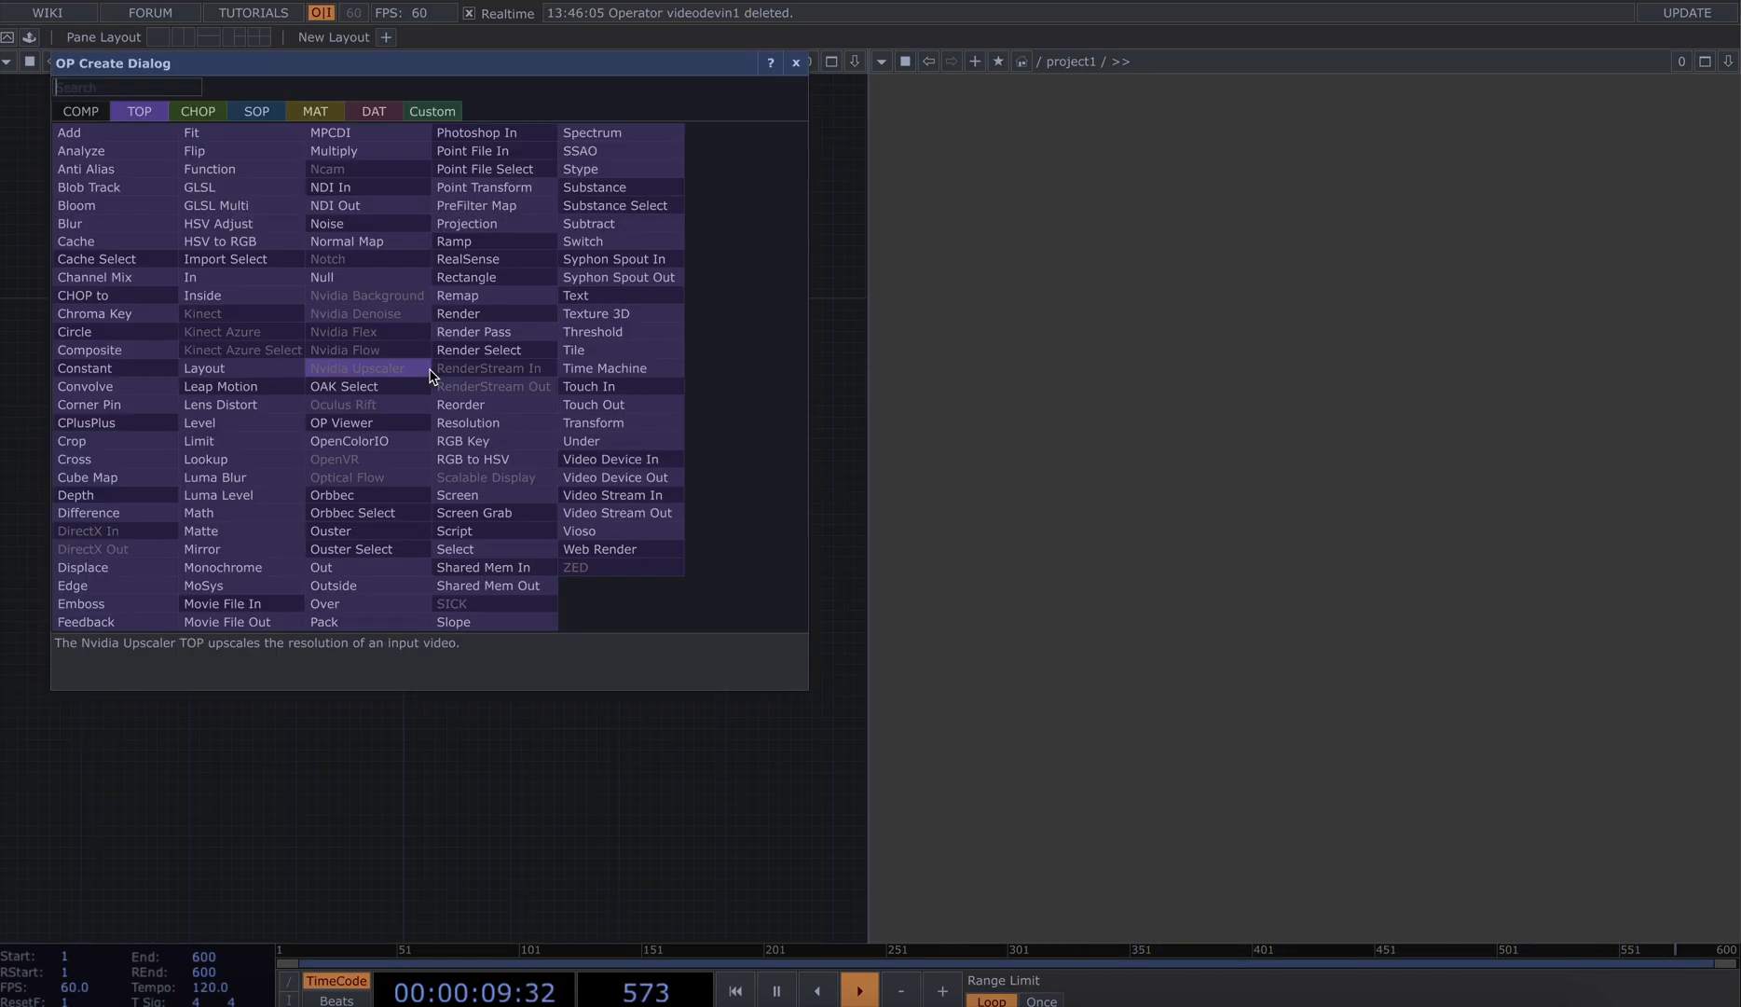
# Create a Circle TOP at 1024x1024 preset resolution with radius 0.08
pyautogui.write('cir')
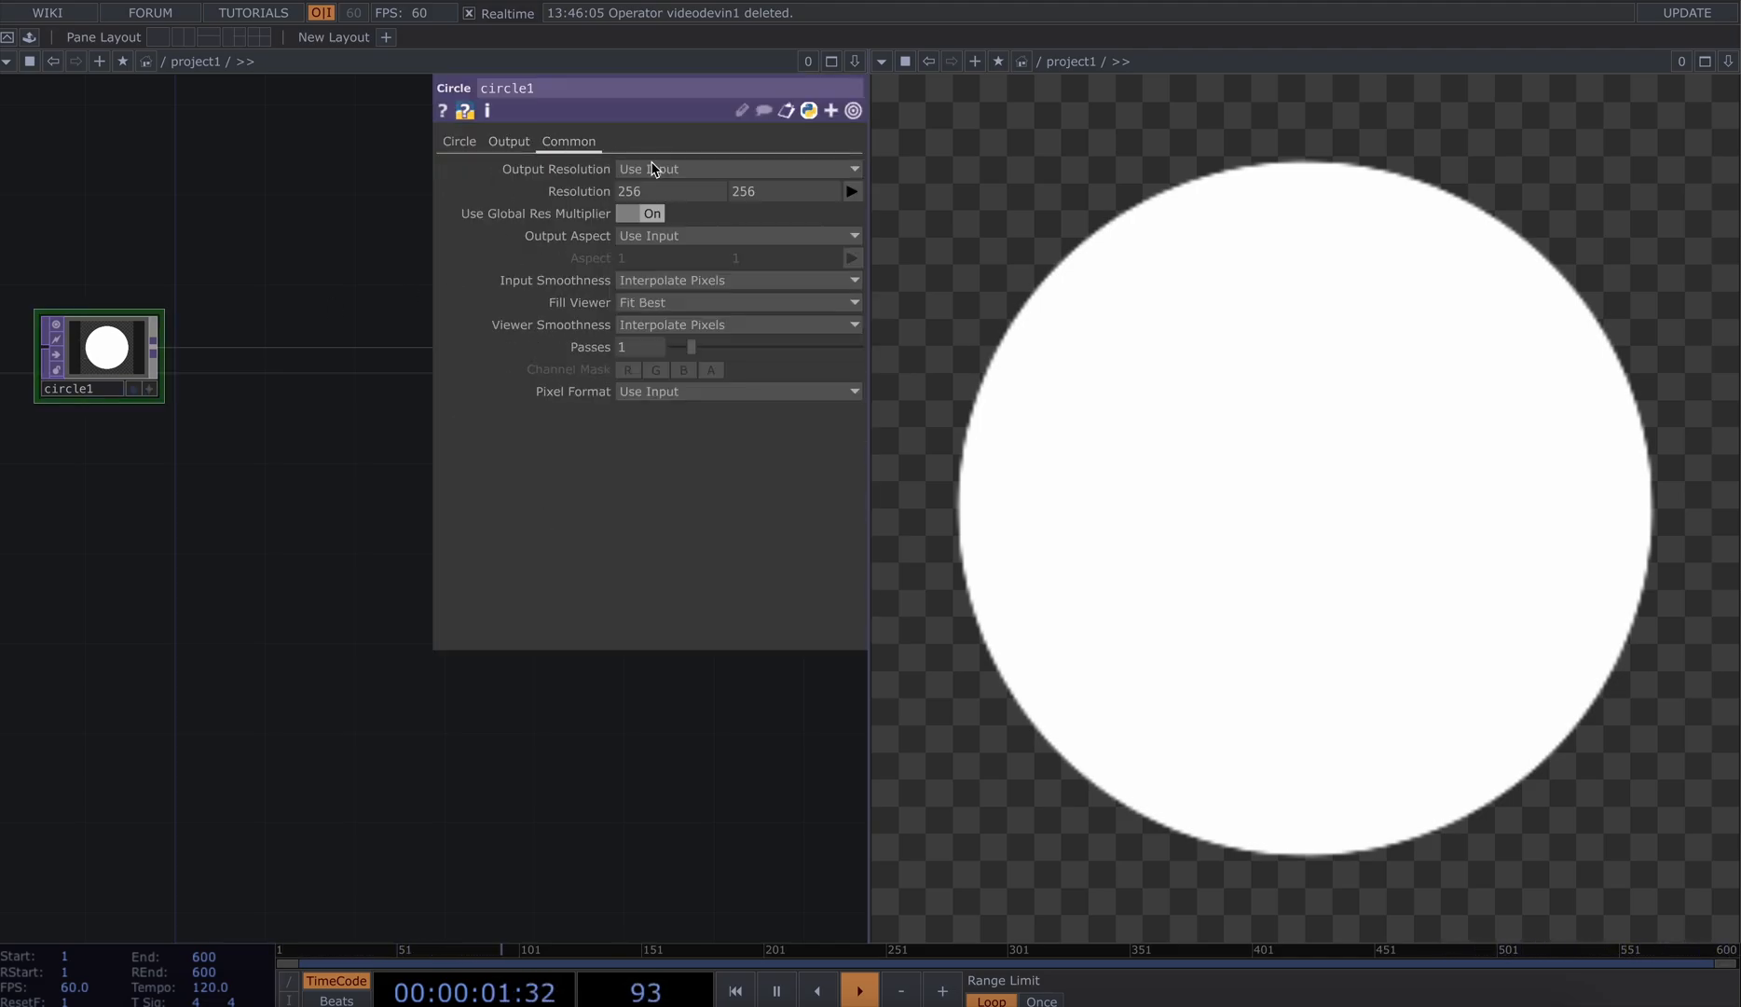
pyautogui.click(852, 190)
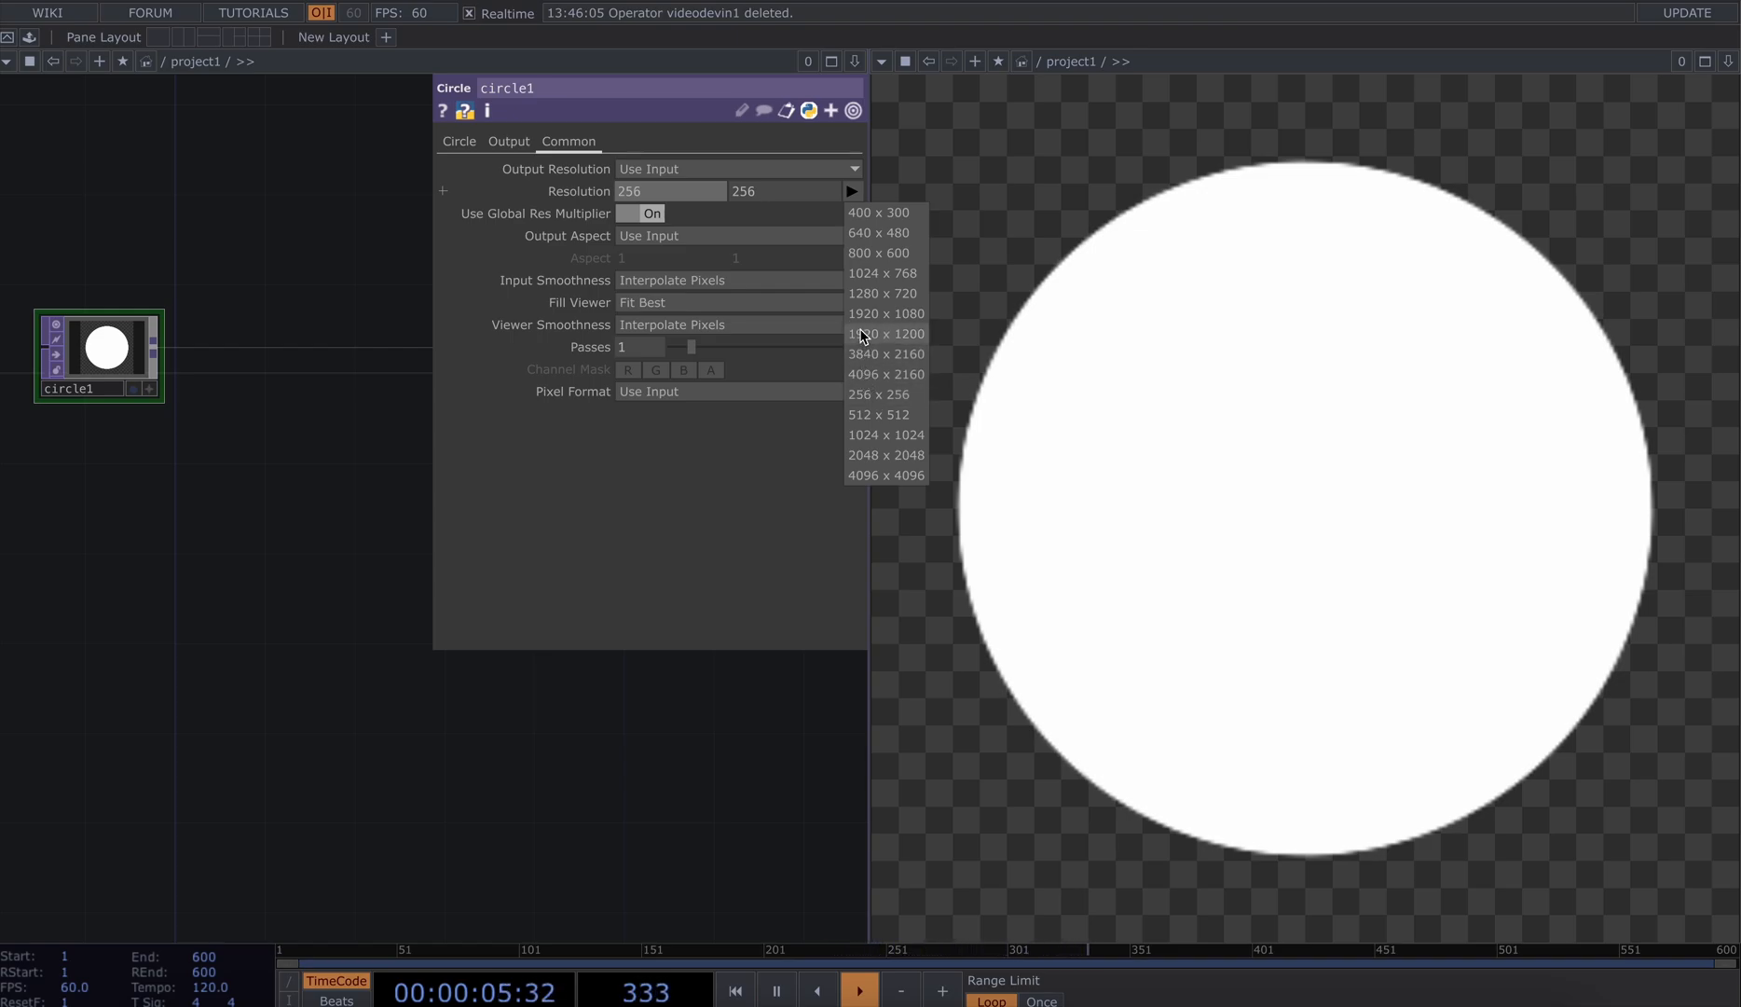
pyautogui.click(885, 435)
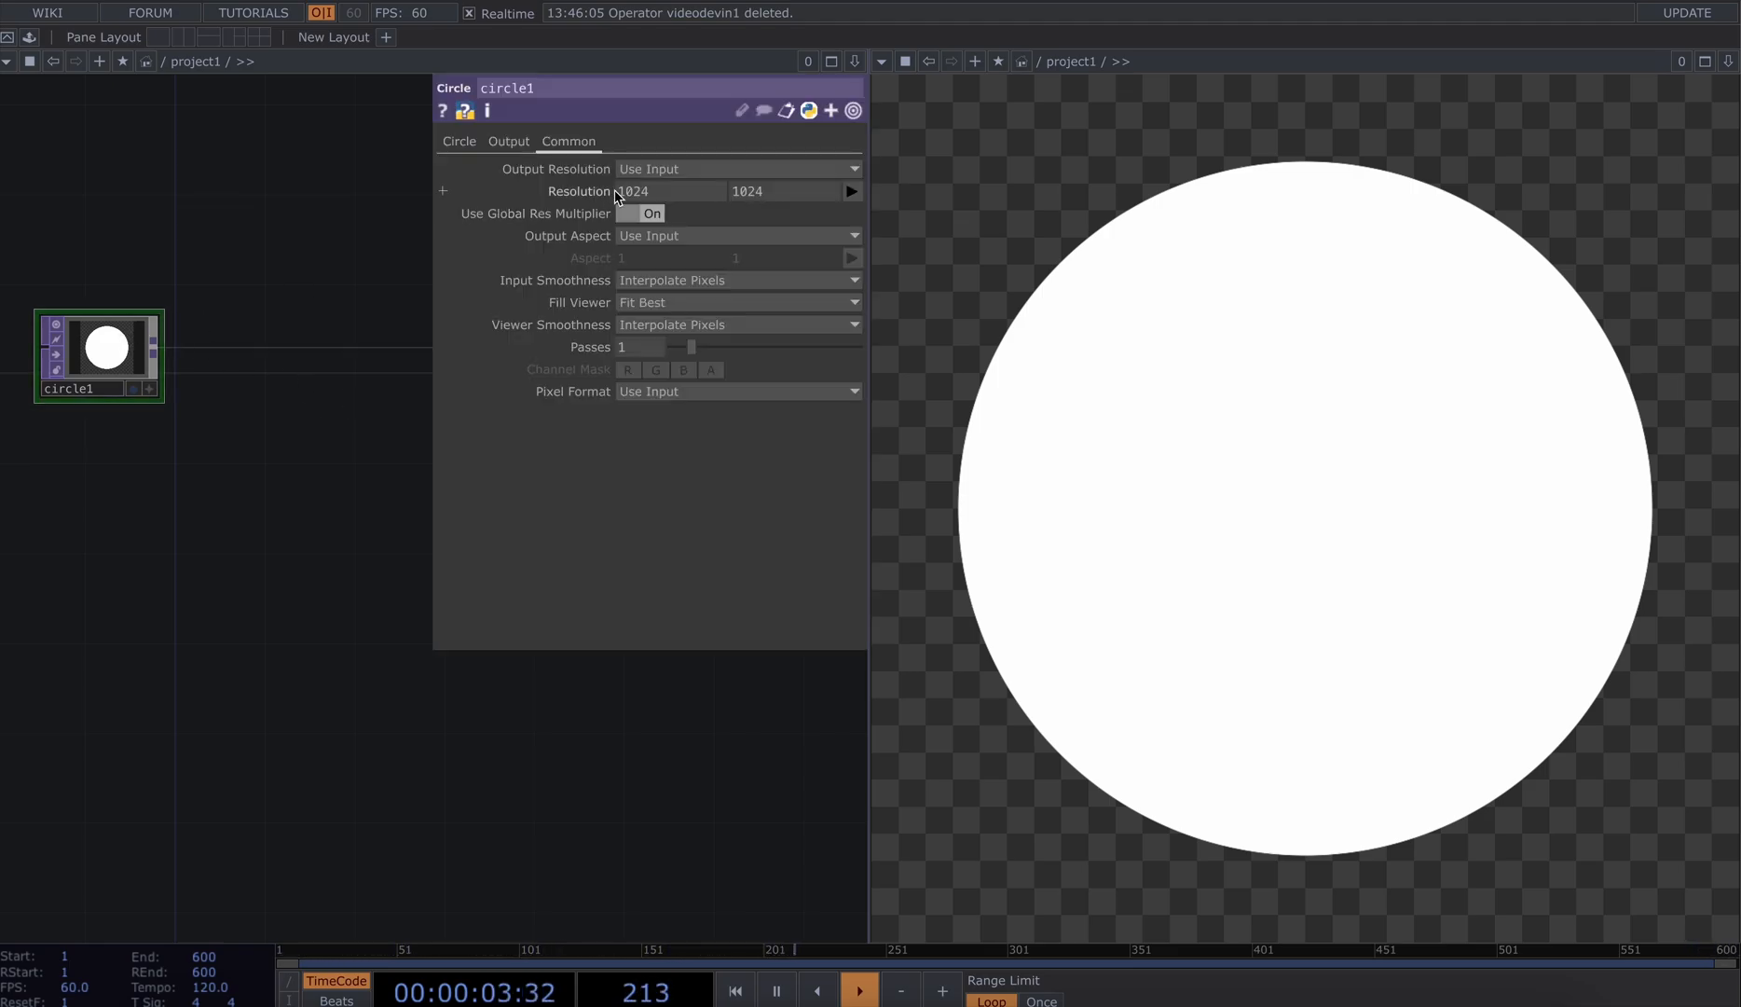
pyautogui.click(457, 142)
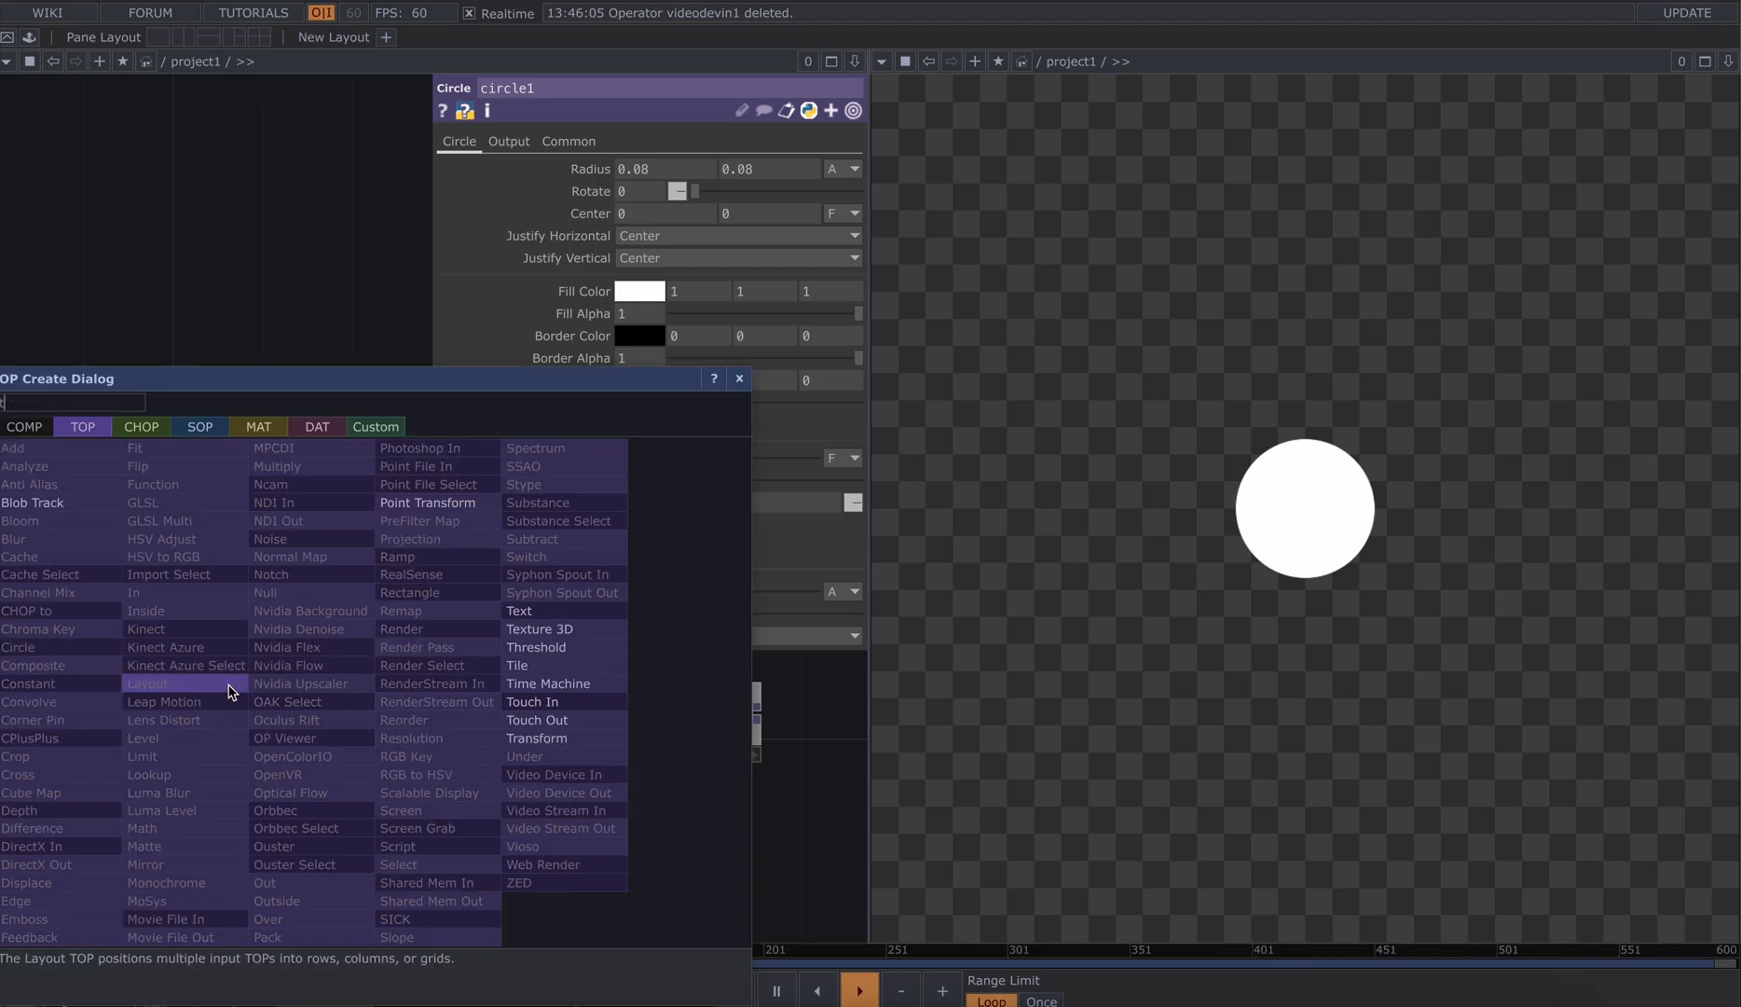
# Add a Transform TOP after the circle with Repeat extend and scale 0.018
pyautogui.write('tra')
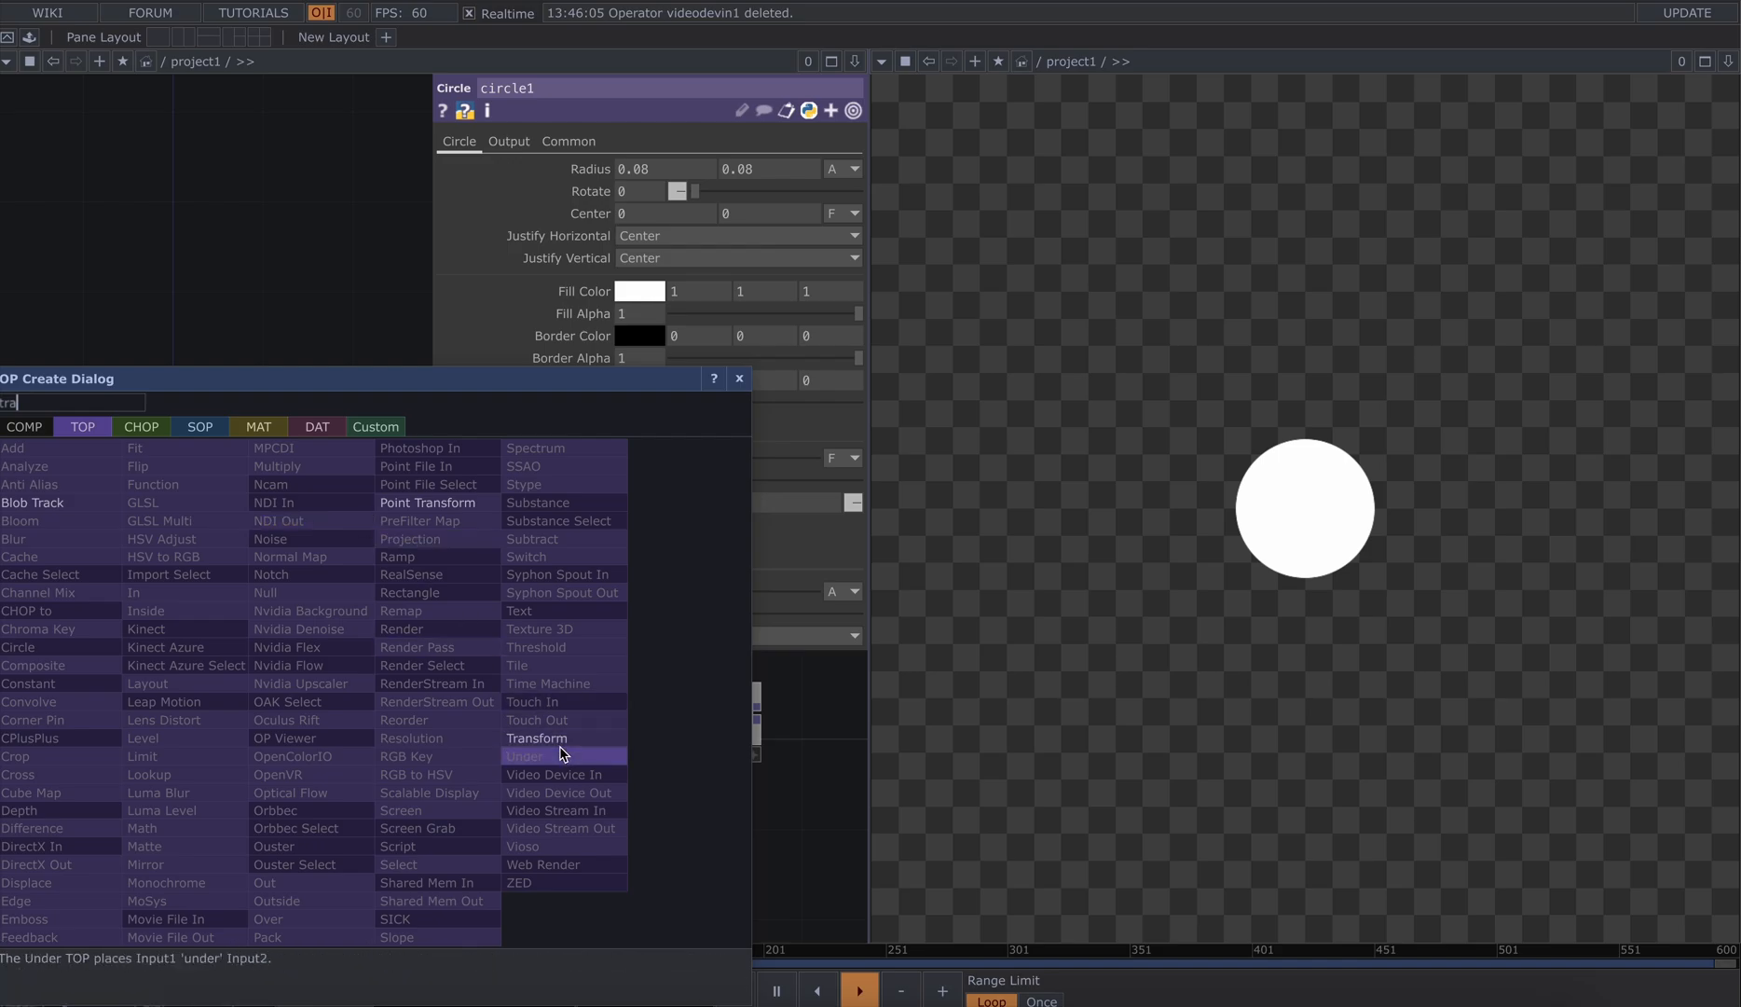
pyautogui.click(537, 738)
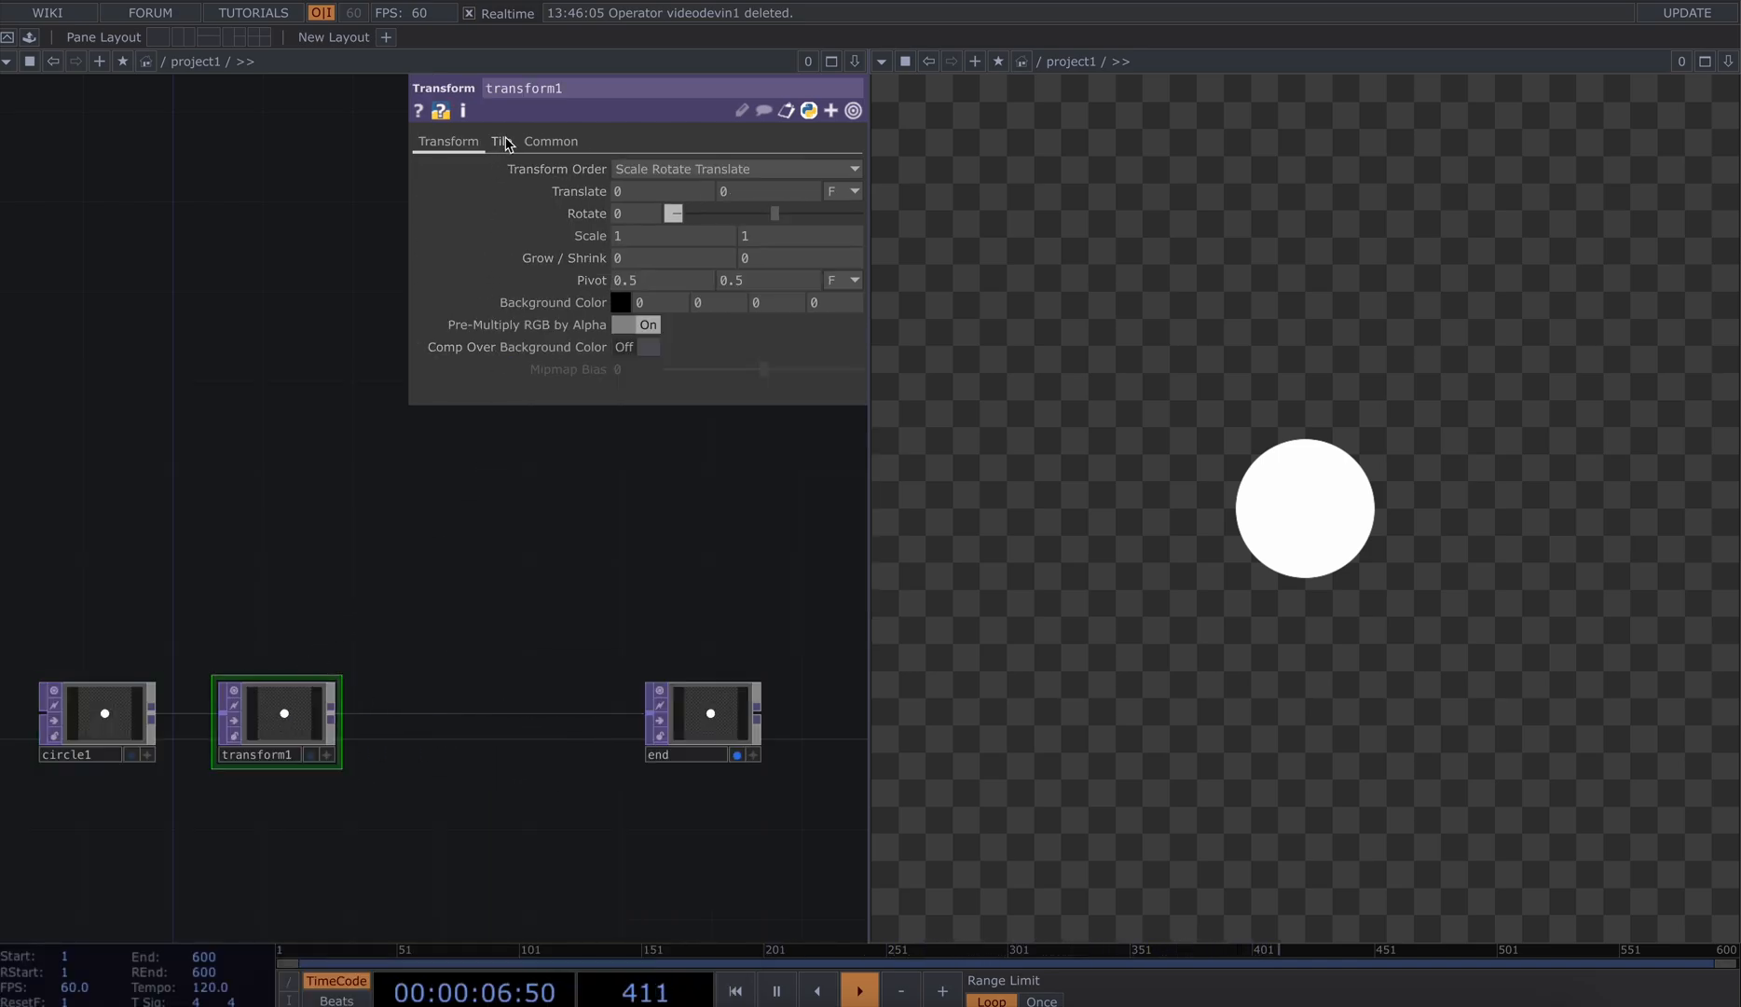
pyautogui.click(500, 141)
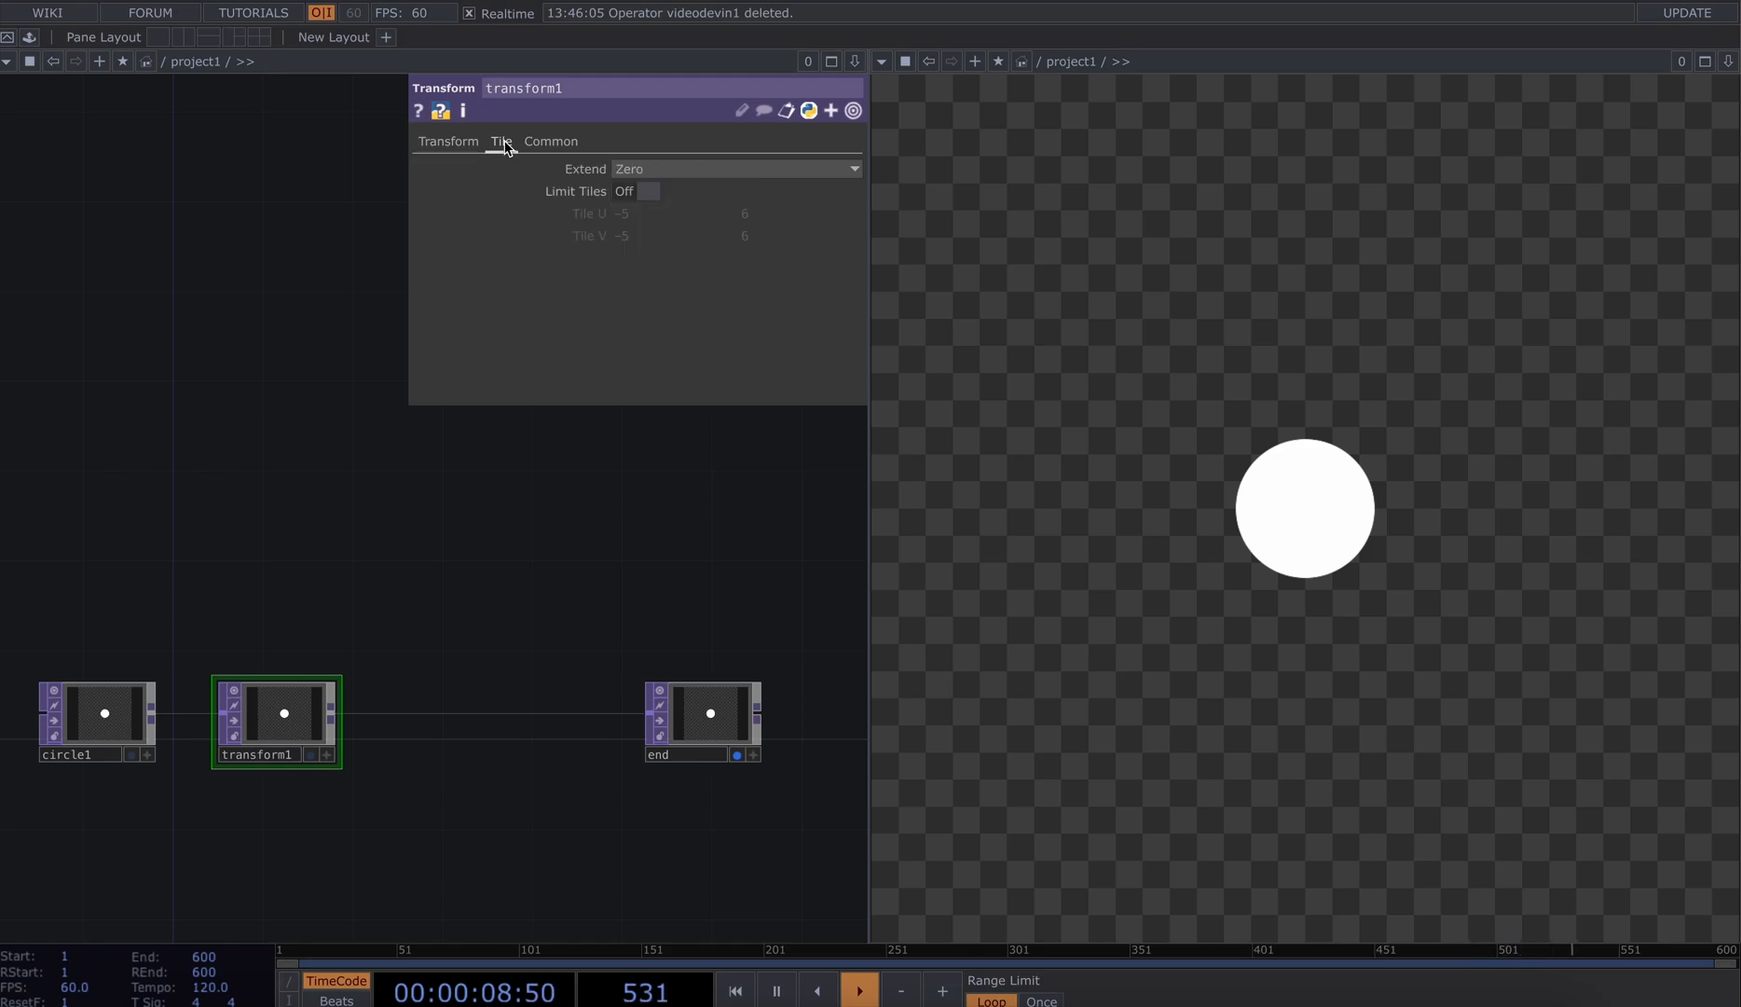
pyautogui.click(736, 168)
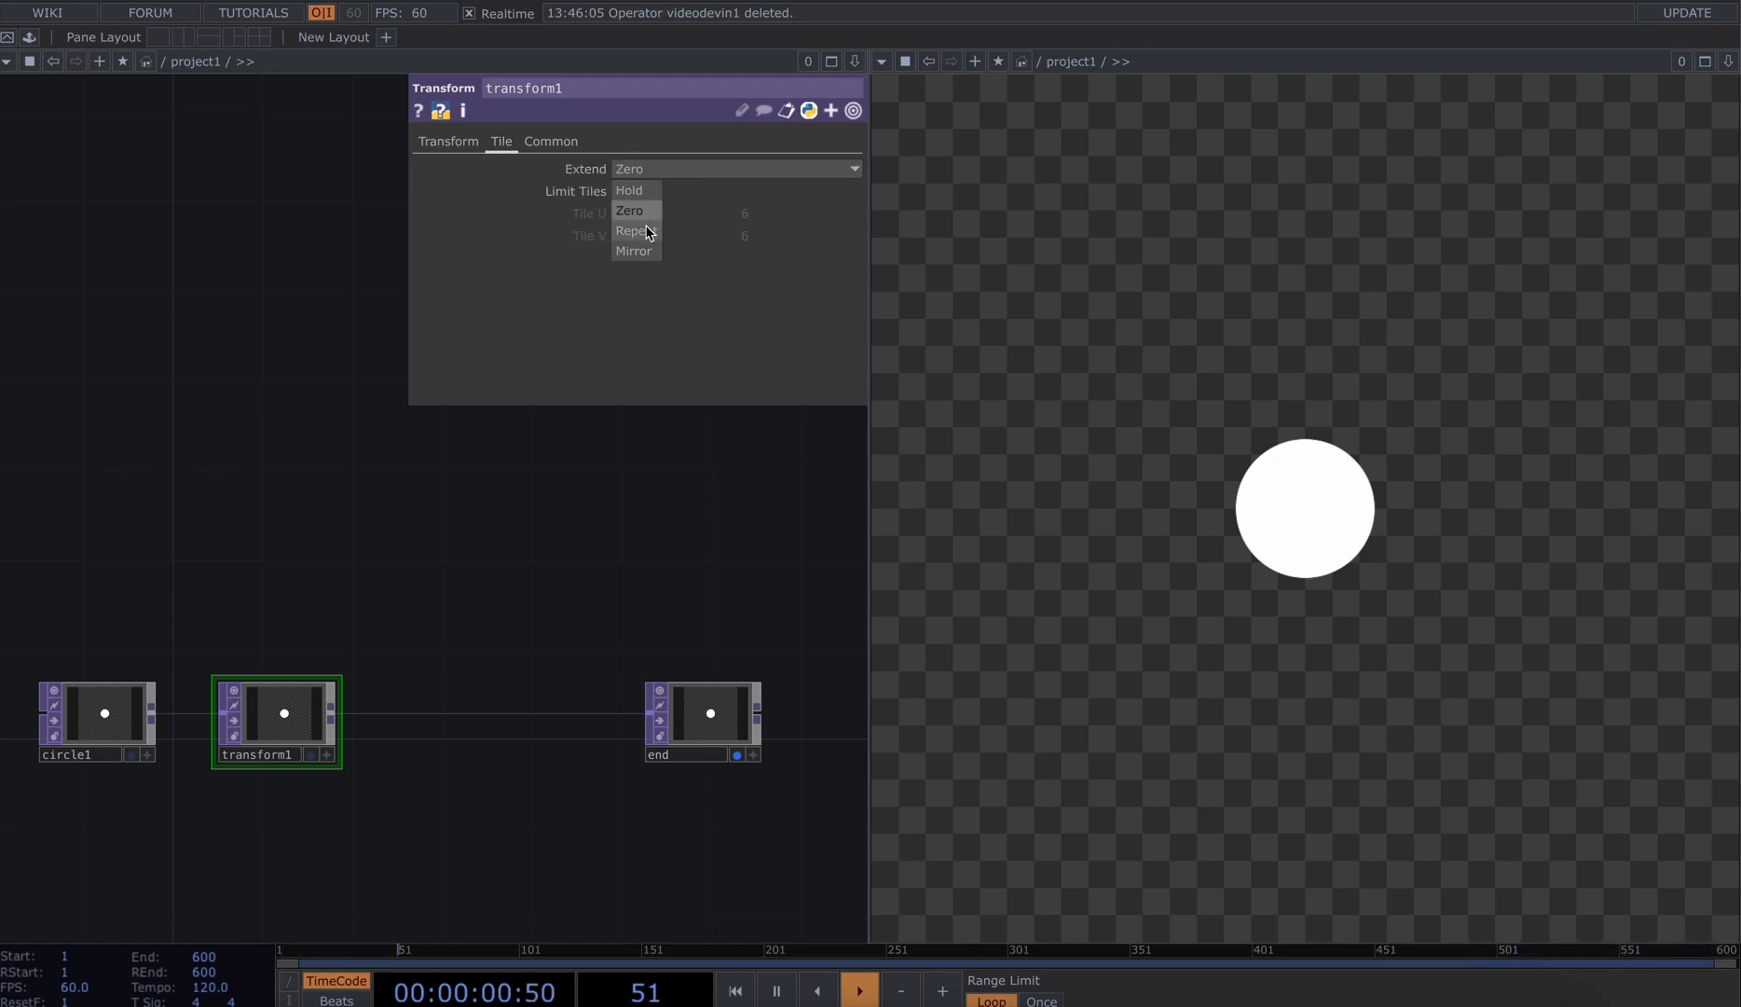
pyautogui.click(634, 229)
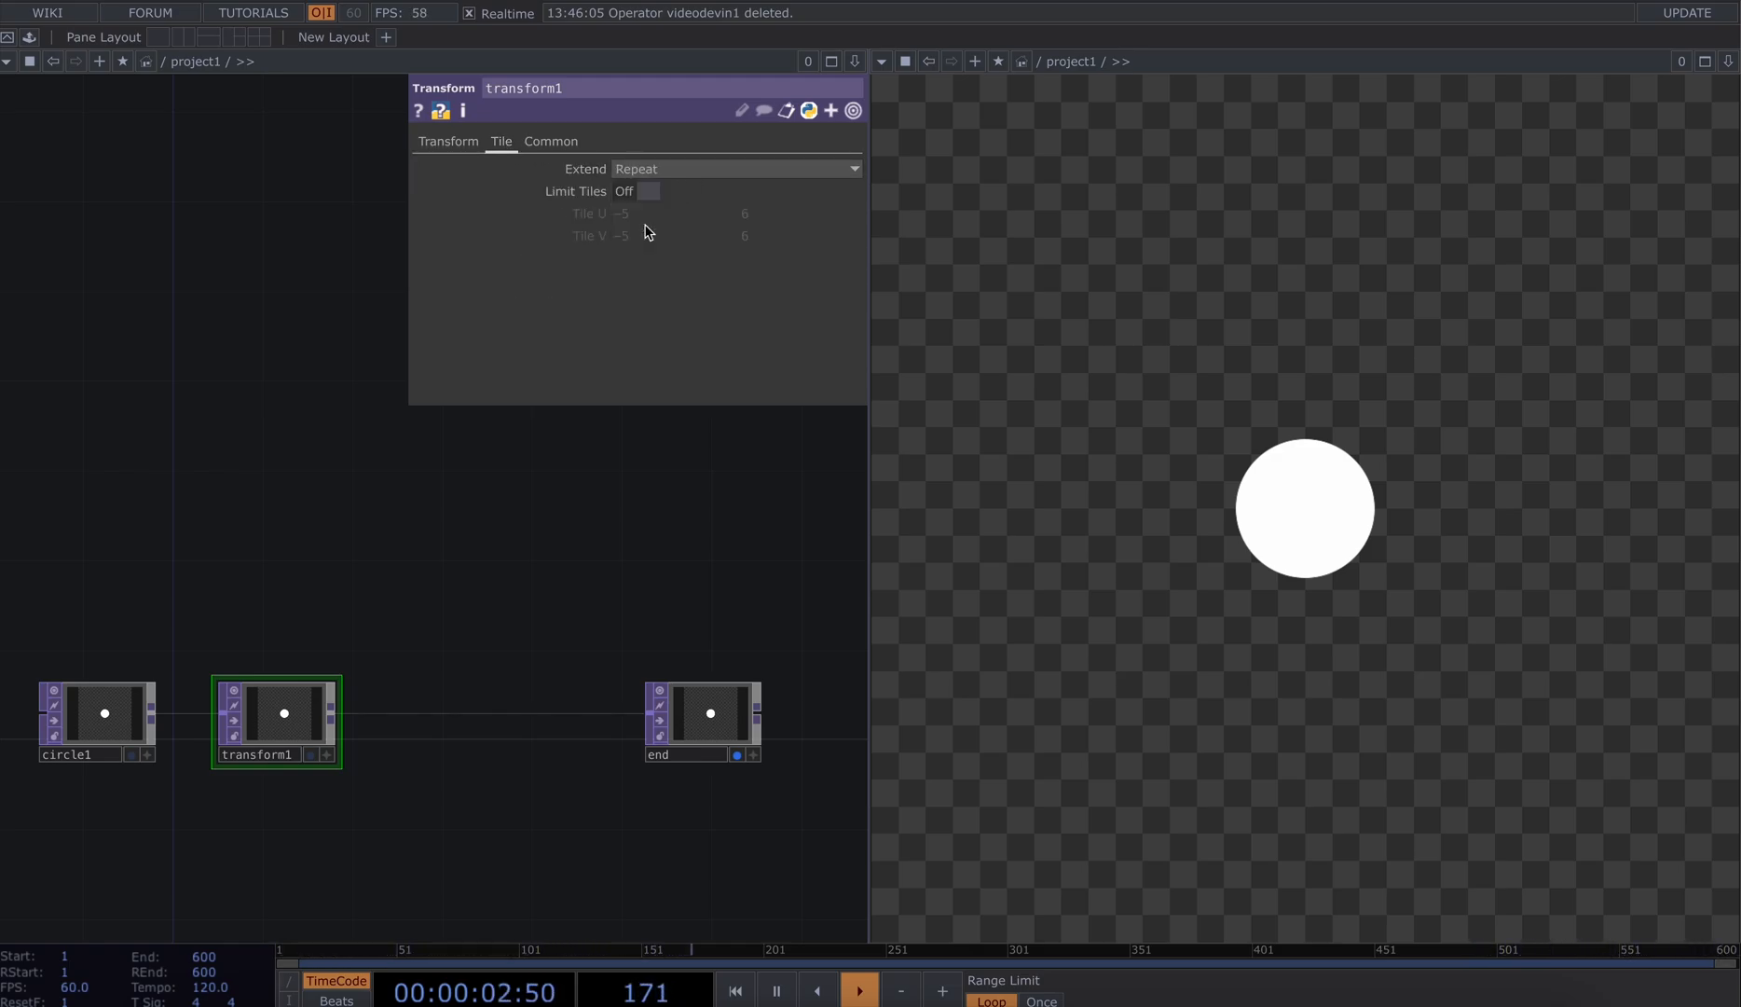
pyautogui.click(448, 142)
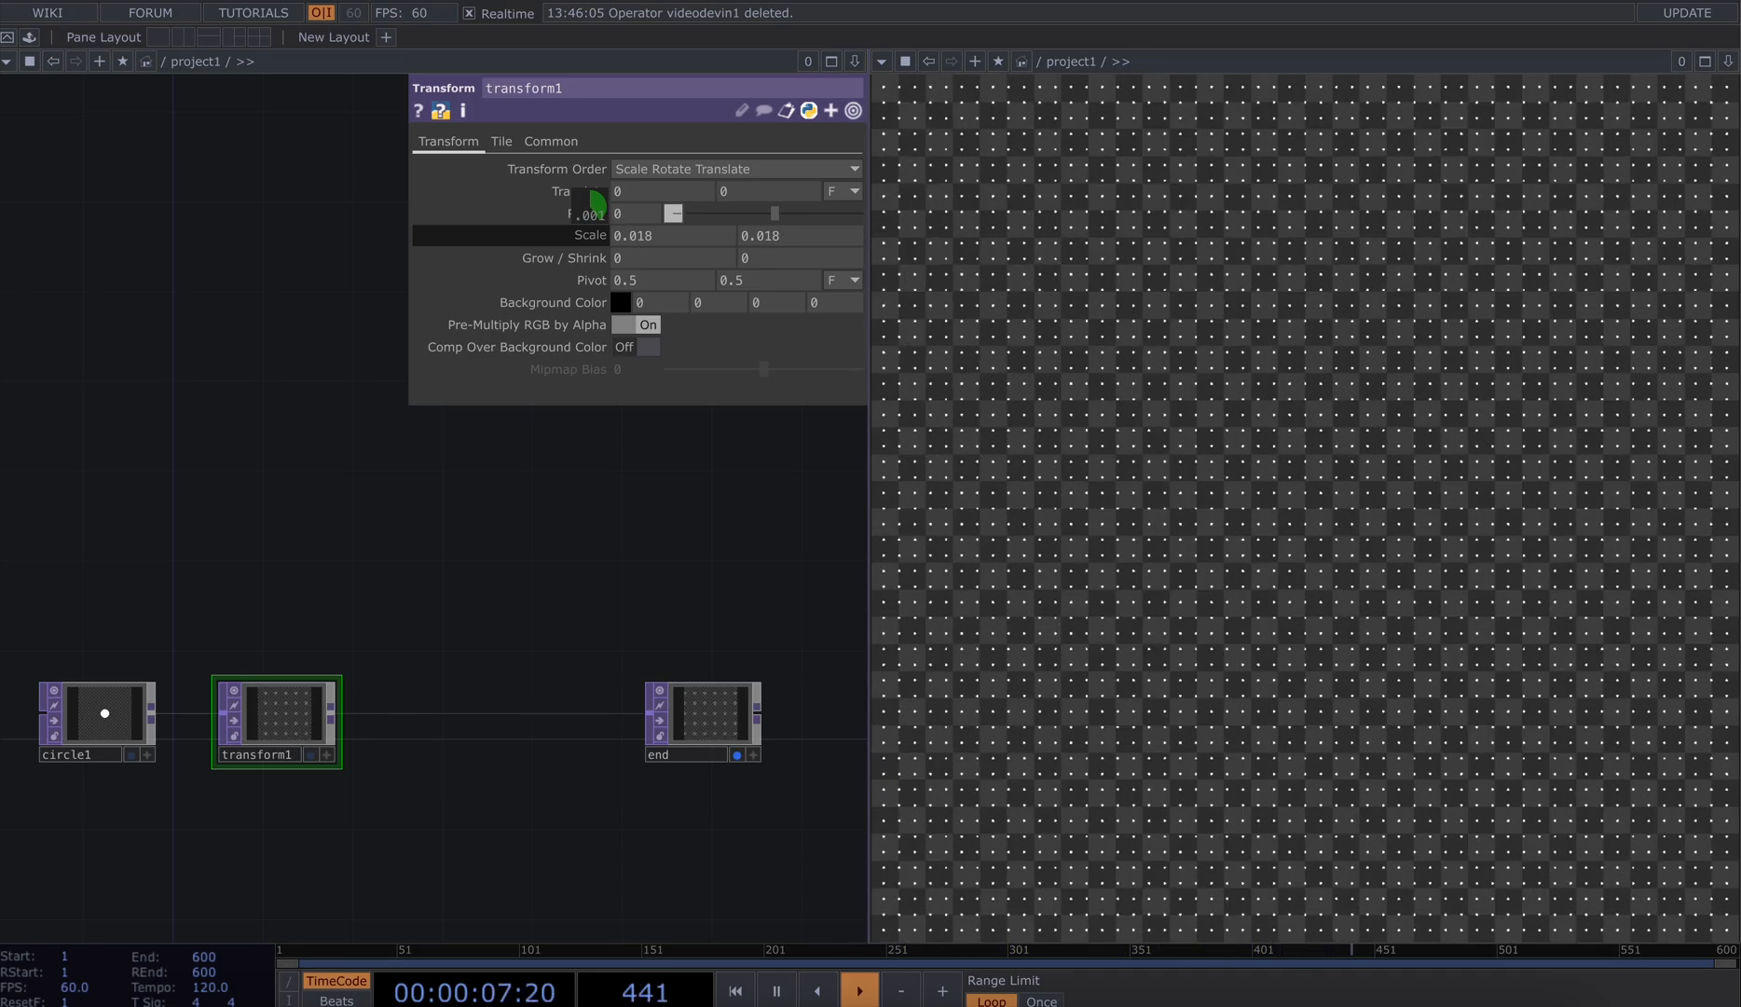
# Raise the circle radius to 0.156 to enlarge the tiled dots
pyautogui.click(97, 719)
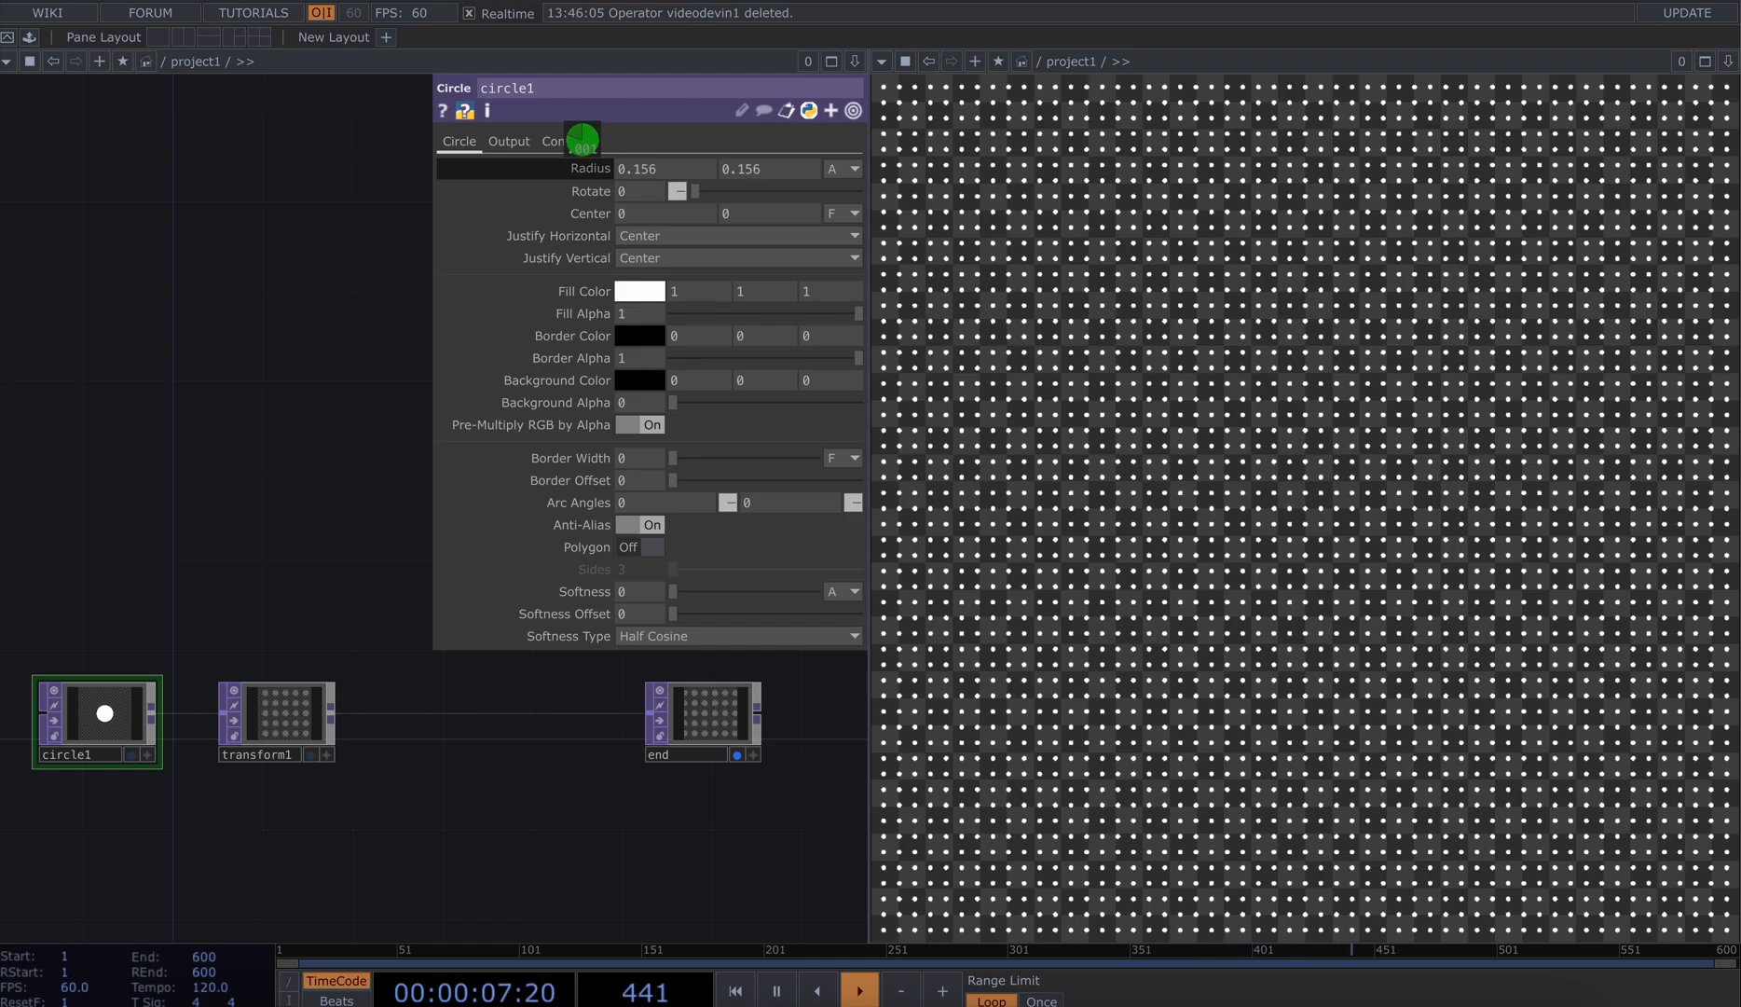
pyautogui.click(274, 721)
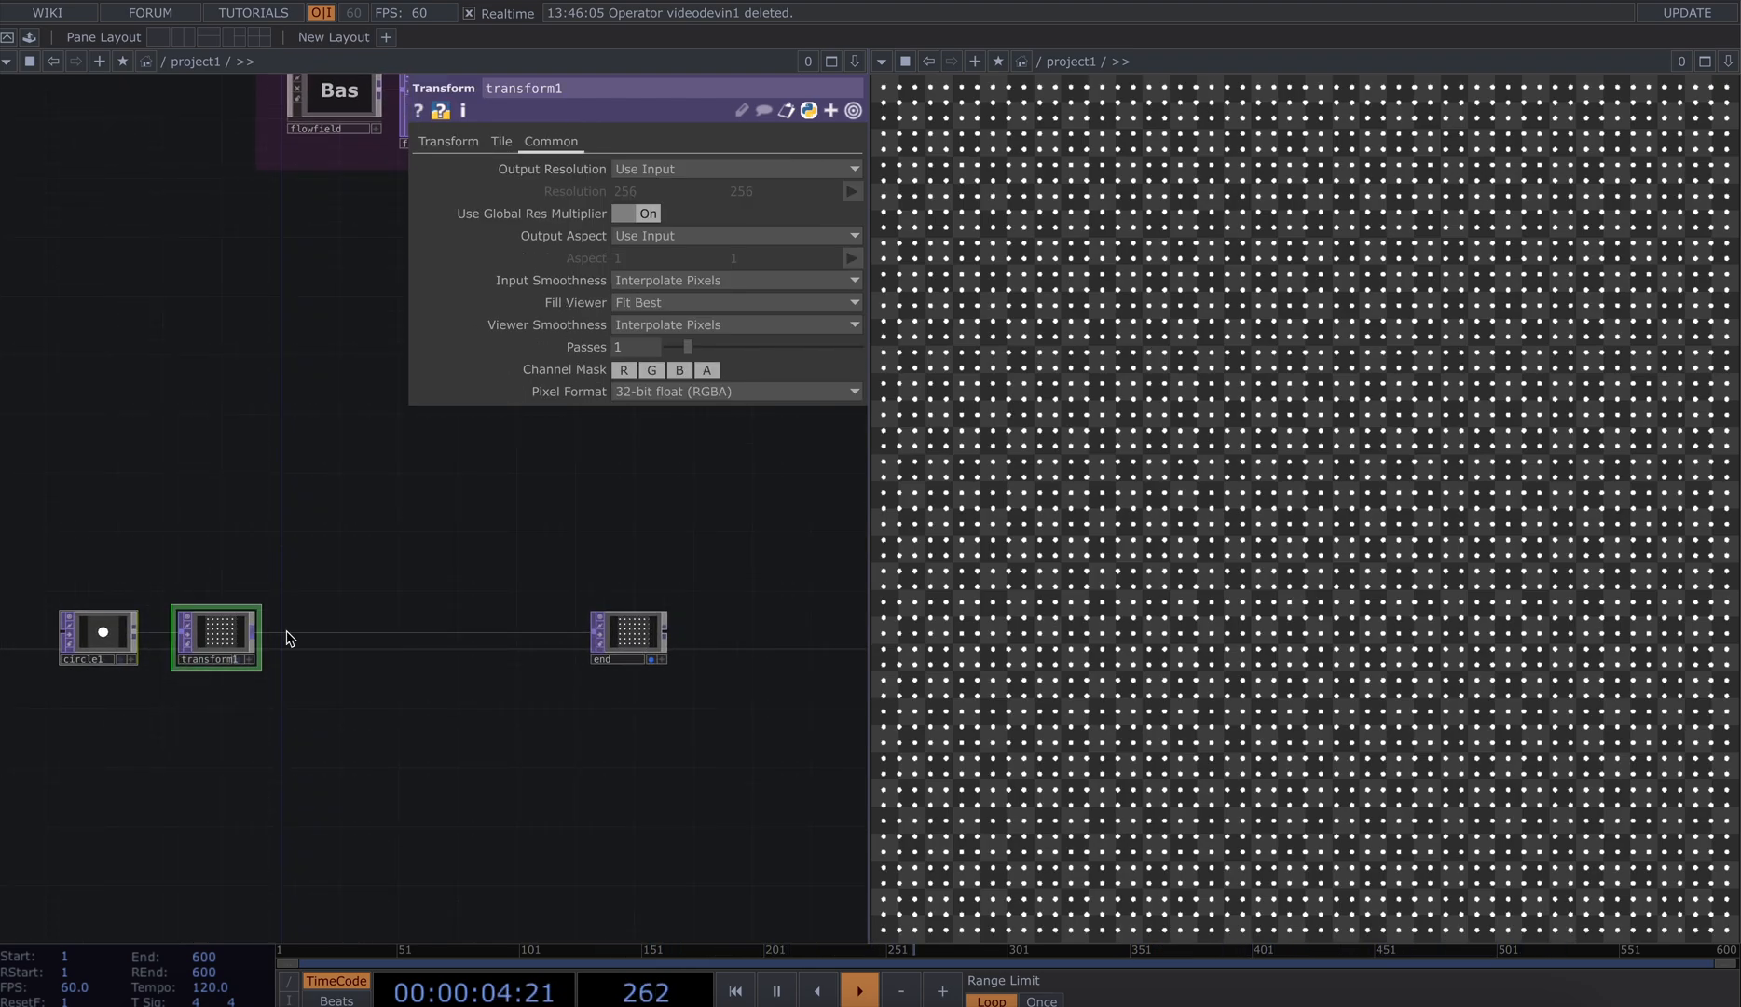
# Insert an RGB Key and a Feedback TOP into the dot-grid chain before the output
pyautogui.moveTo(628, 638); pyautogui.dragTo(761, 638)
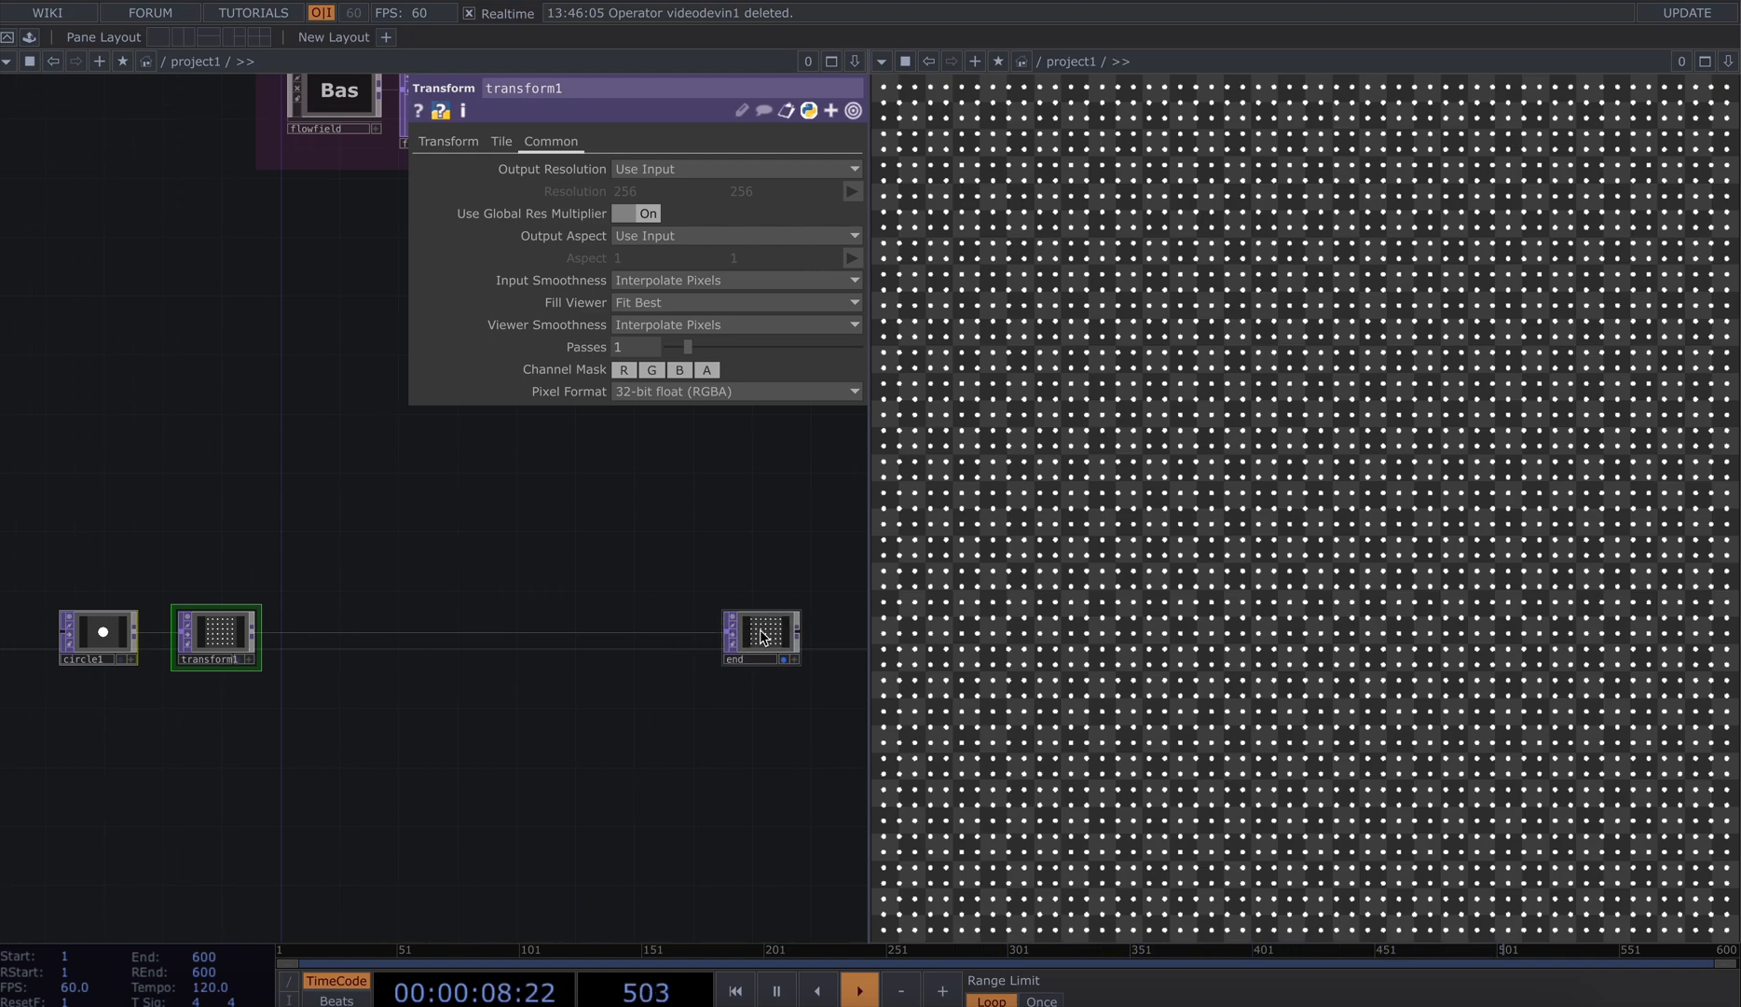
pyautogui.rightClick(676, 630)
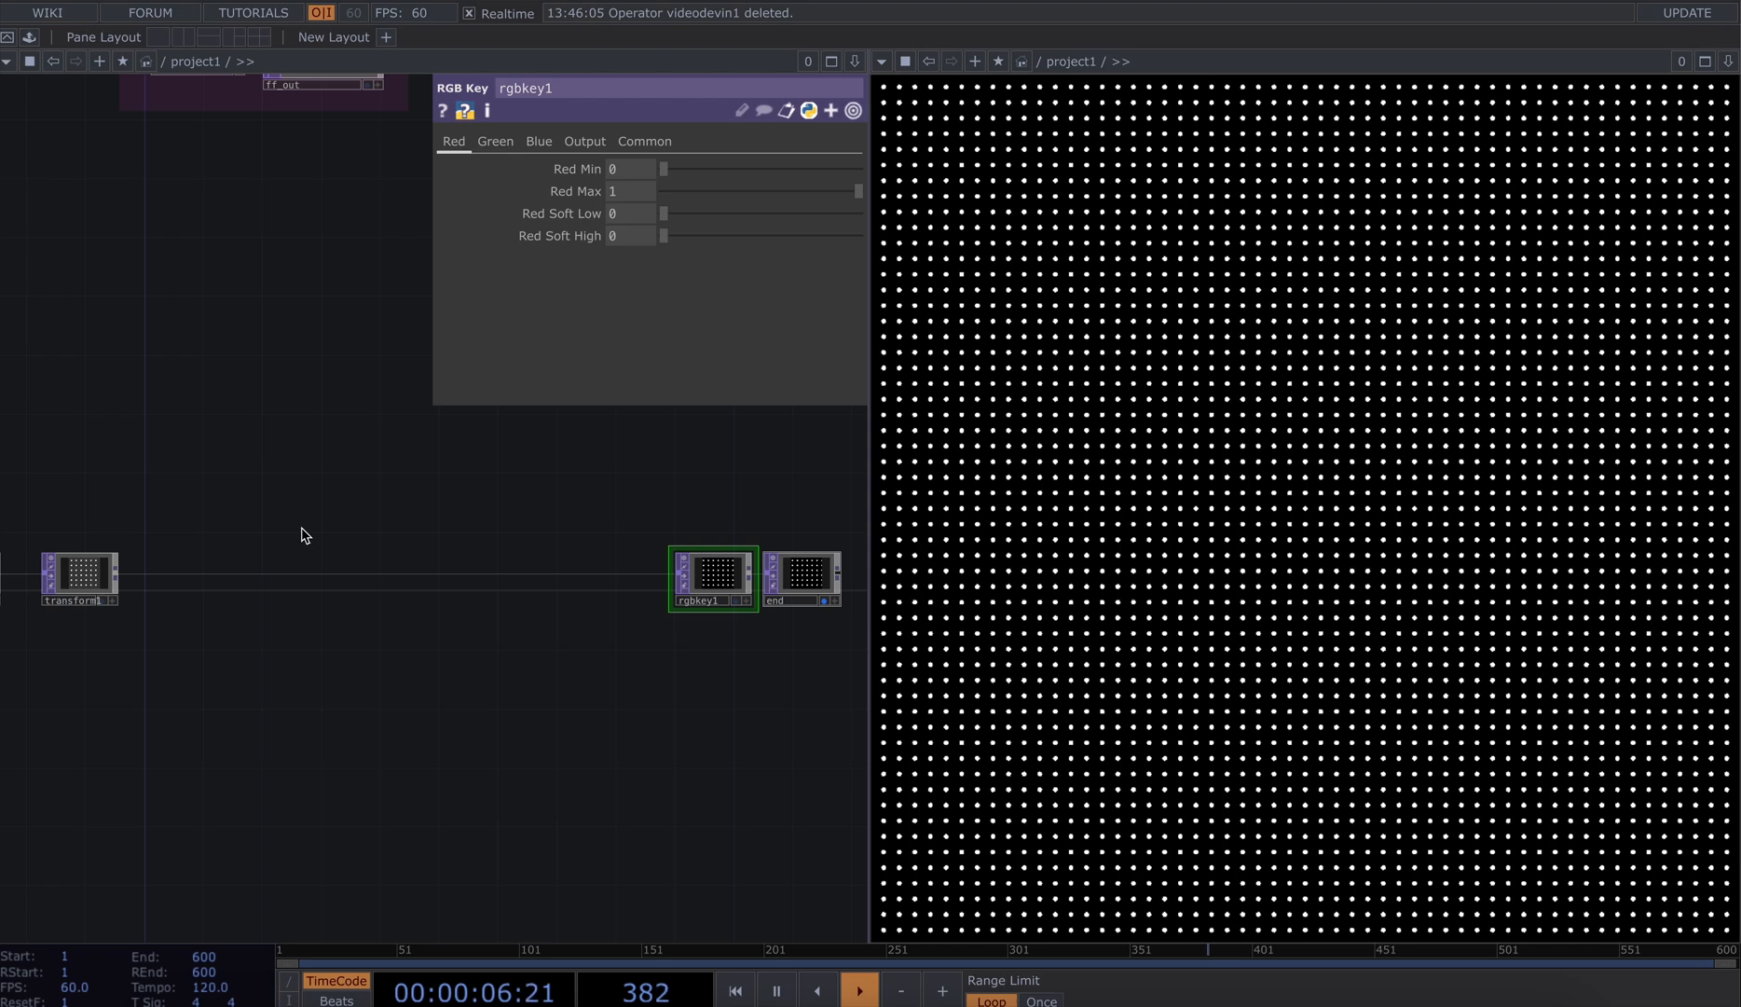
pyautogui.rightClick(306, 533)
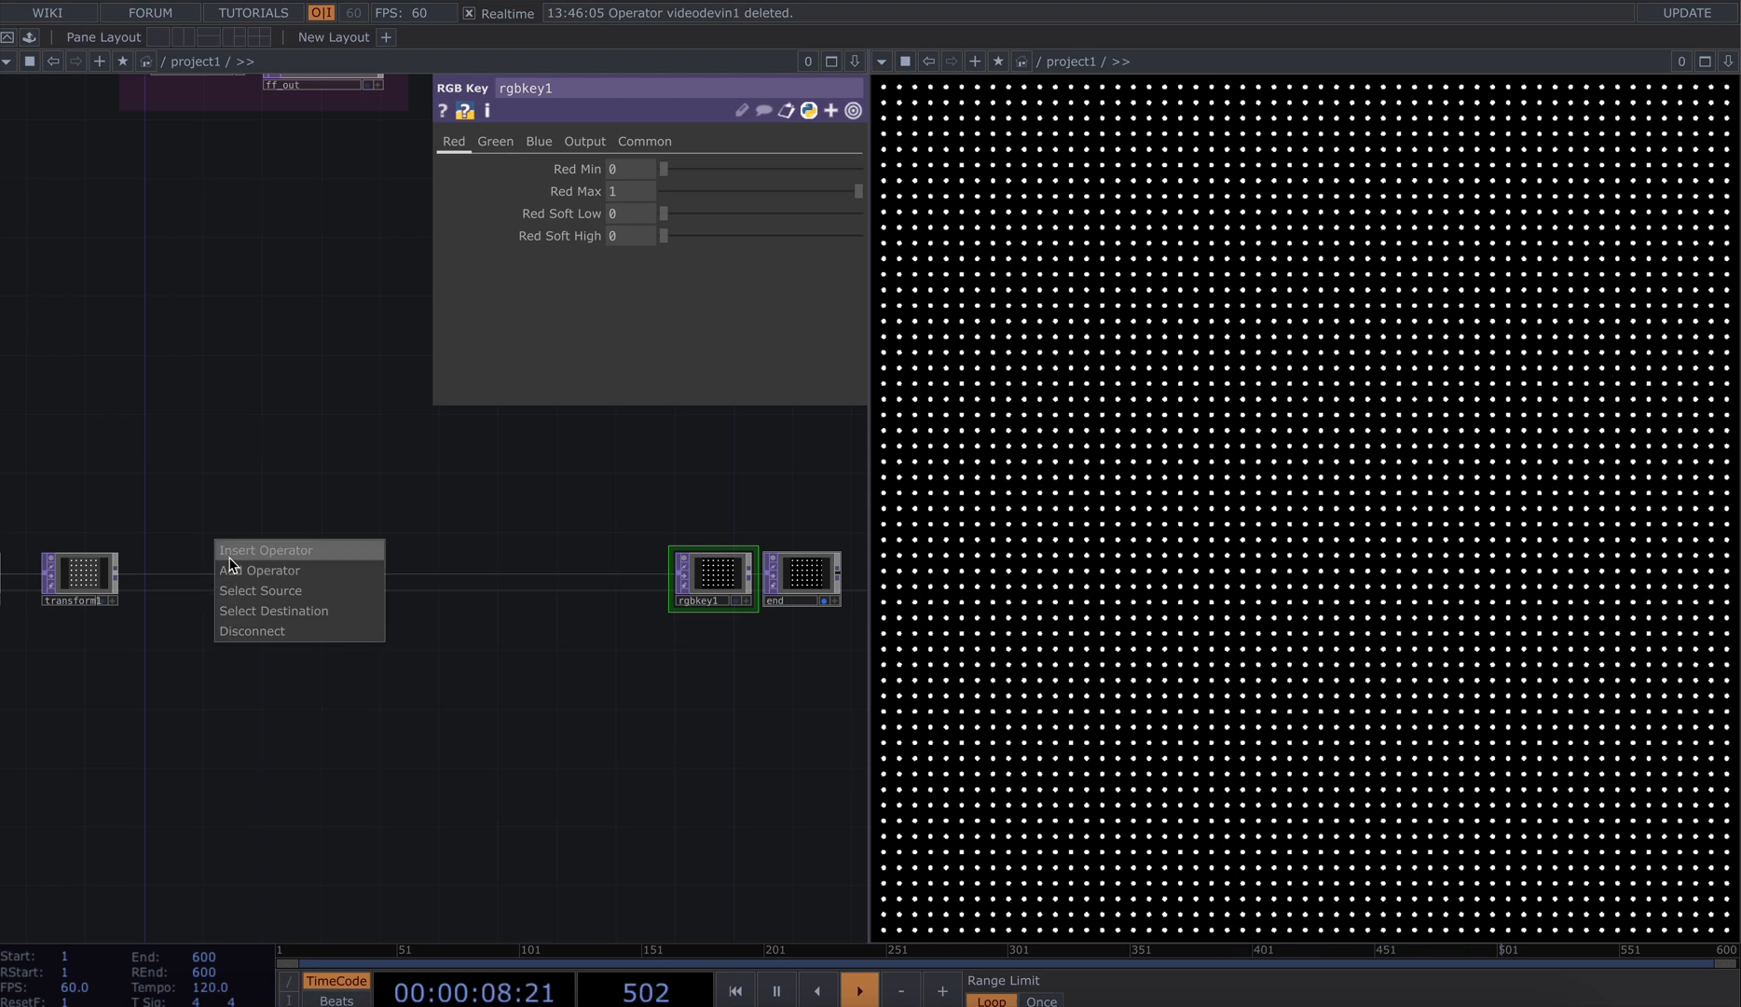
pyautogui.click(263, 569)
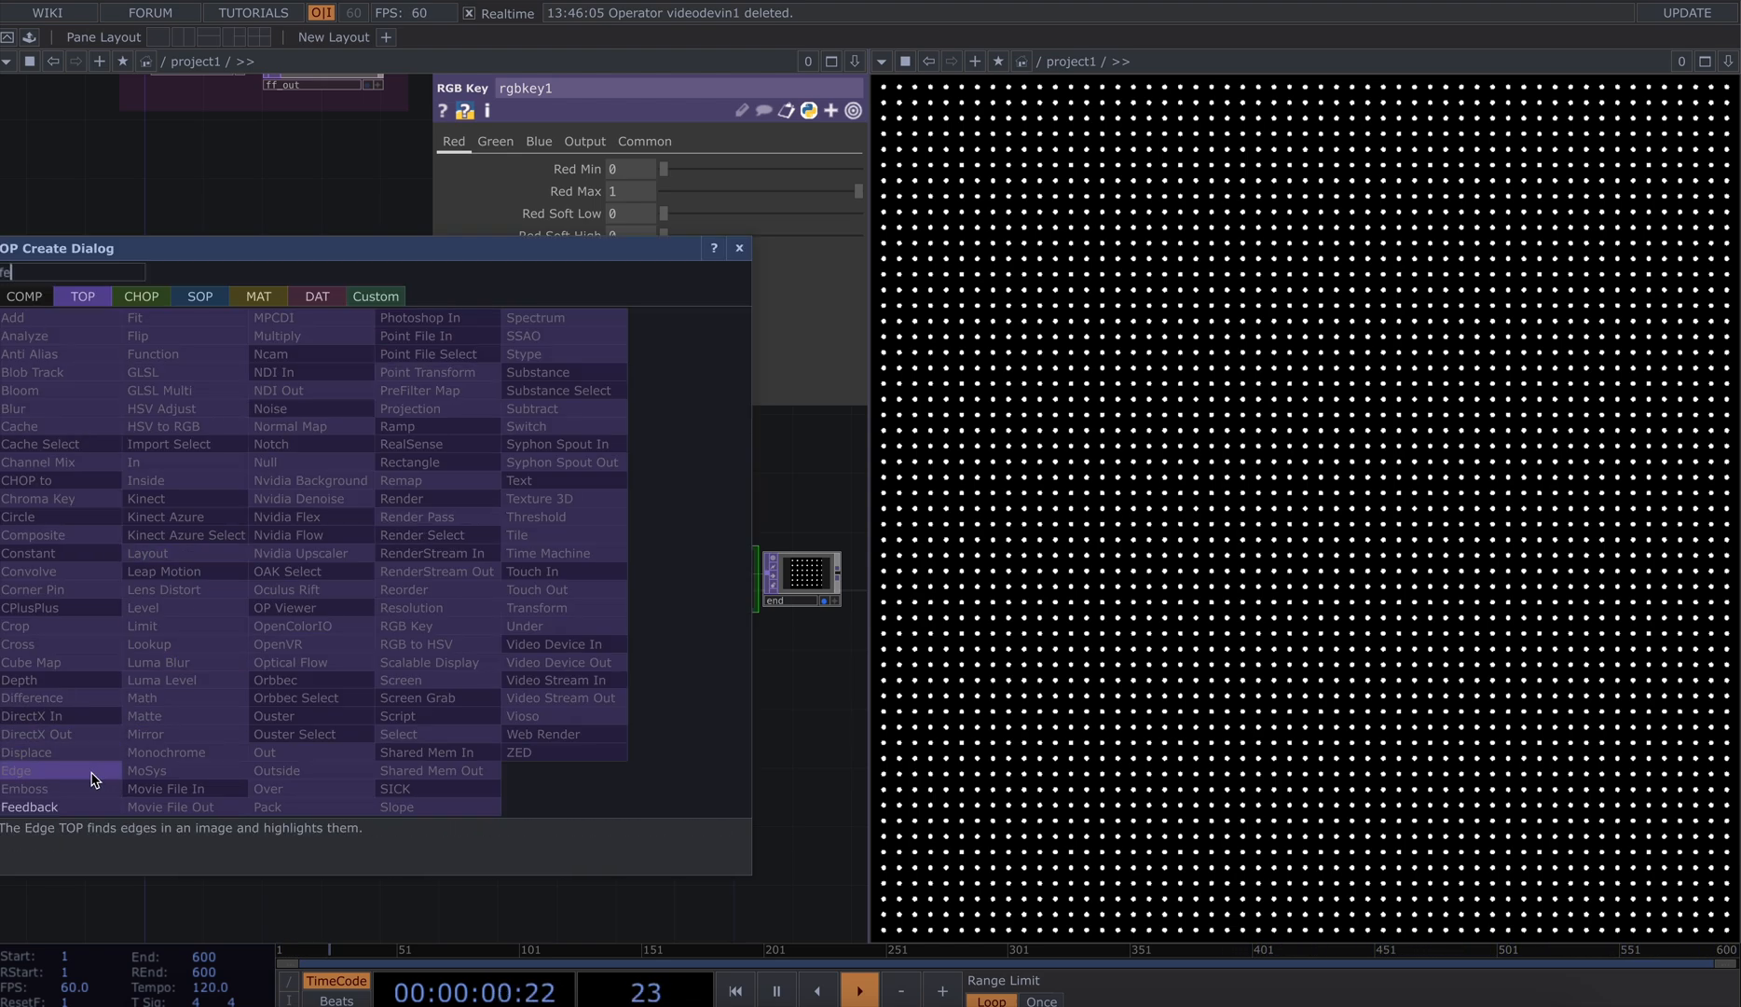
pyautogui.click(28, 807)
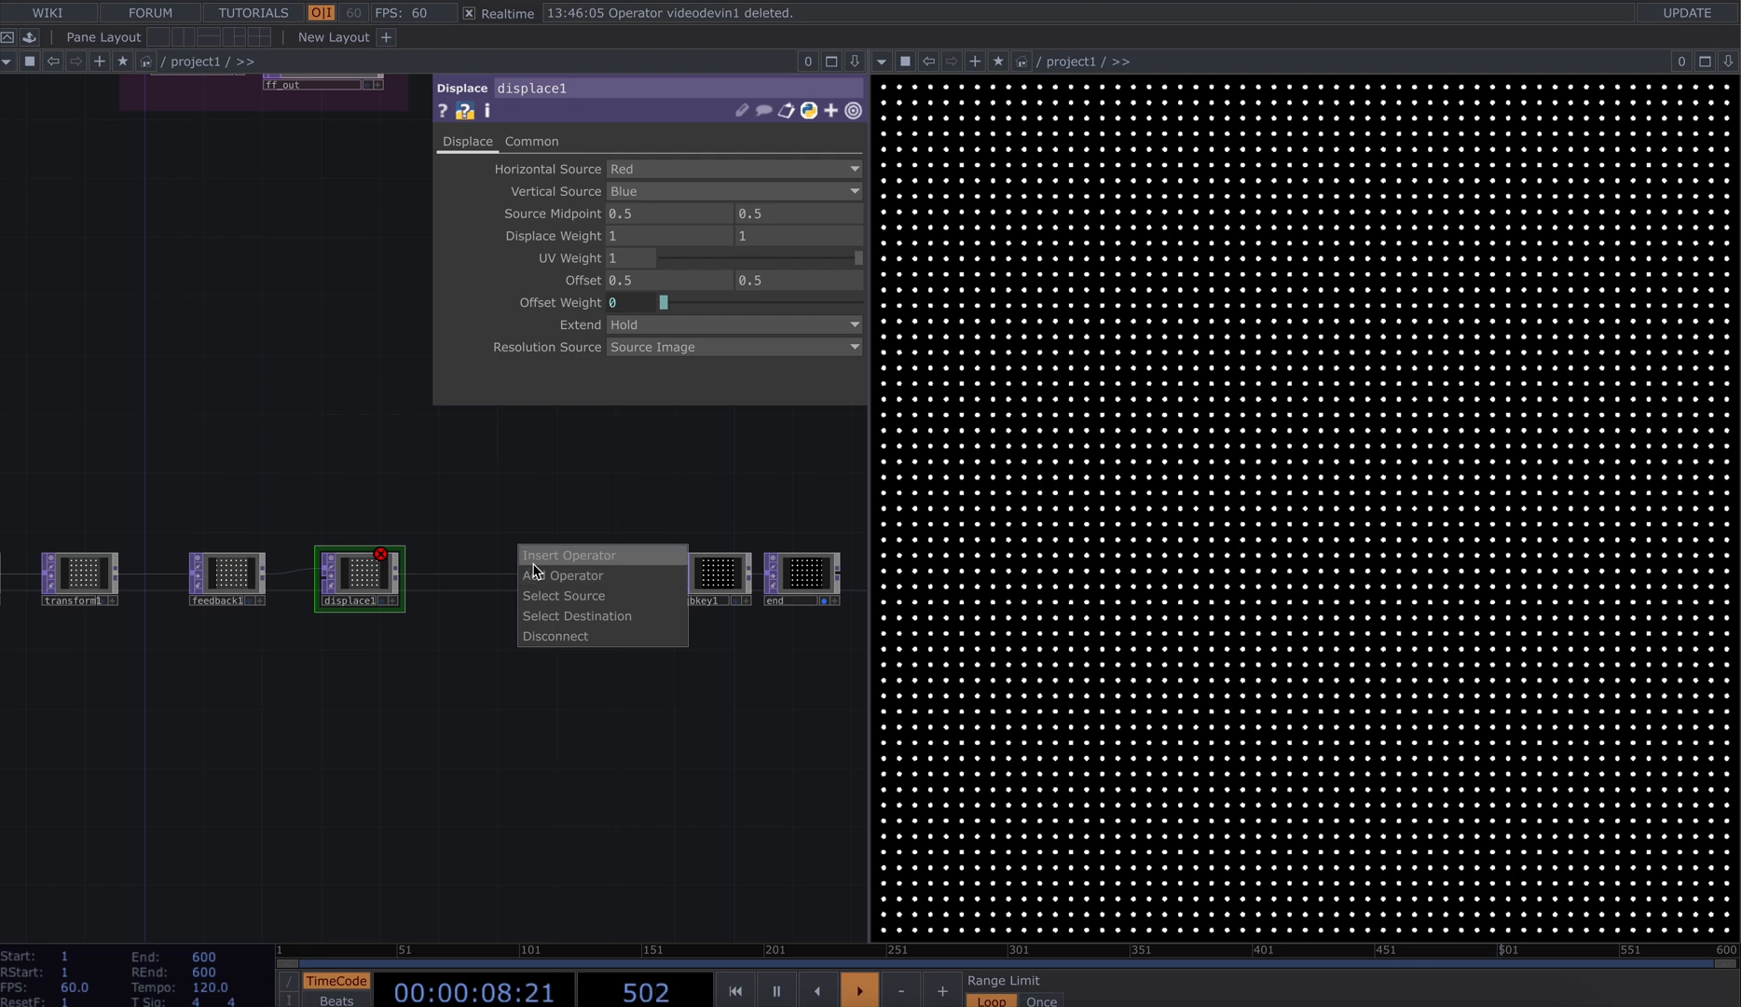
# Add a Displace and a null end_fb, targeting the feedback at end_fb
pyautogui.click(563, 574)
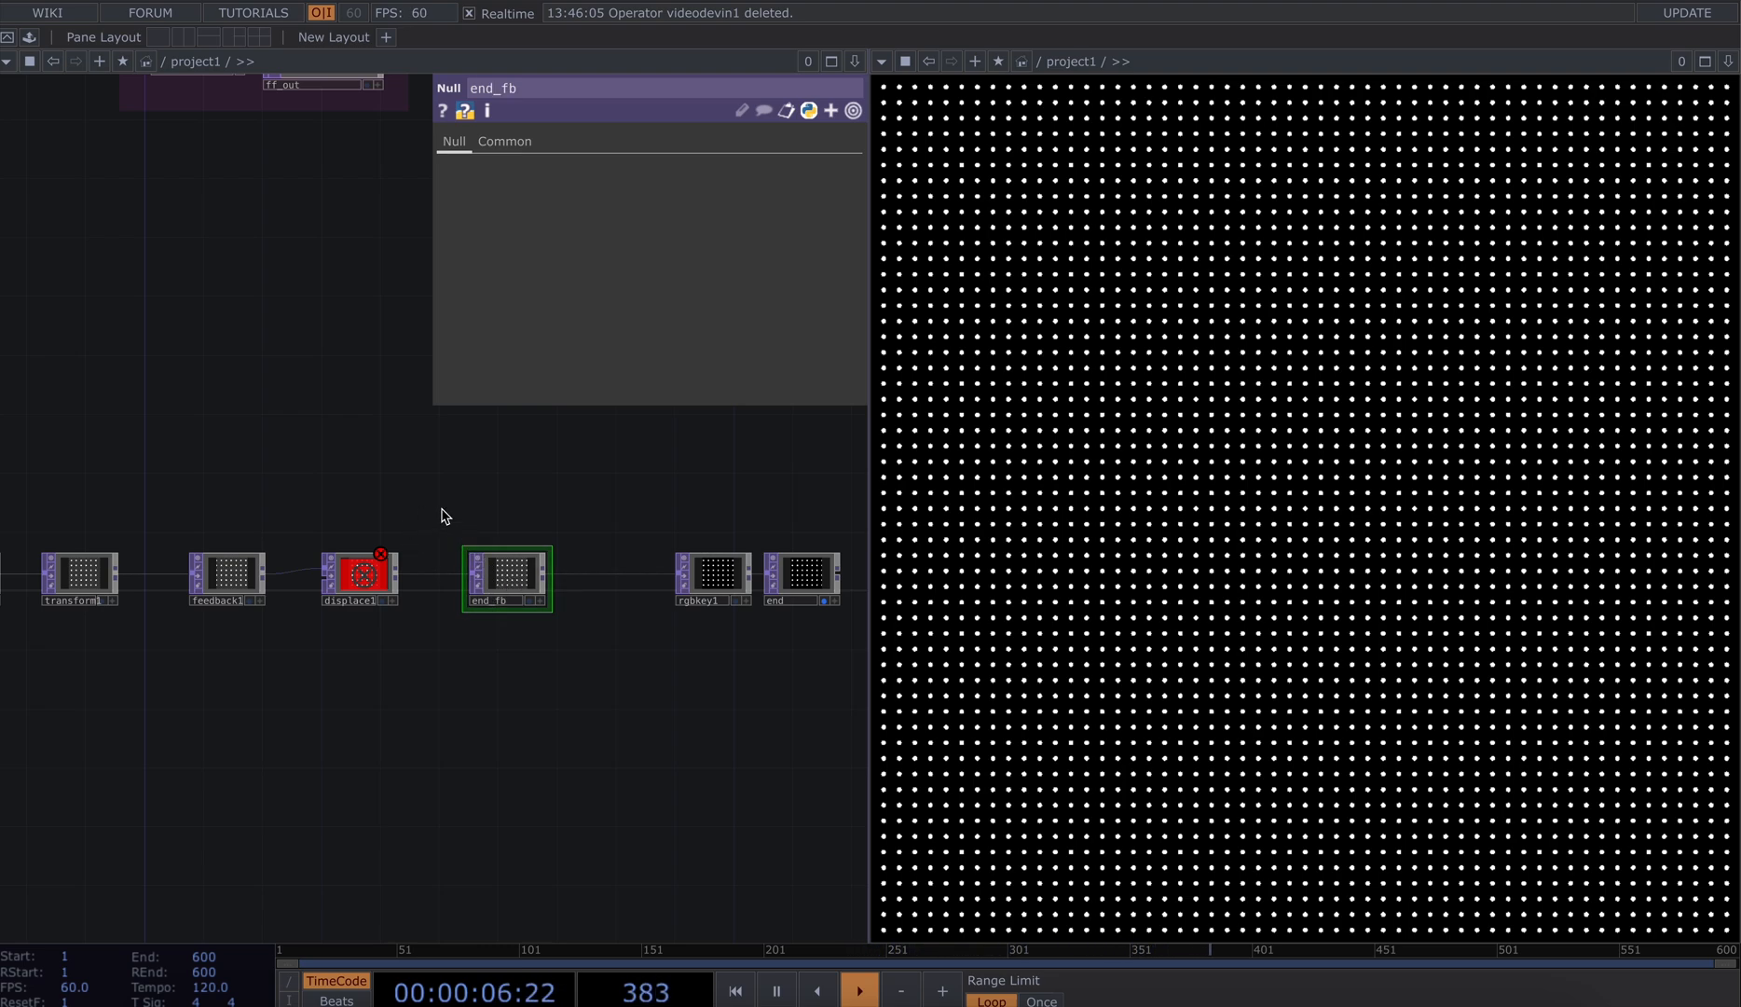
pyautogui.click(227, 578)
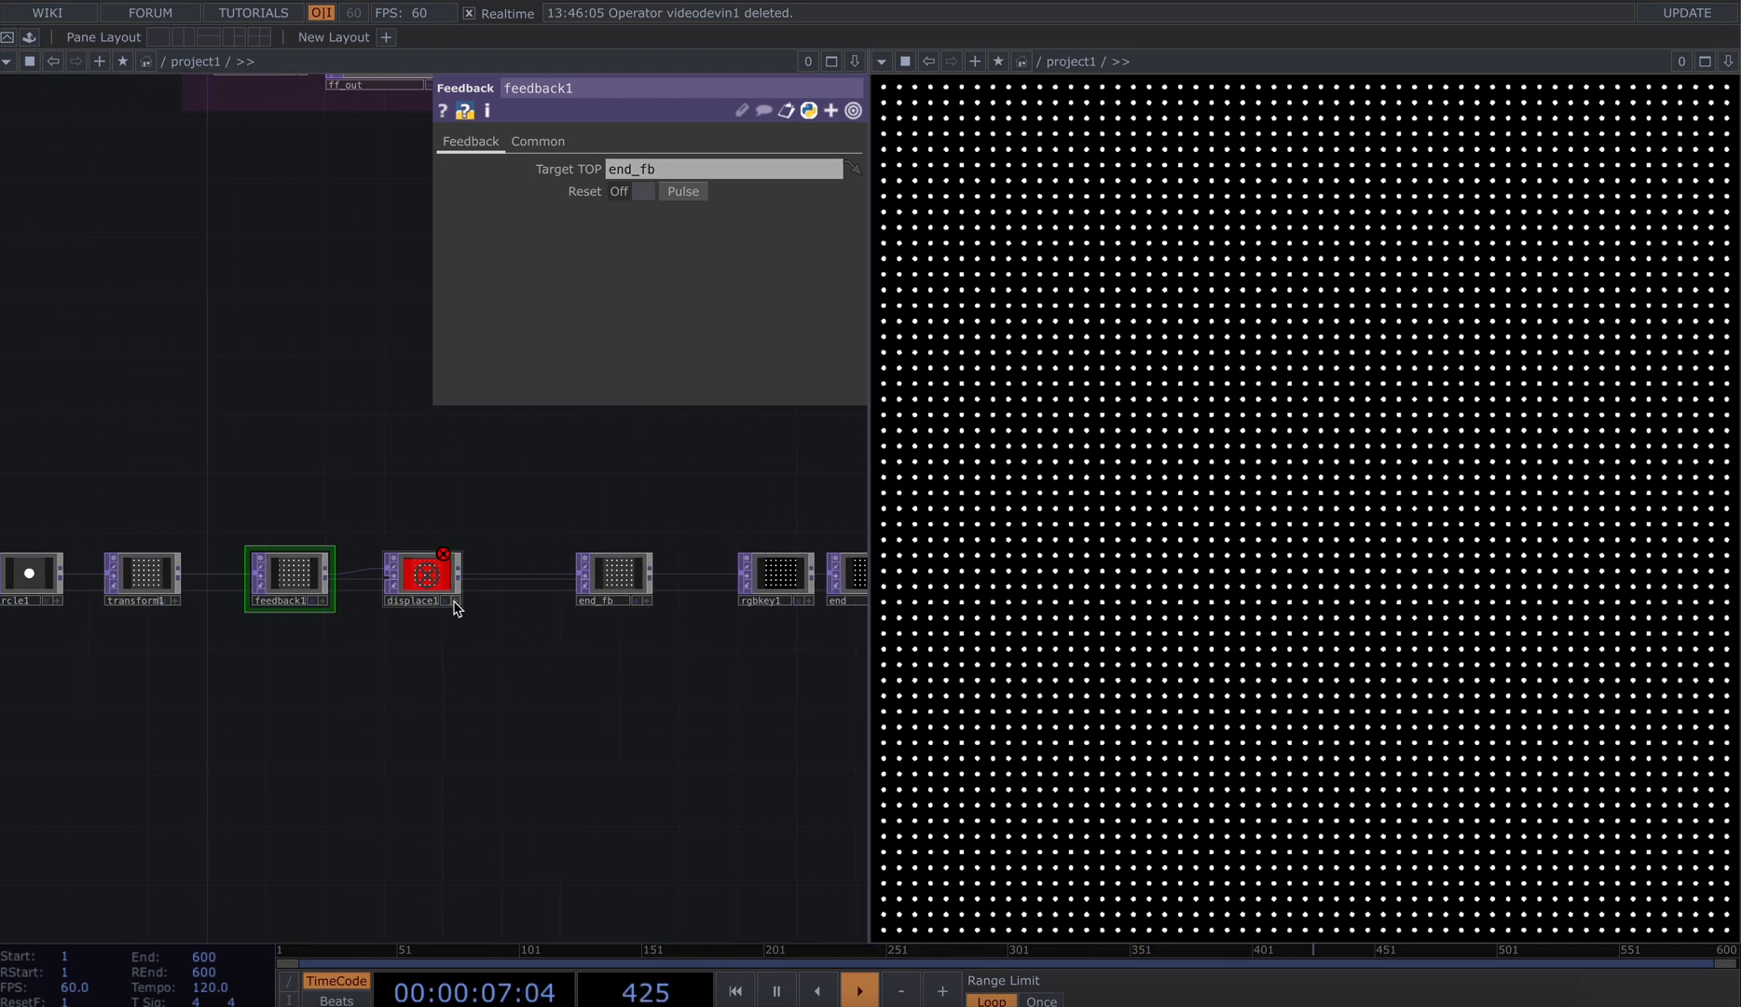
pyautogui.moveTo(416, 574); pyautogui.dragTo(479, 534)
pyautogui.write('no')
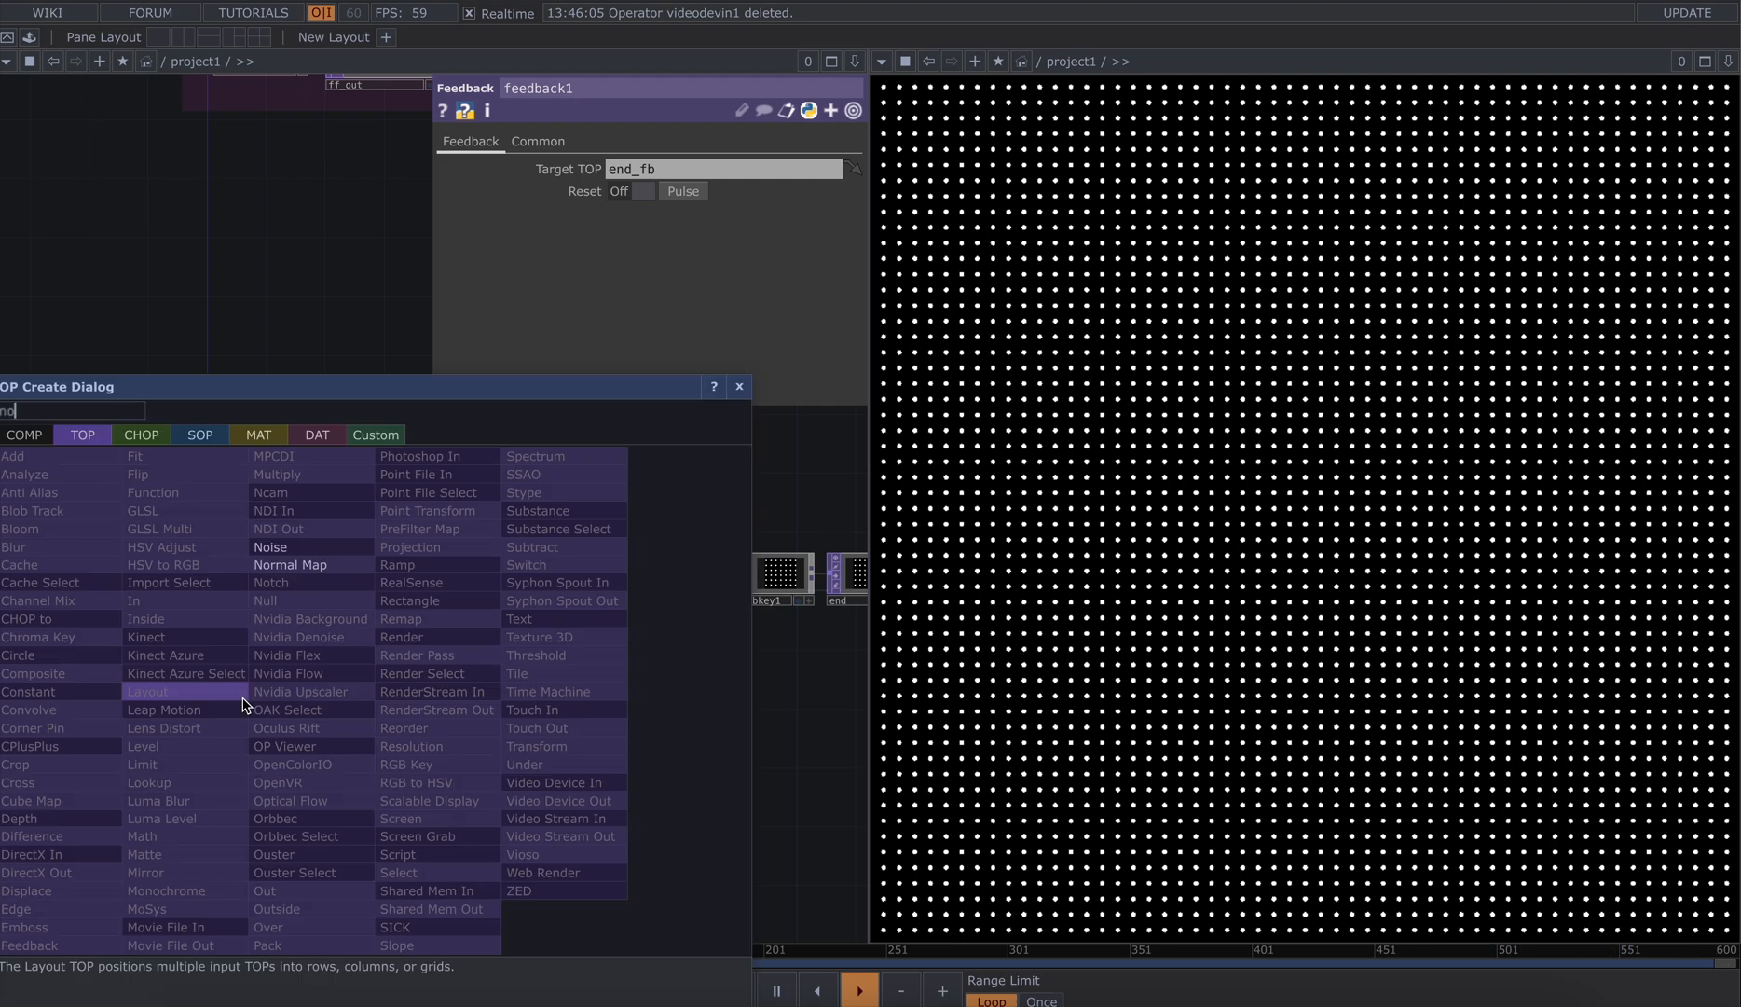
# Wire a Noise TOP into the displace's second input and add a Keyboard In CHOP for key 1
pyautogui.click(271, 547)
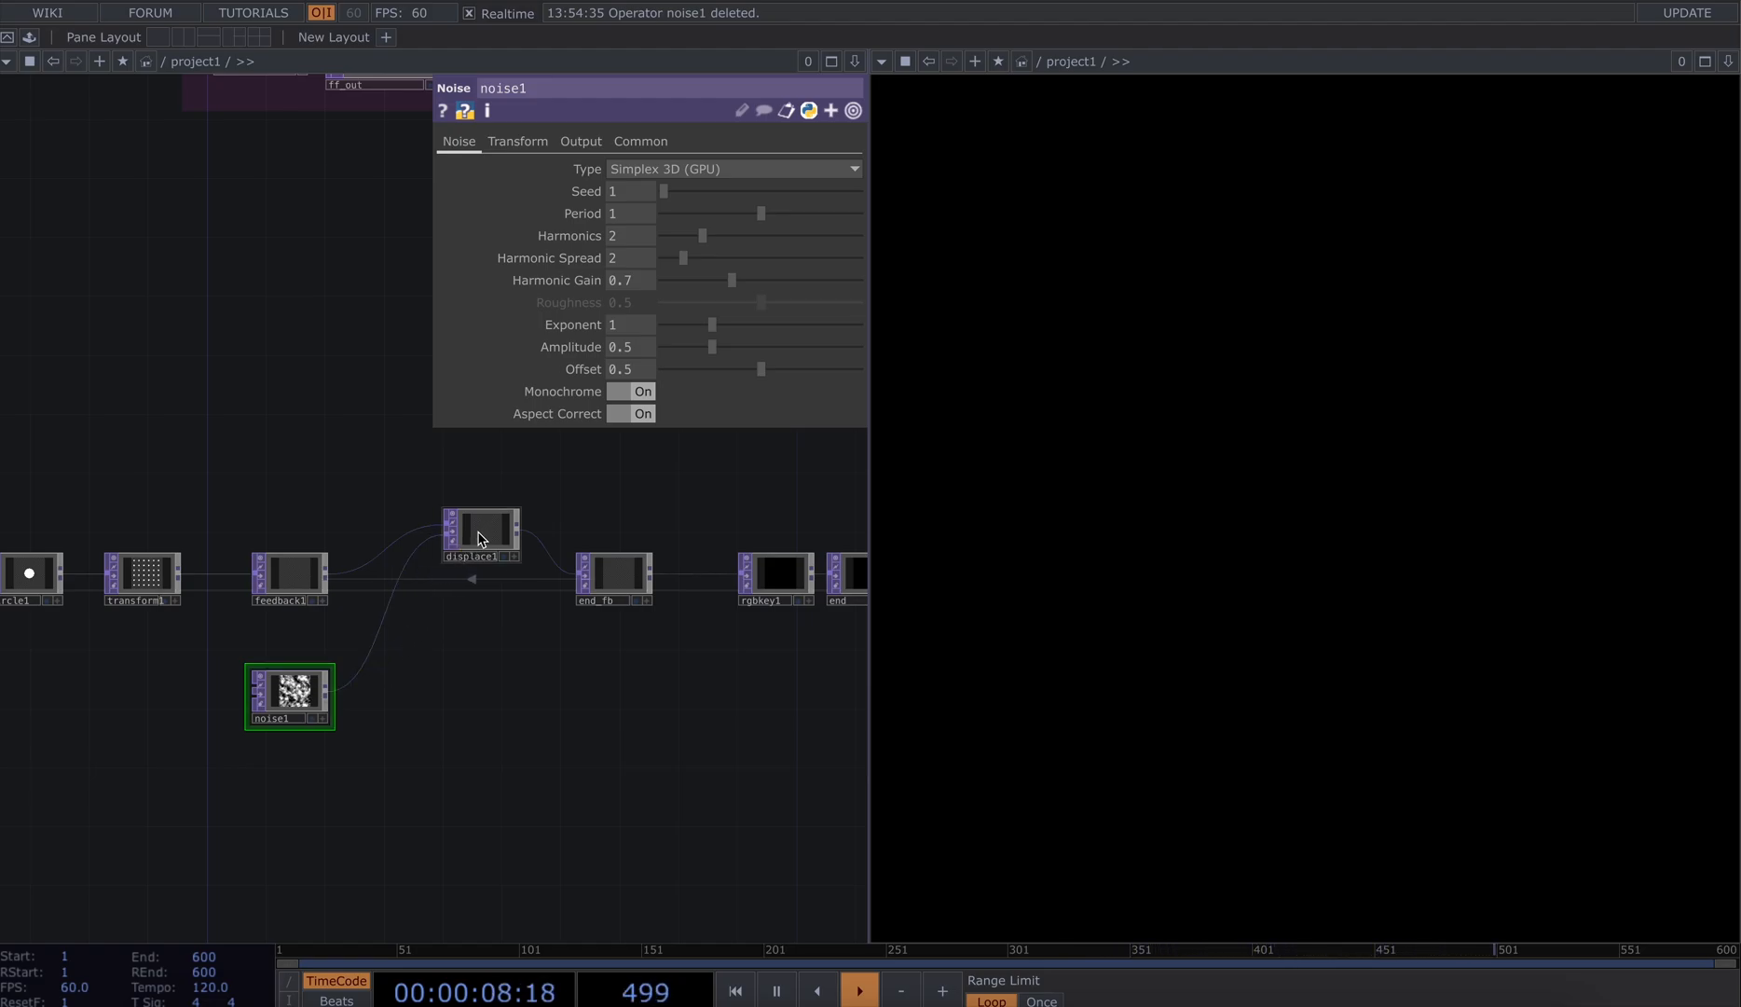
pyautogui.click(481, 533)
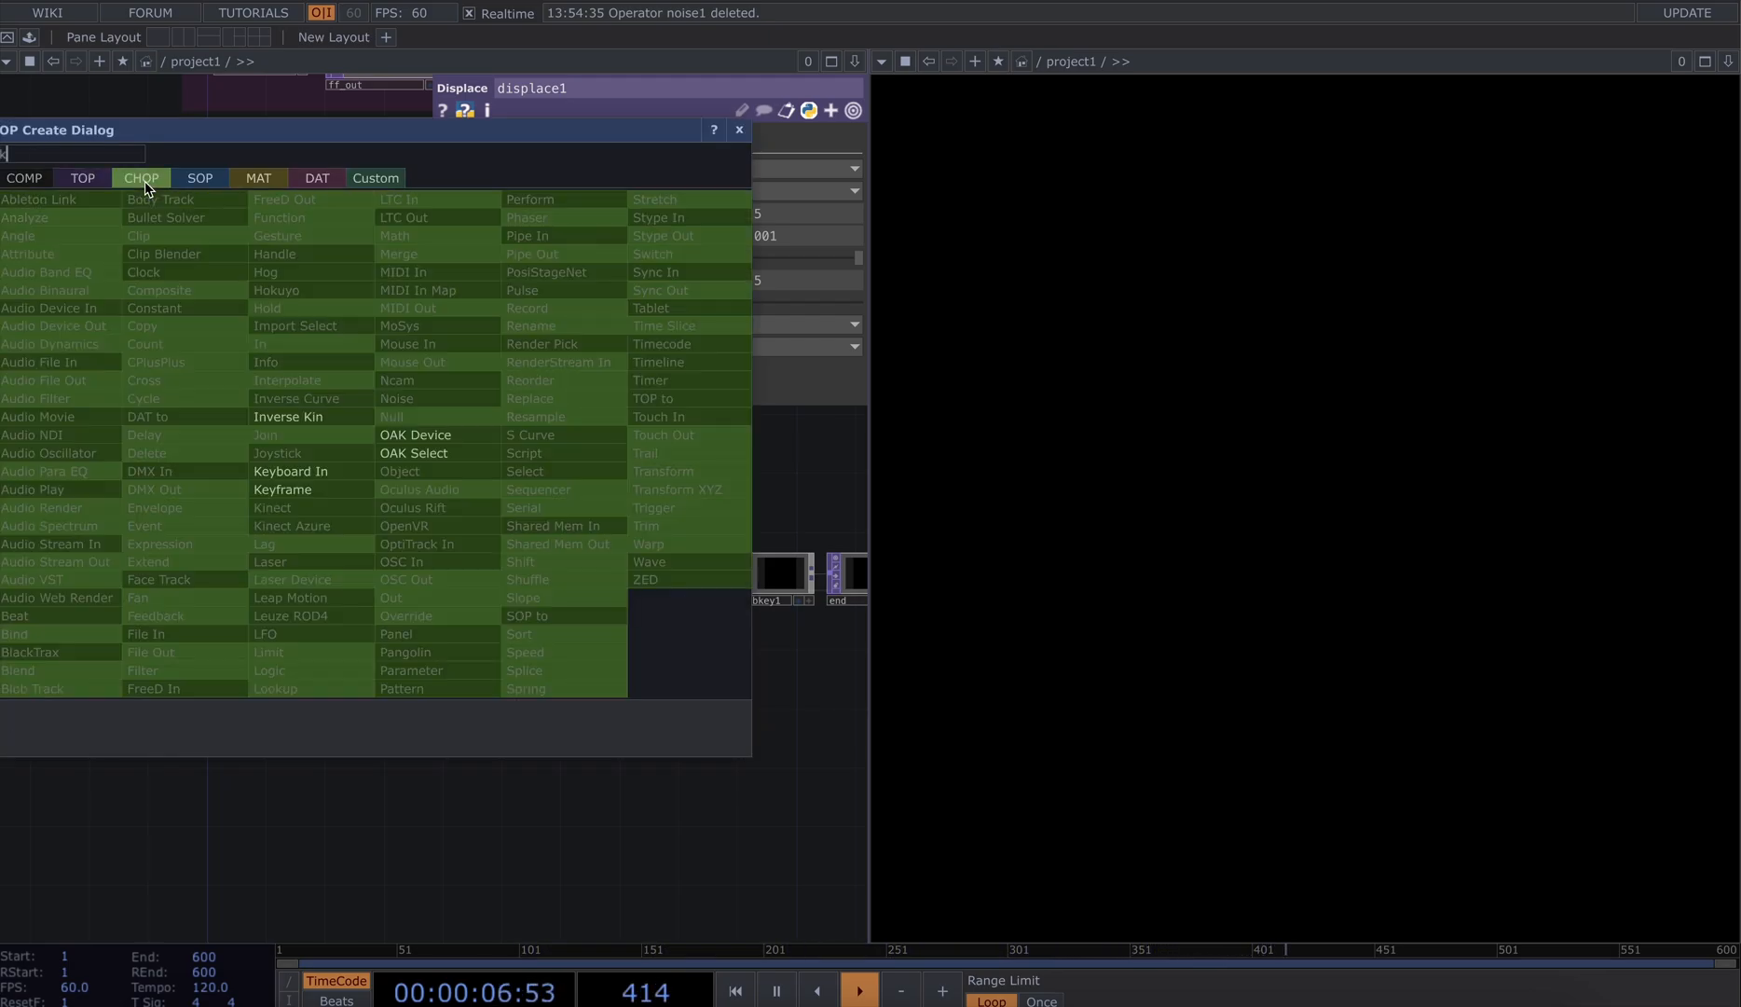
pyautogui.click(282, 490)
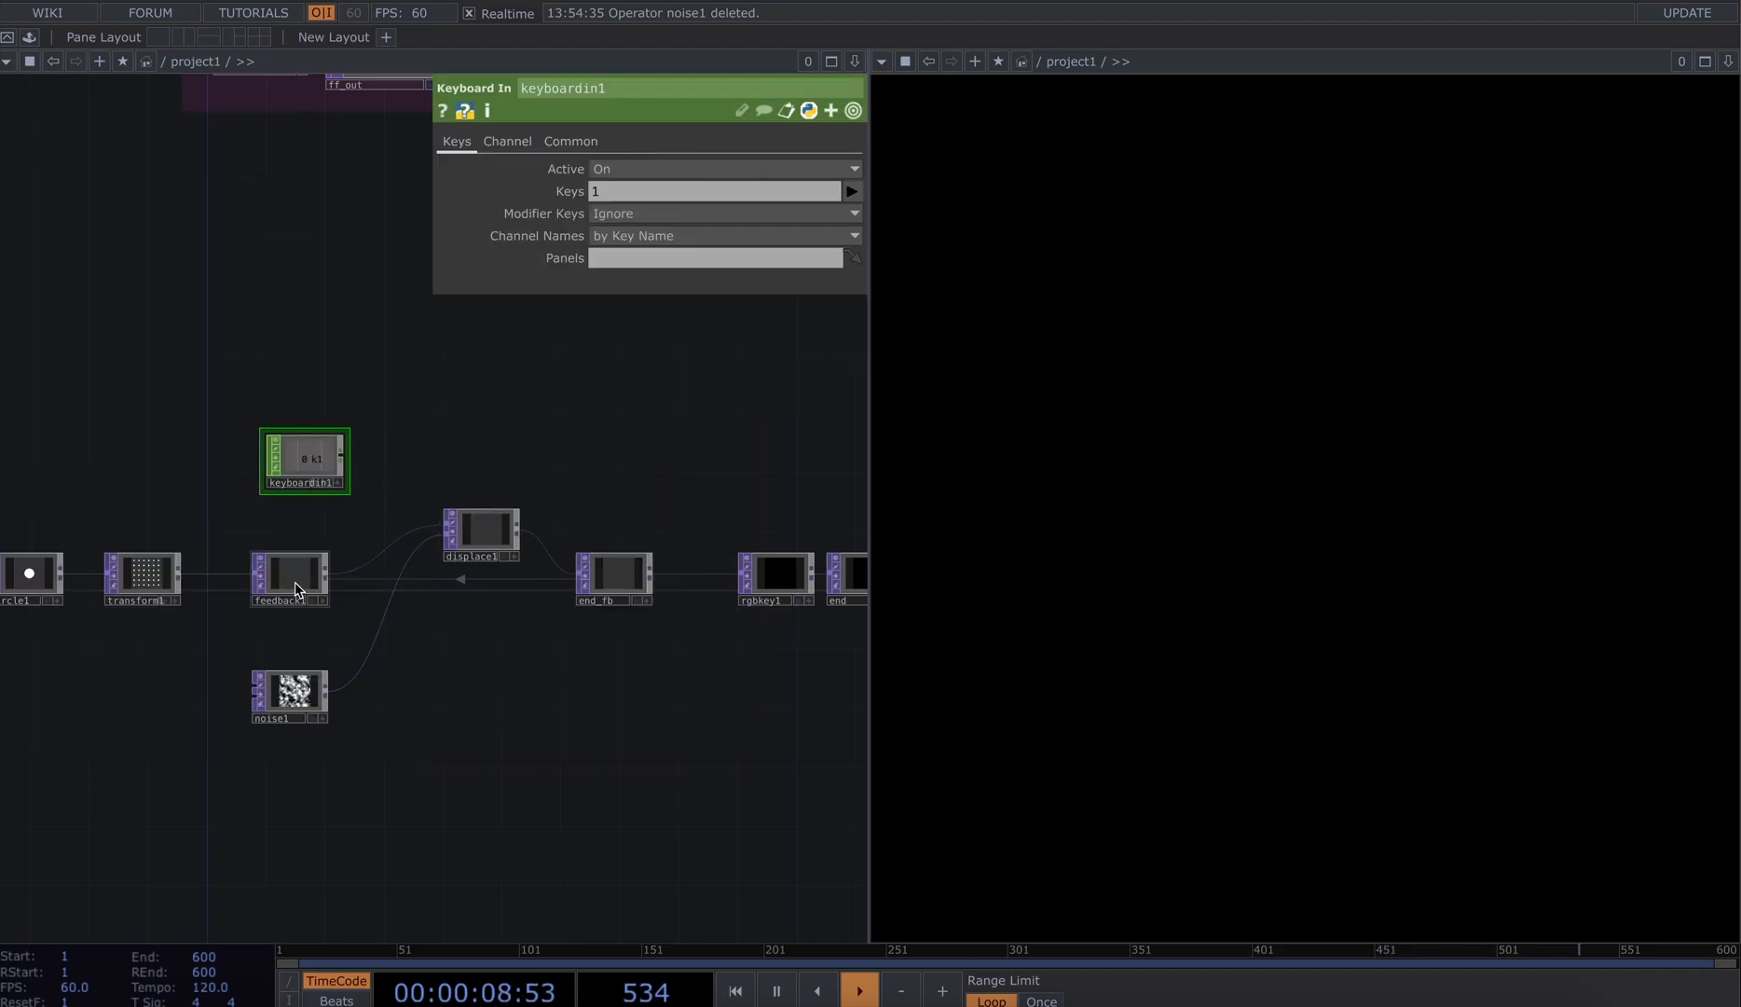
# Export key 1 to feedback1's Reset Pulse and turn off Monochrome on noise1
pyautogui.click(289, 578)
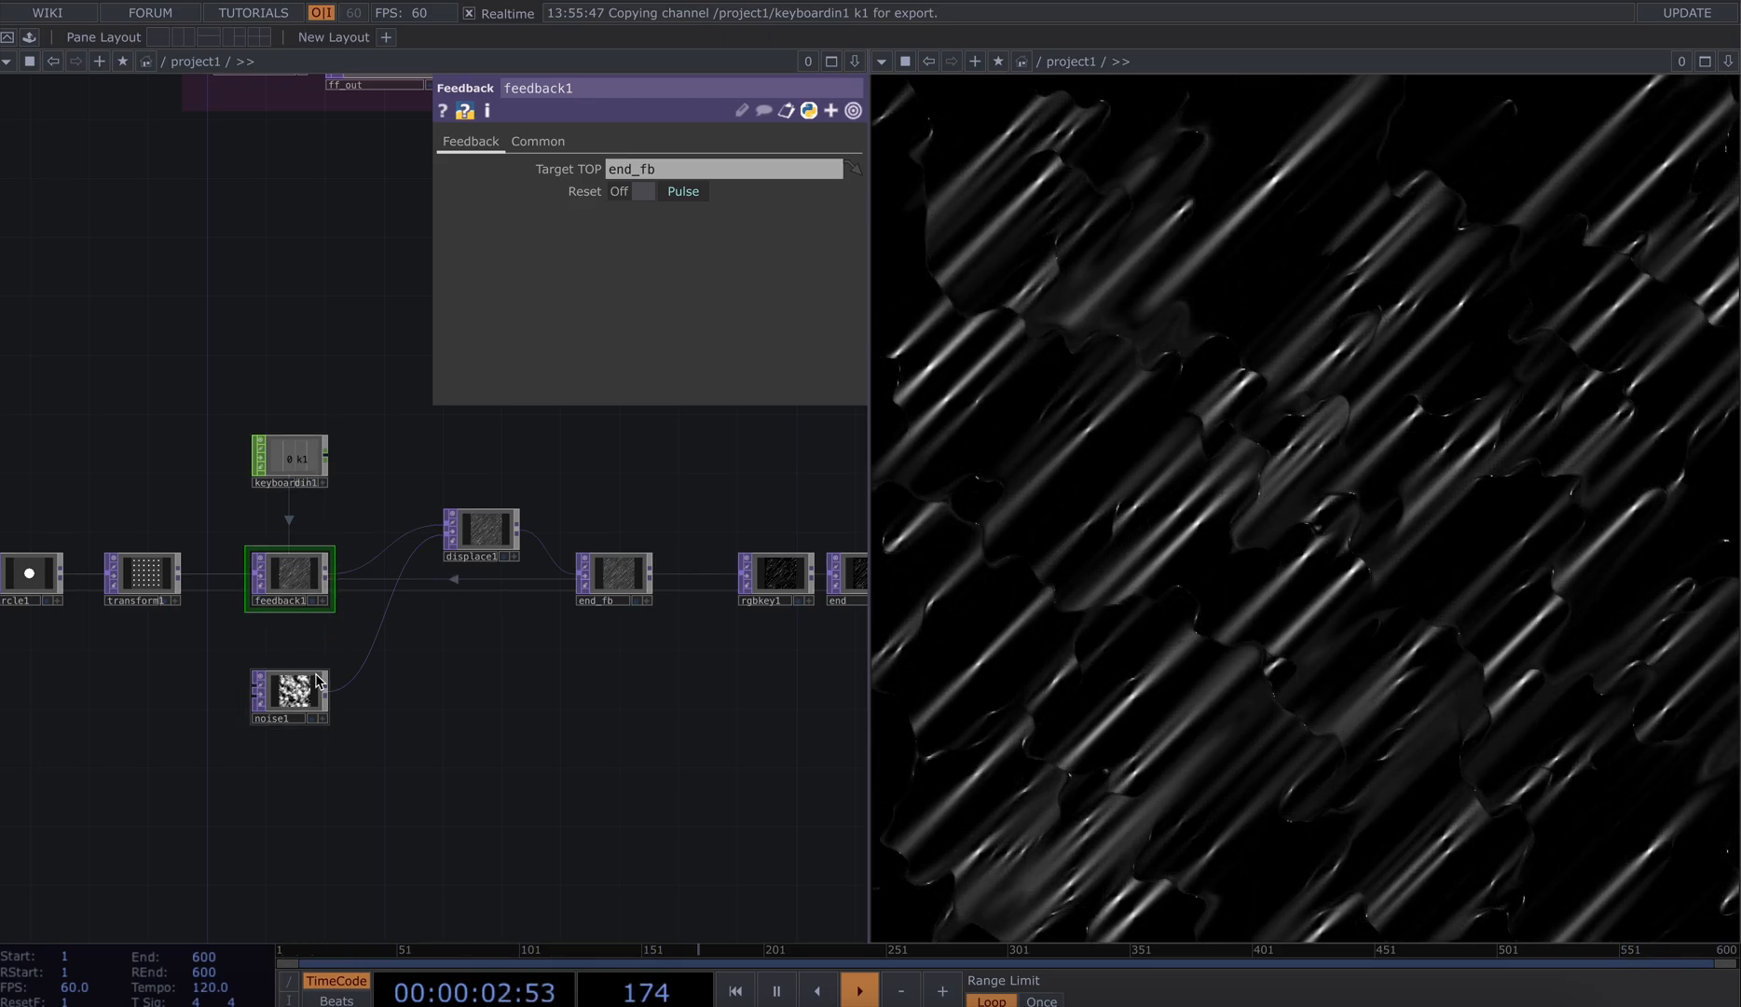
pyautogui.click(287, 697)
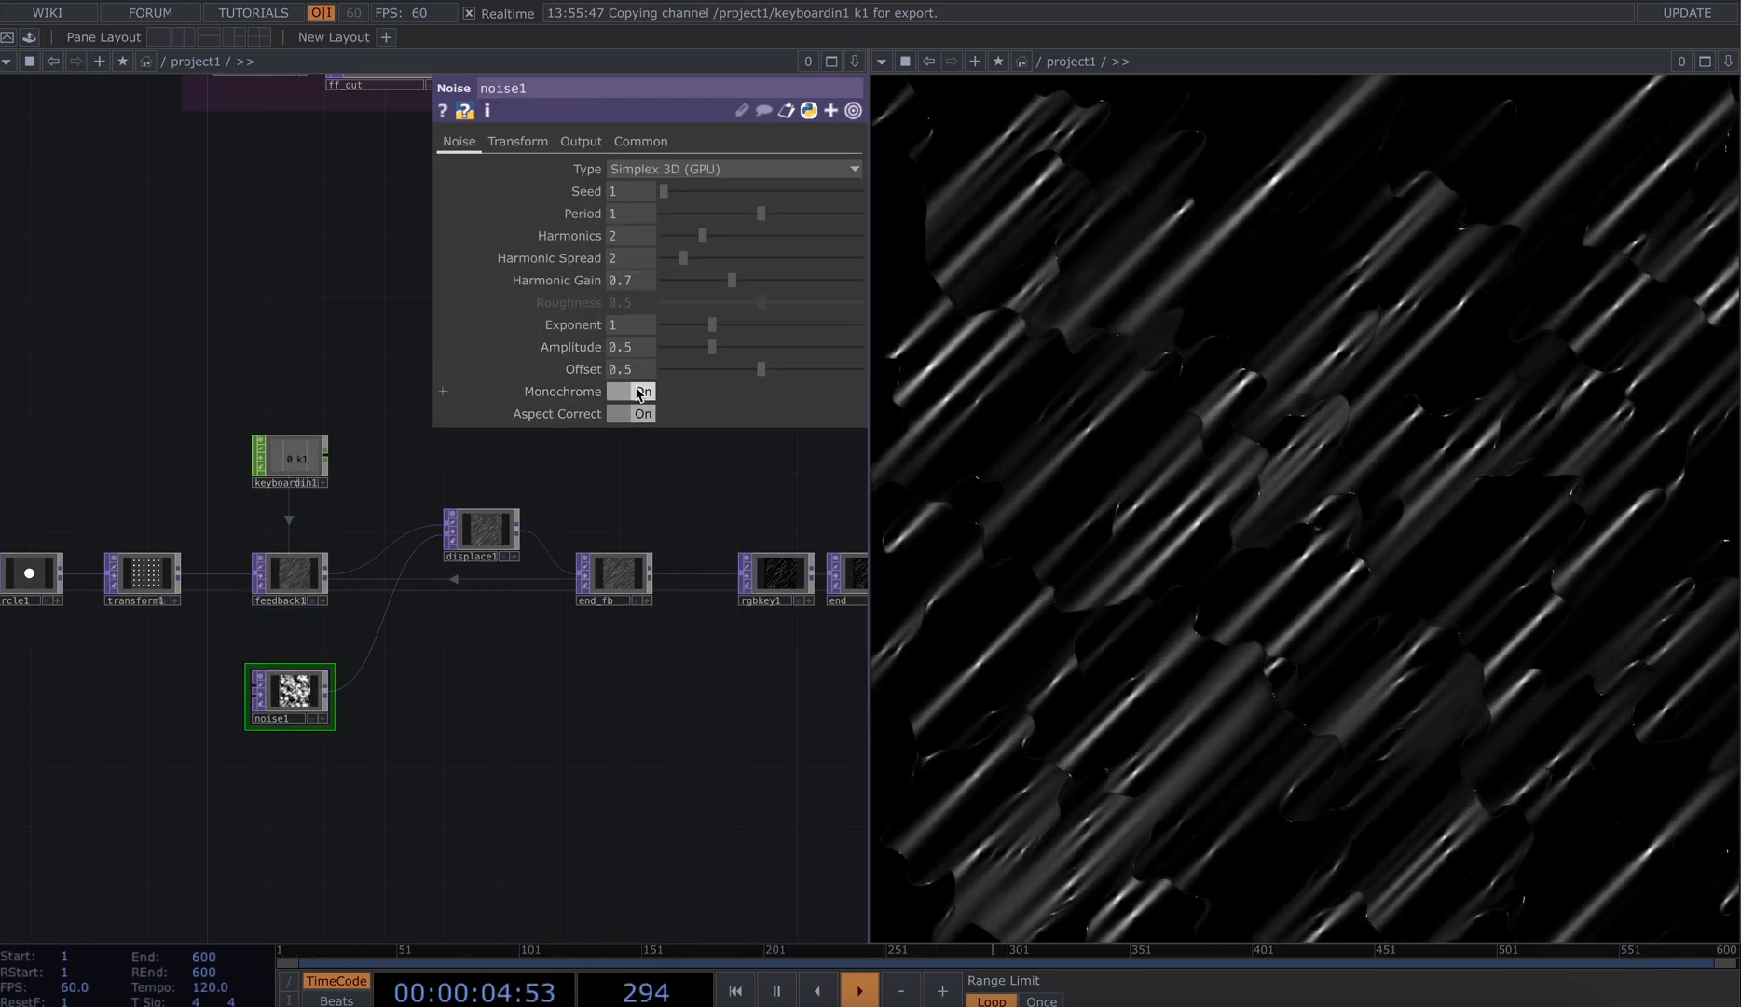
pyautogui.click(630, 391)
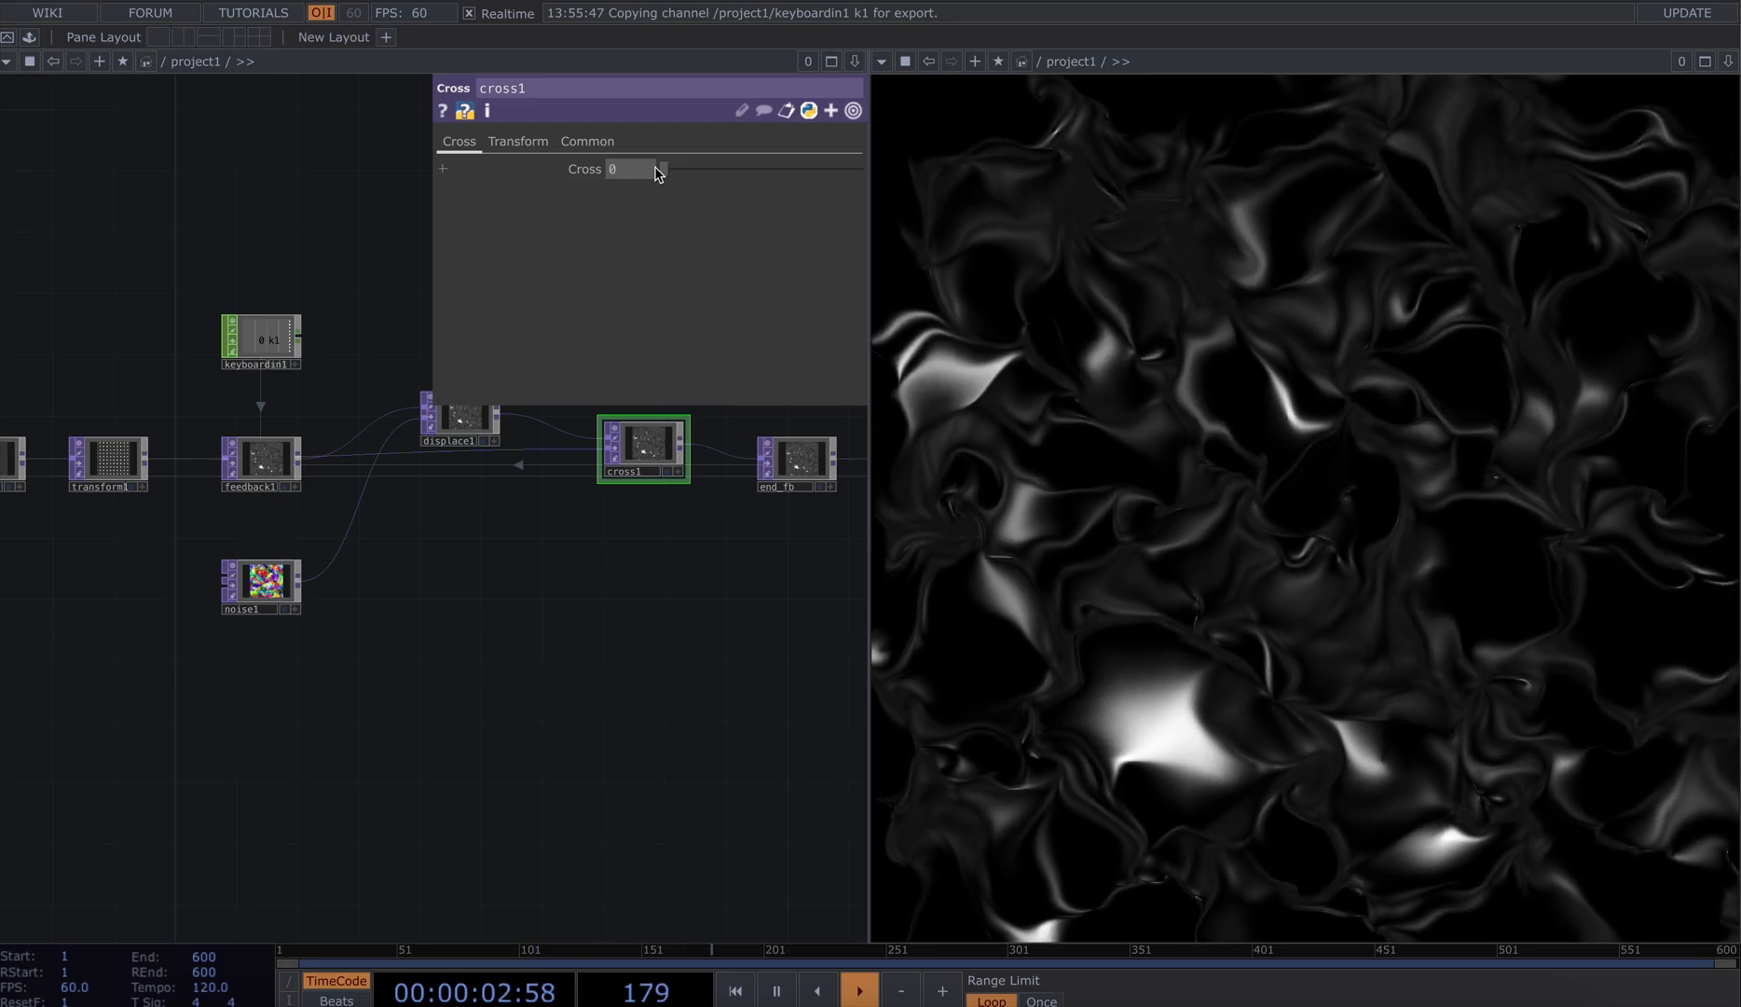
# Sweep cross1's blend up to 1 then settle it at about 0.052
pyautogui.moveTo(661, 167); pyautogui.dragTo(749, 168)
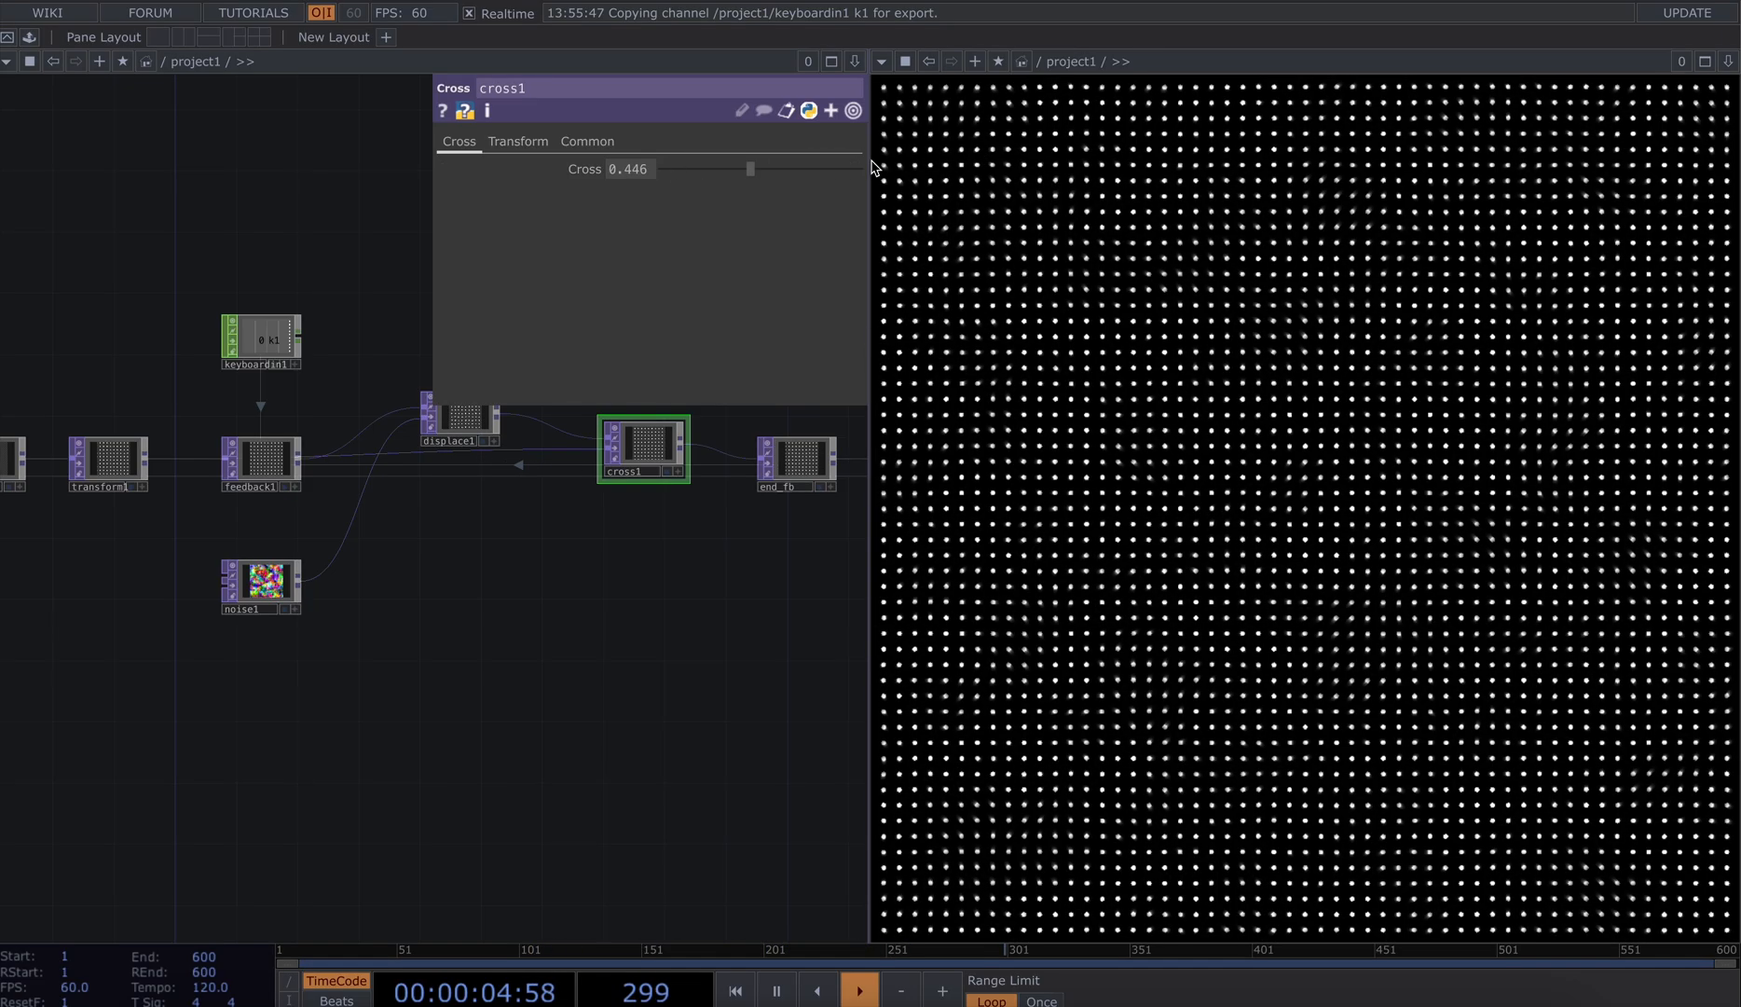
pyautogui.moveTo(749, 167); pyautogui.dragTo(856, 168)
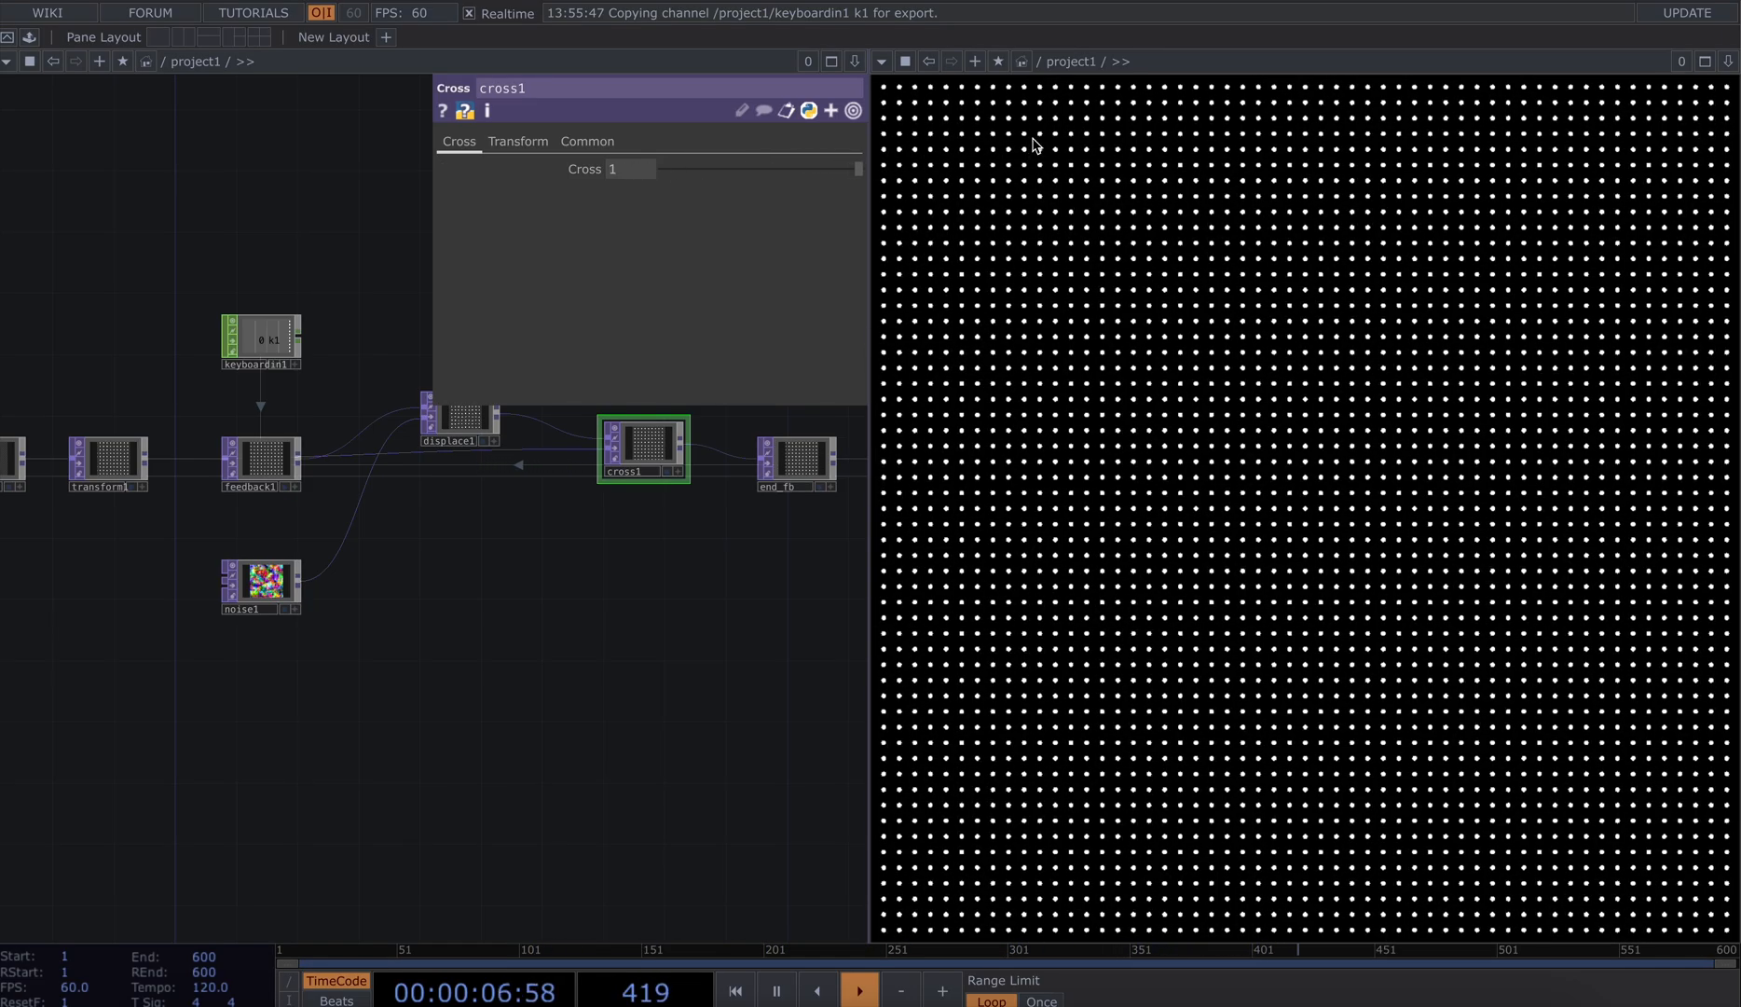
pyautogui.moveTo(856, 168); pyautogui.dragTo(692, 167)
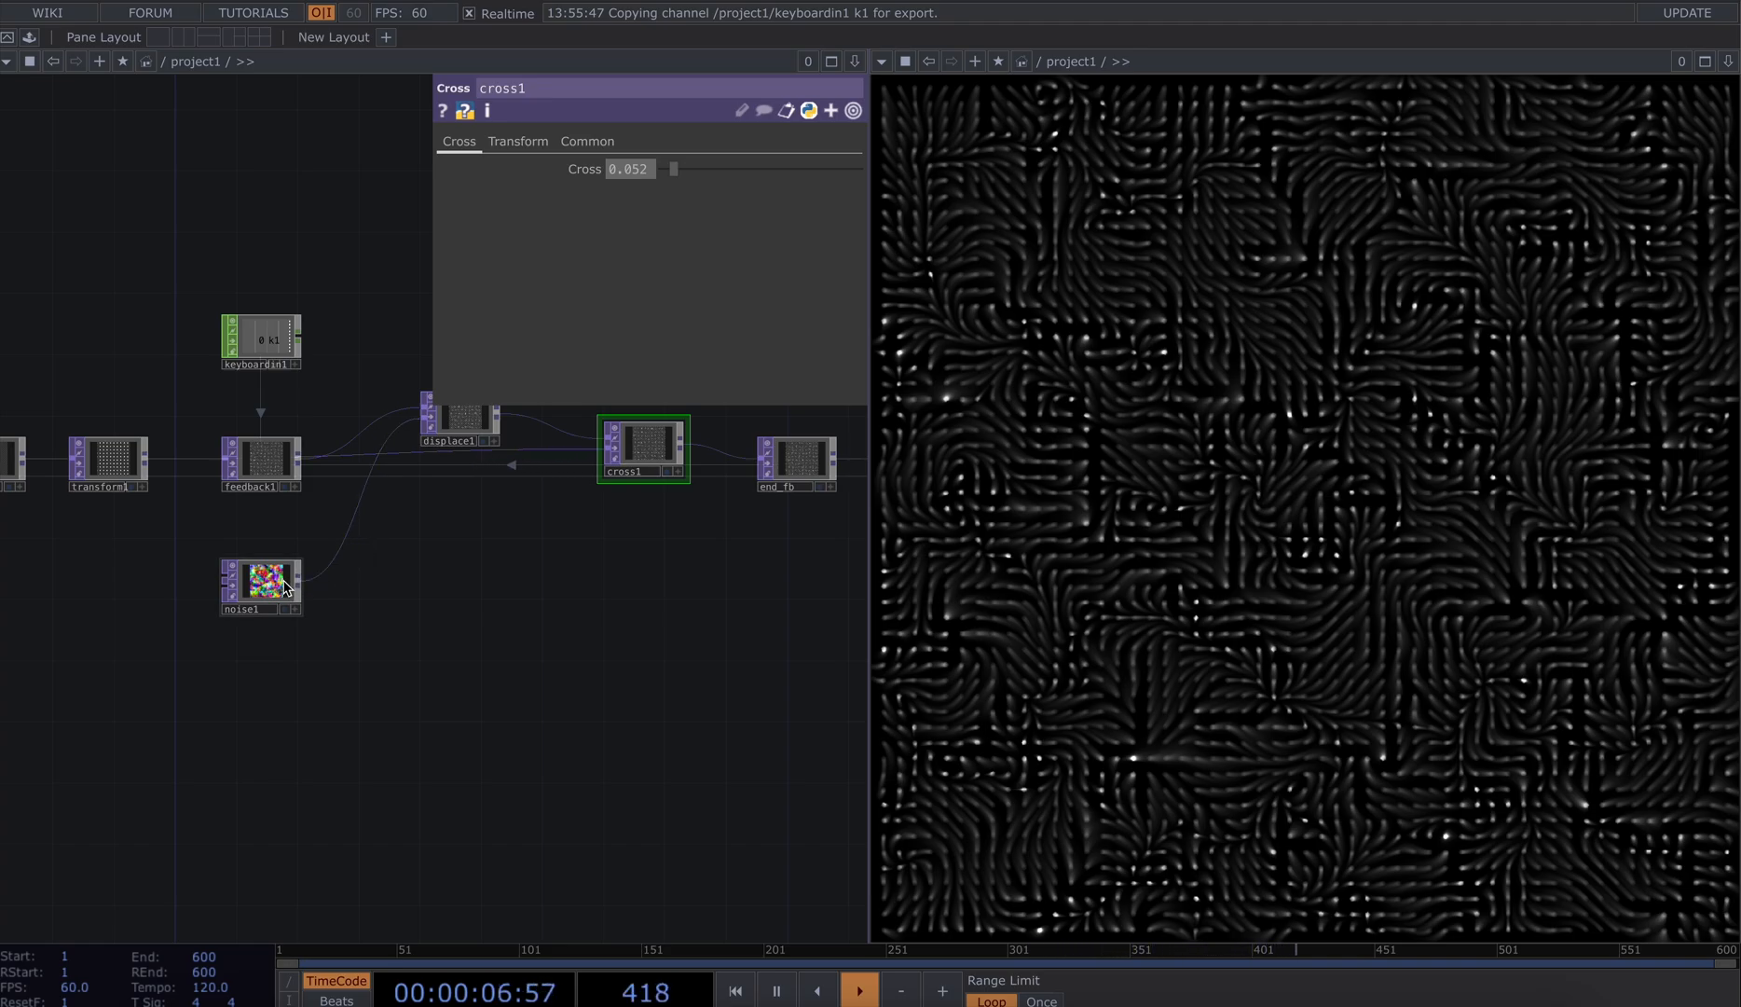
# Give noise1 an absTime Translate z expression and amplitude 1.4
pyautogui.click(259, 579)
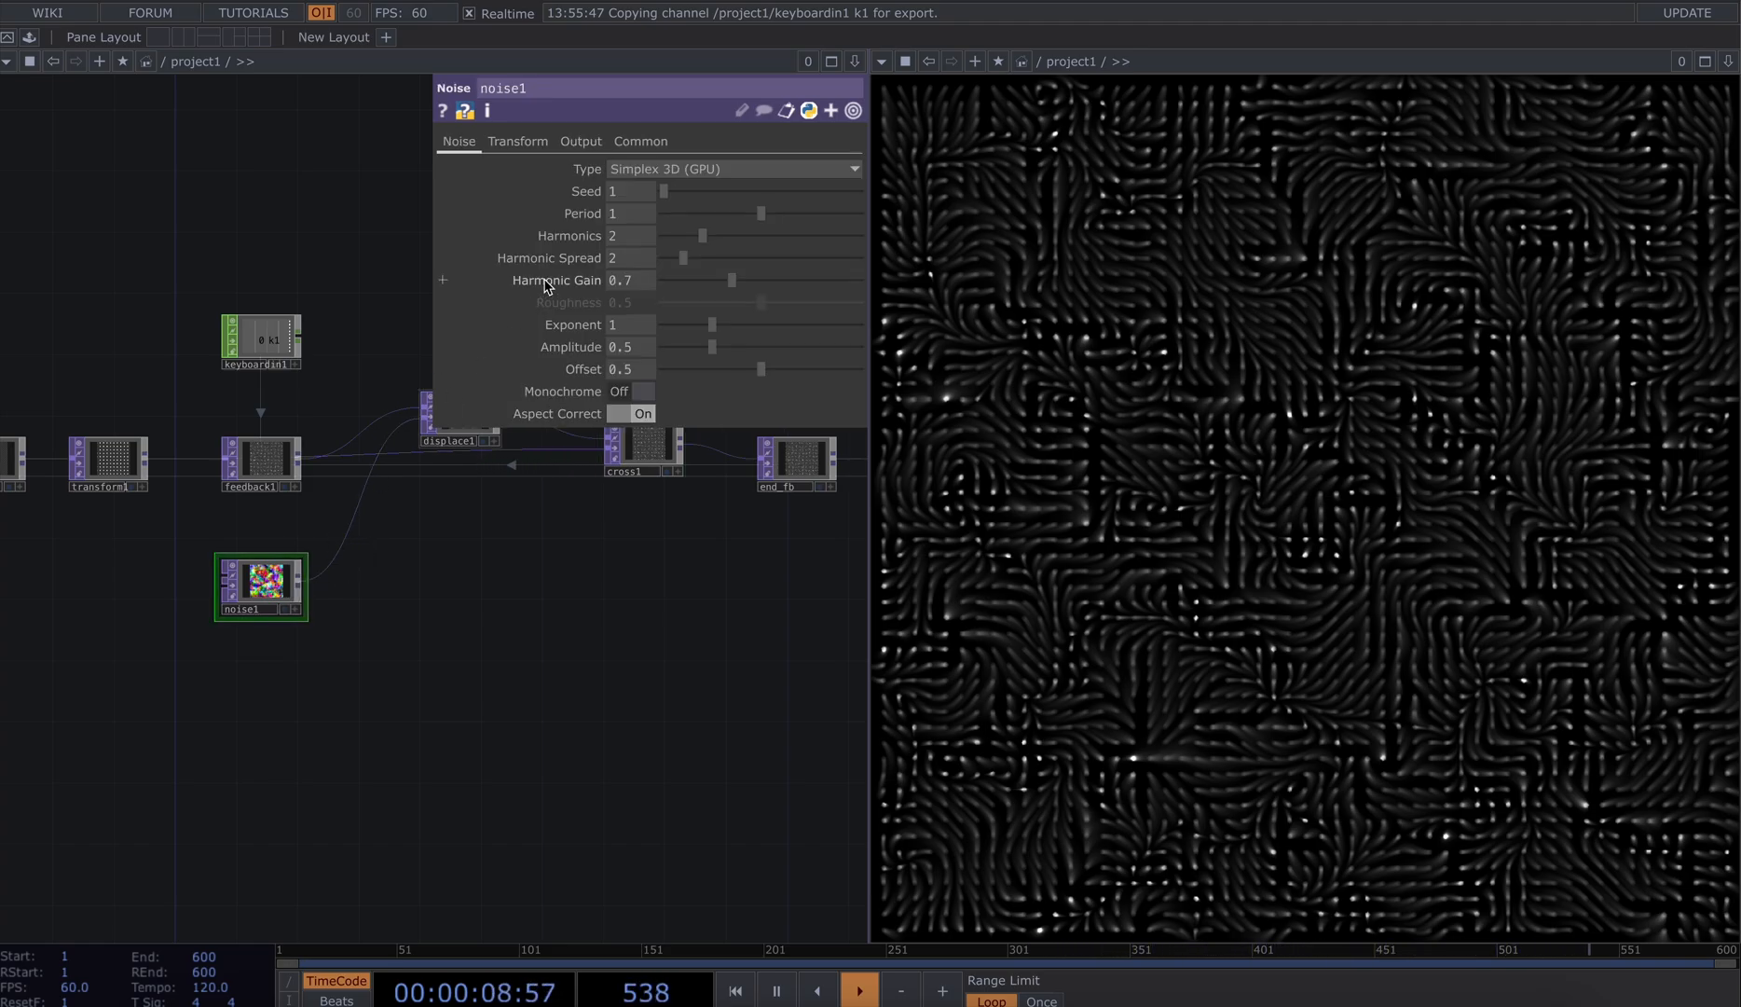
pyautogui.click(519, 141)
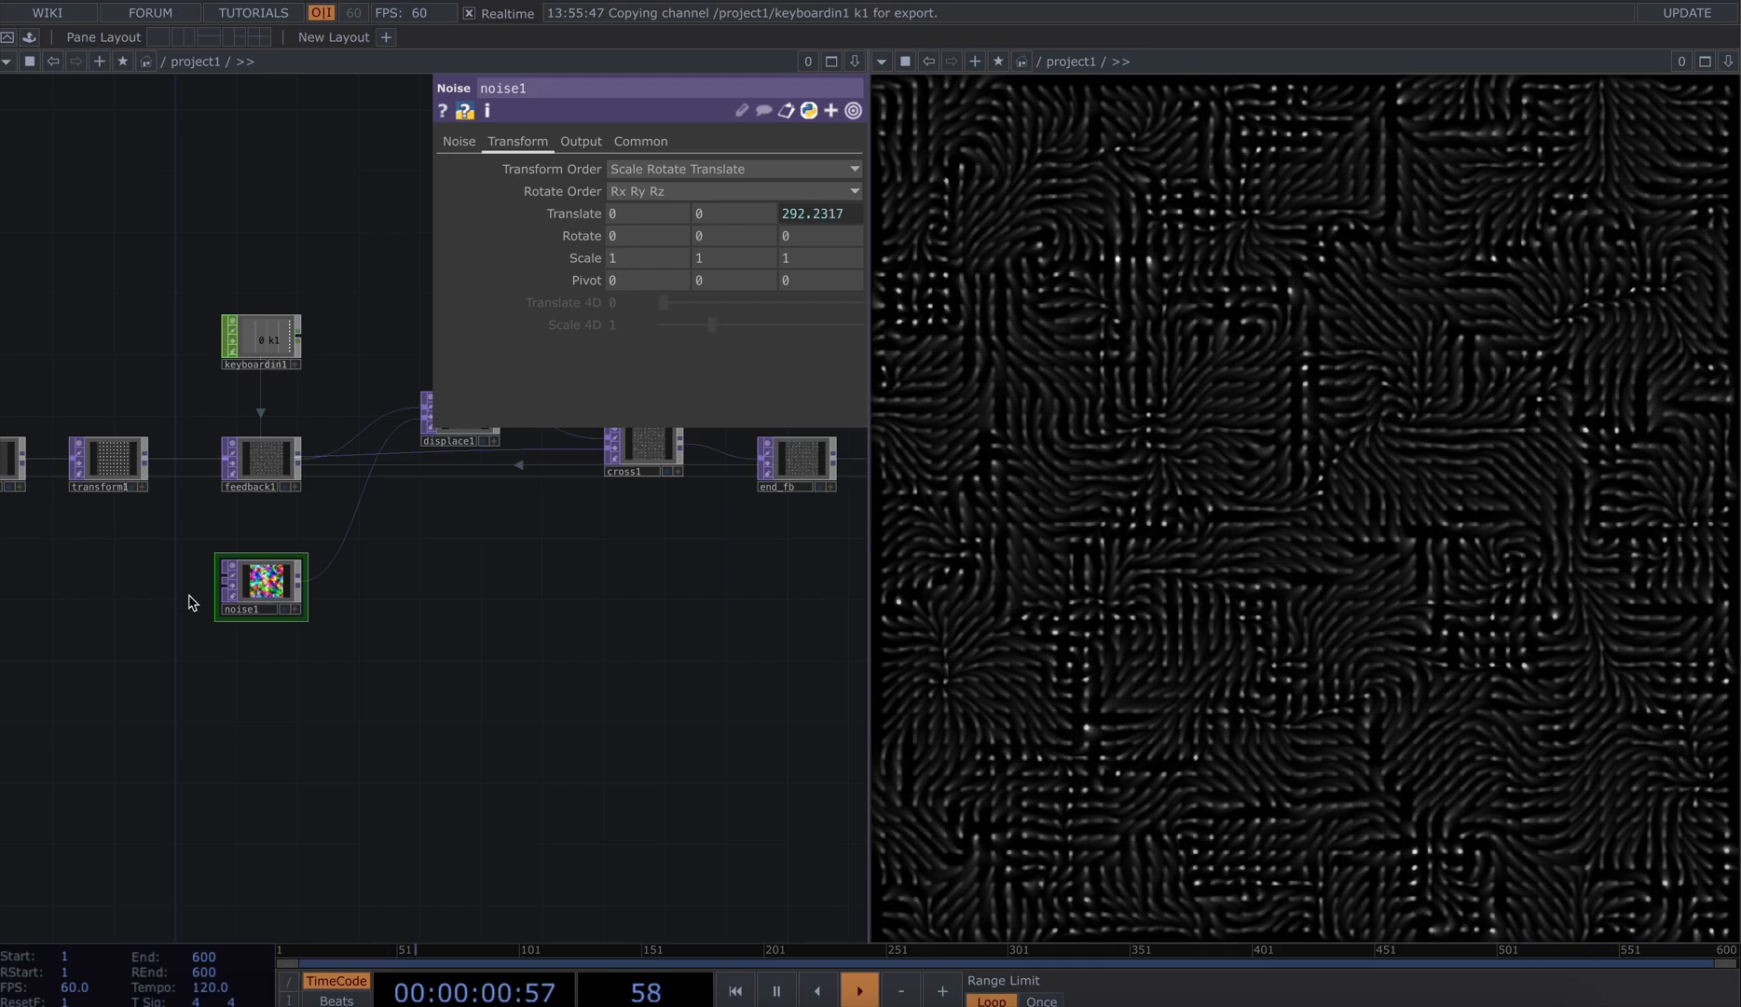
pyautogui.click(457, 142)
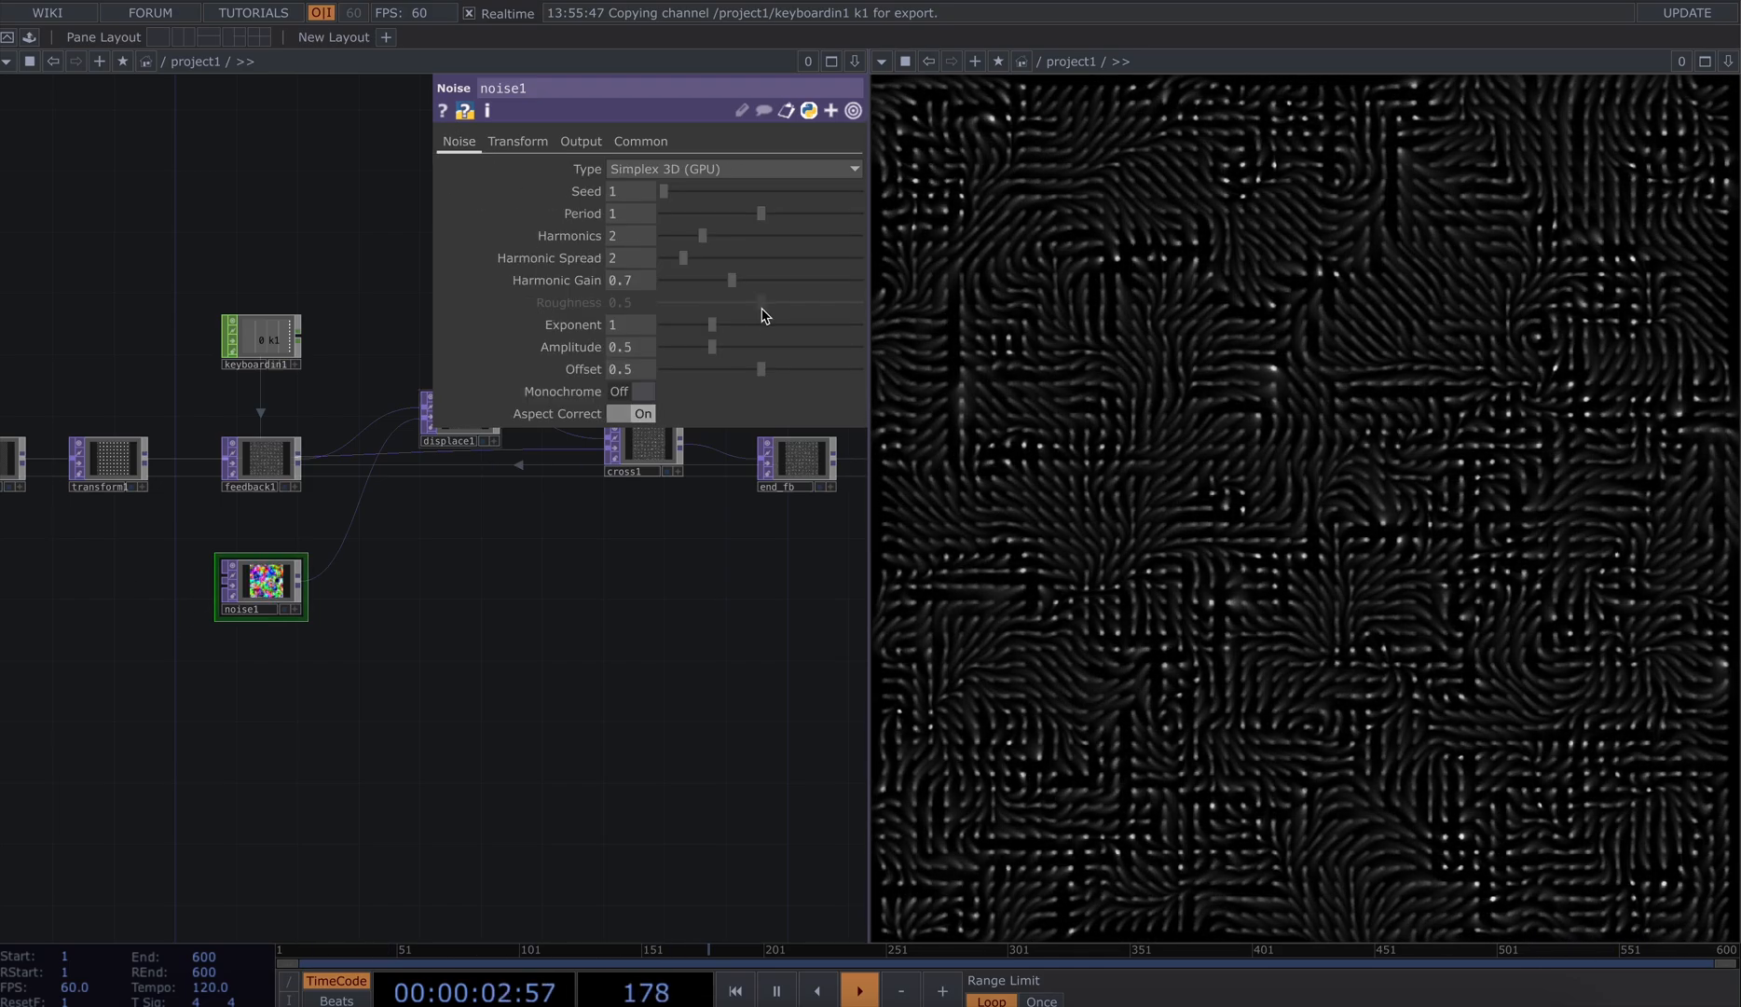
pyautogui.moveTo(710, 347); pyautogui.dragTo(850, 346)
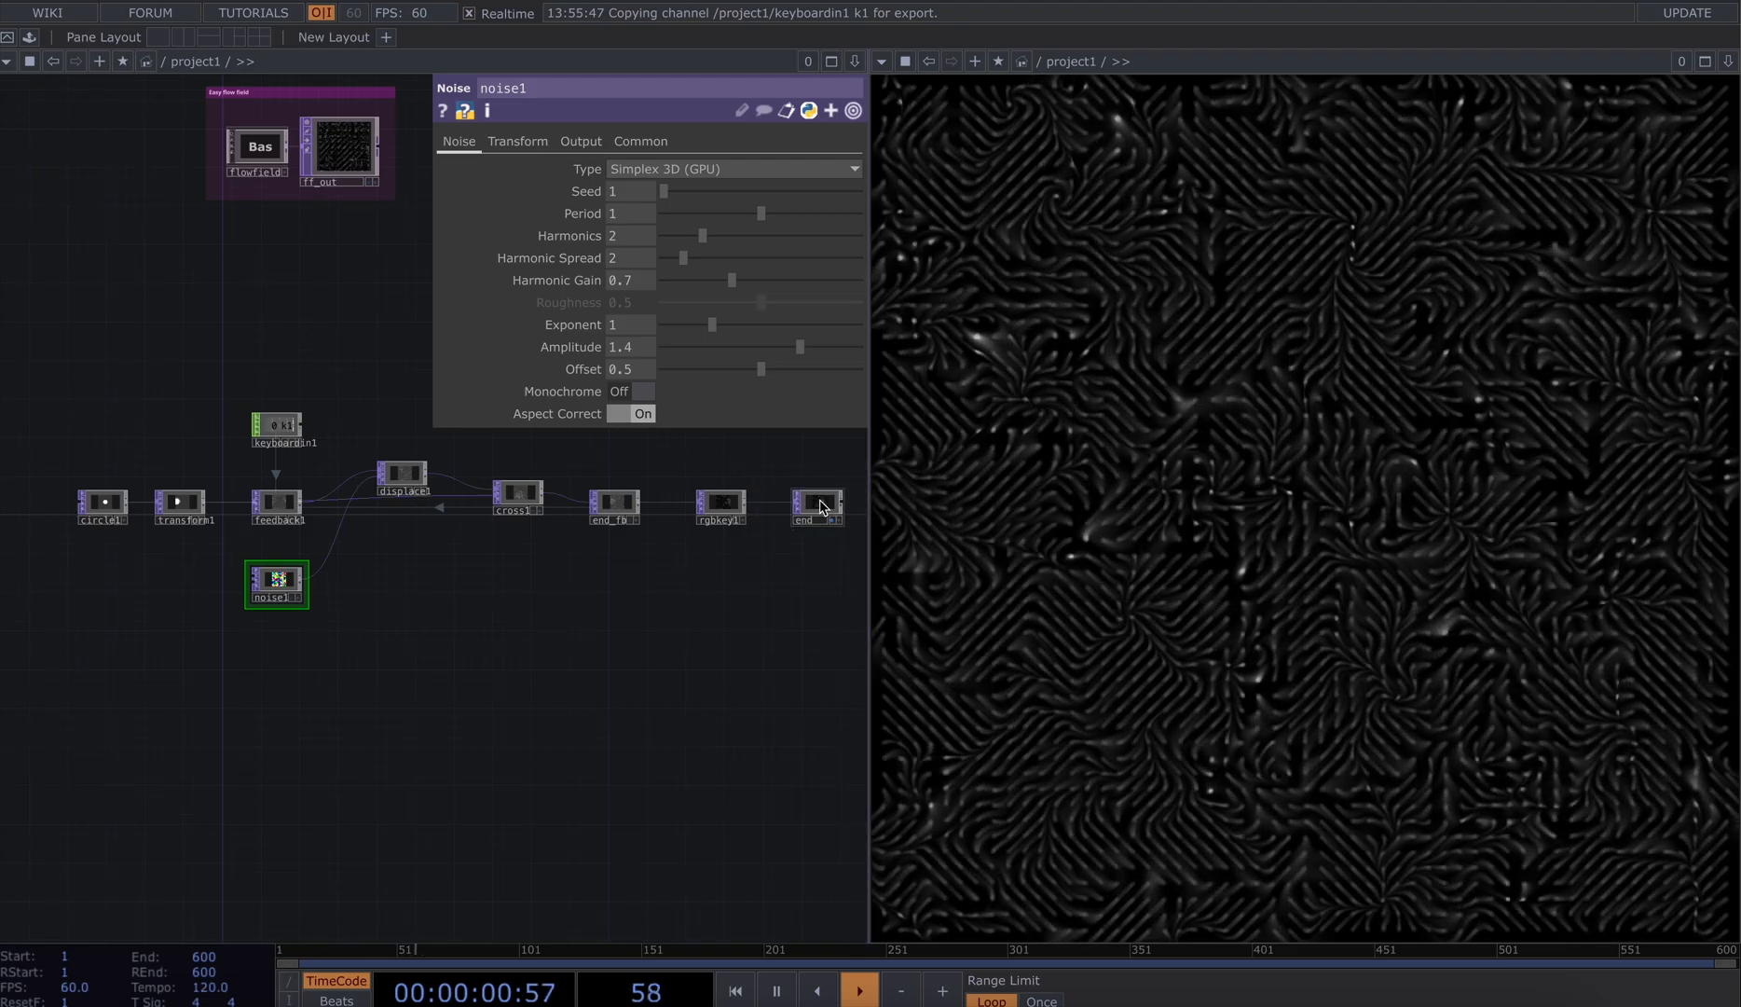
pyautogui.click(28, 37)
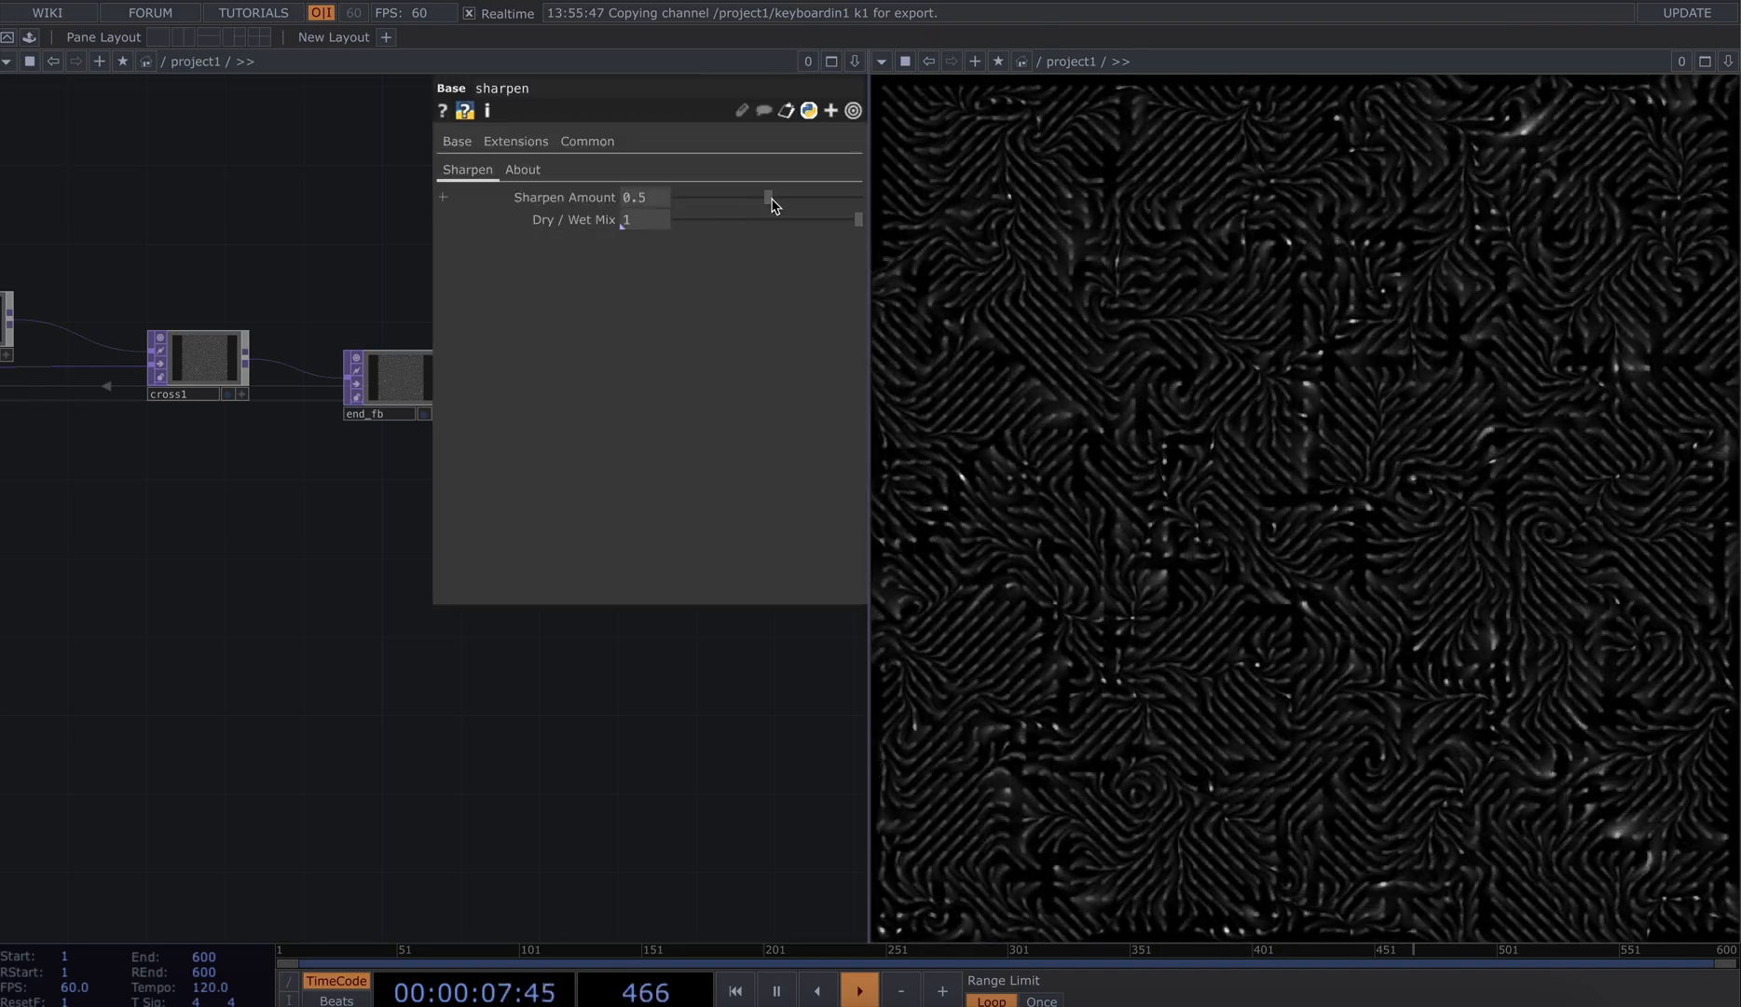
# Push the sharpen component's amount to about 0.98
pyautogui.moveTo(766, 205); pyautogui.dragTo(856, 205)
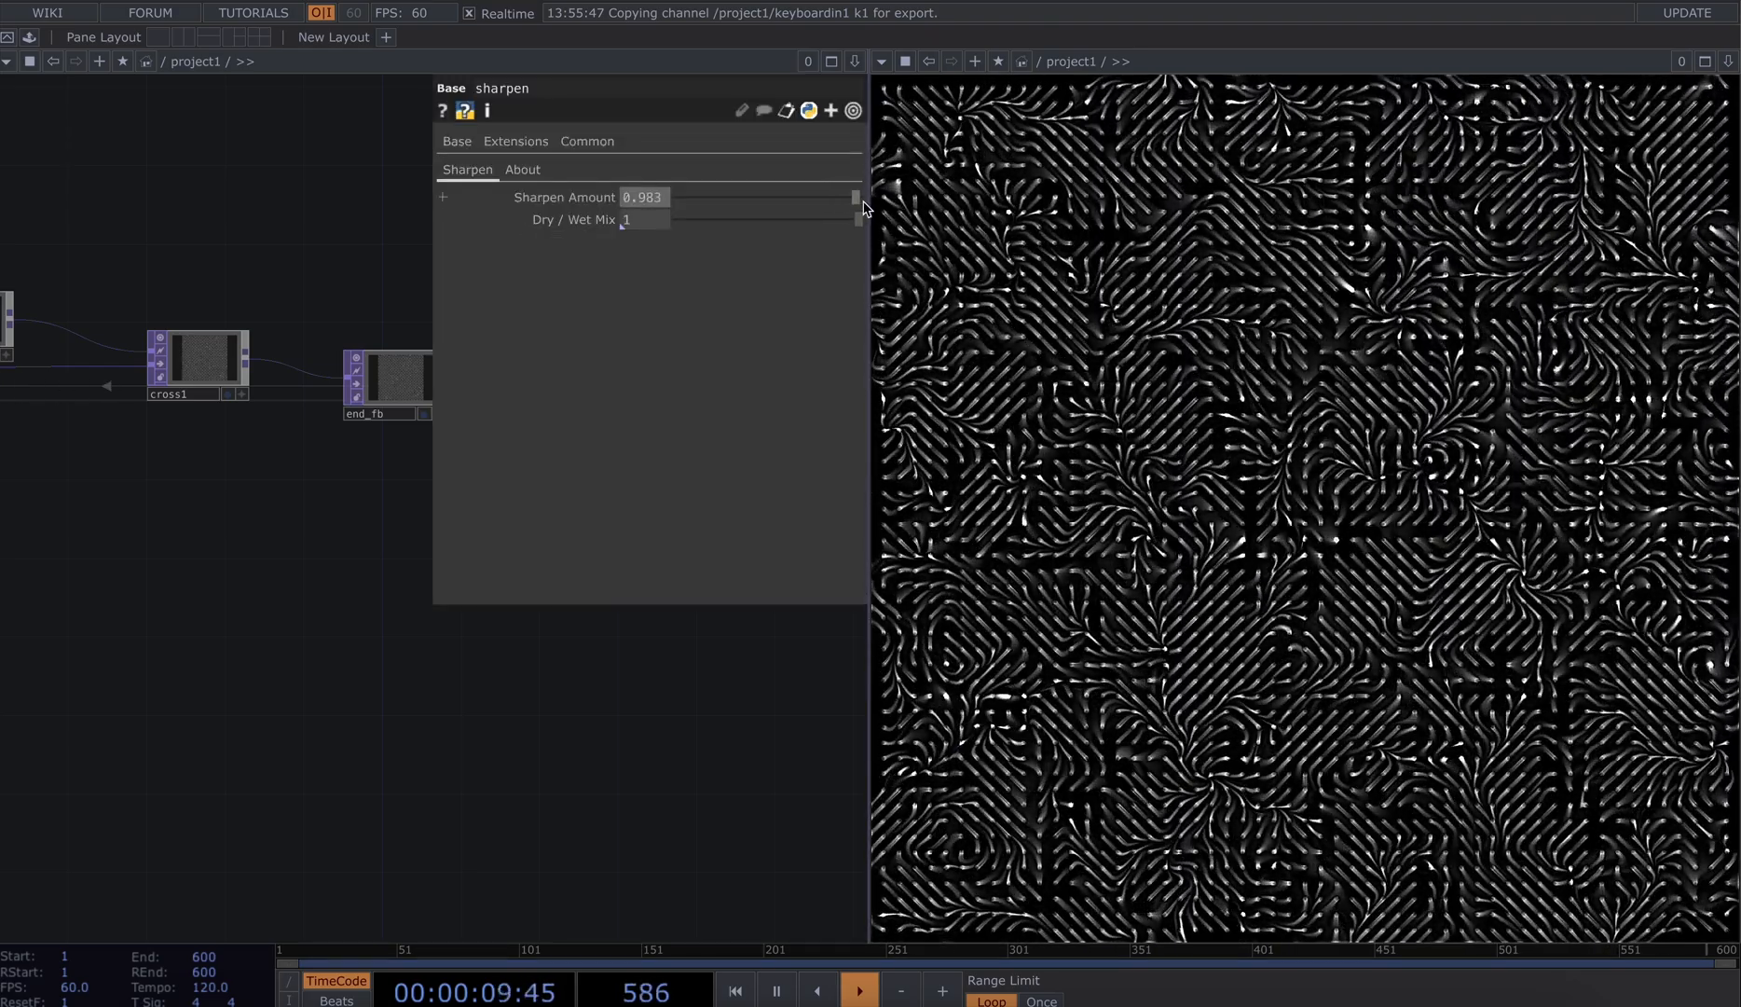
pyautogui.moveTo(856, 218); pyautogui.dragTo(806, 218)
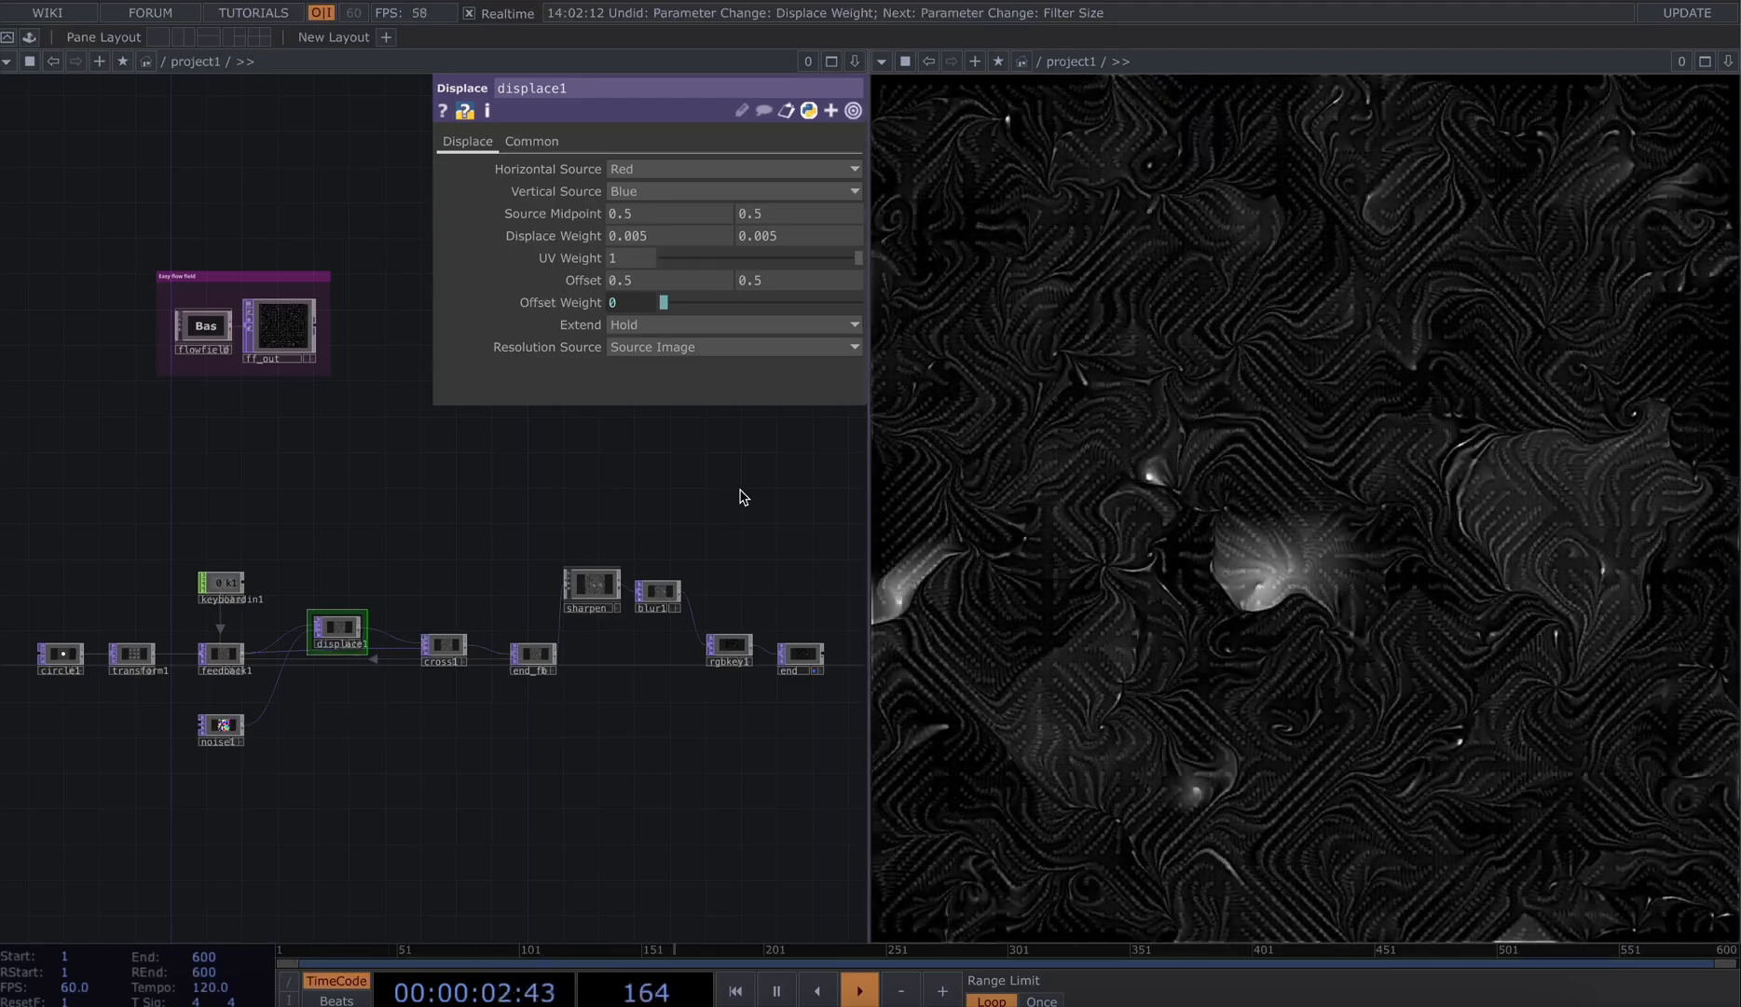
# Sweep cross1's blend between 0 and nearly 1, settling at about 0.109
pyautogui.click(442, 647)
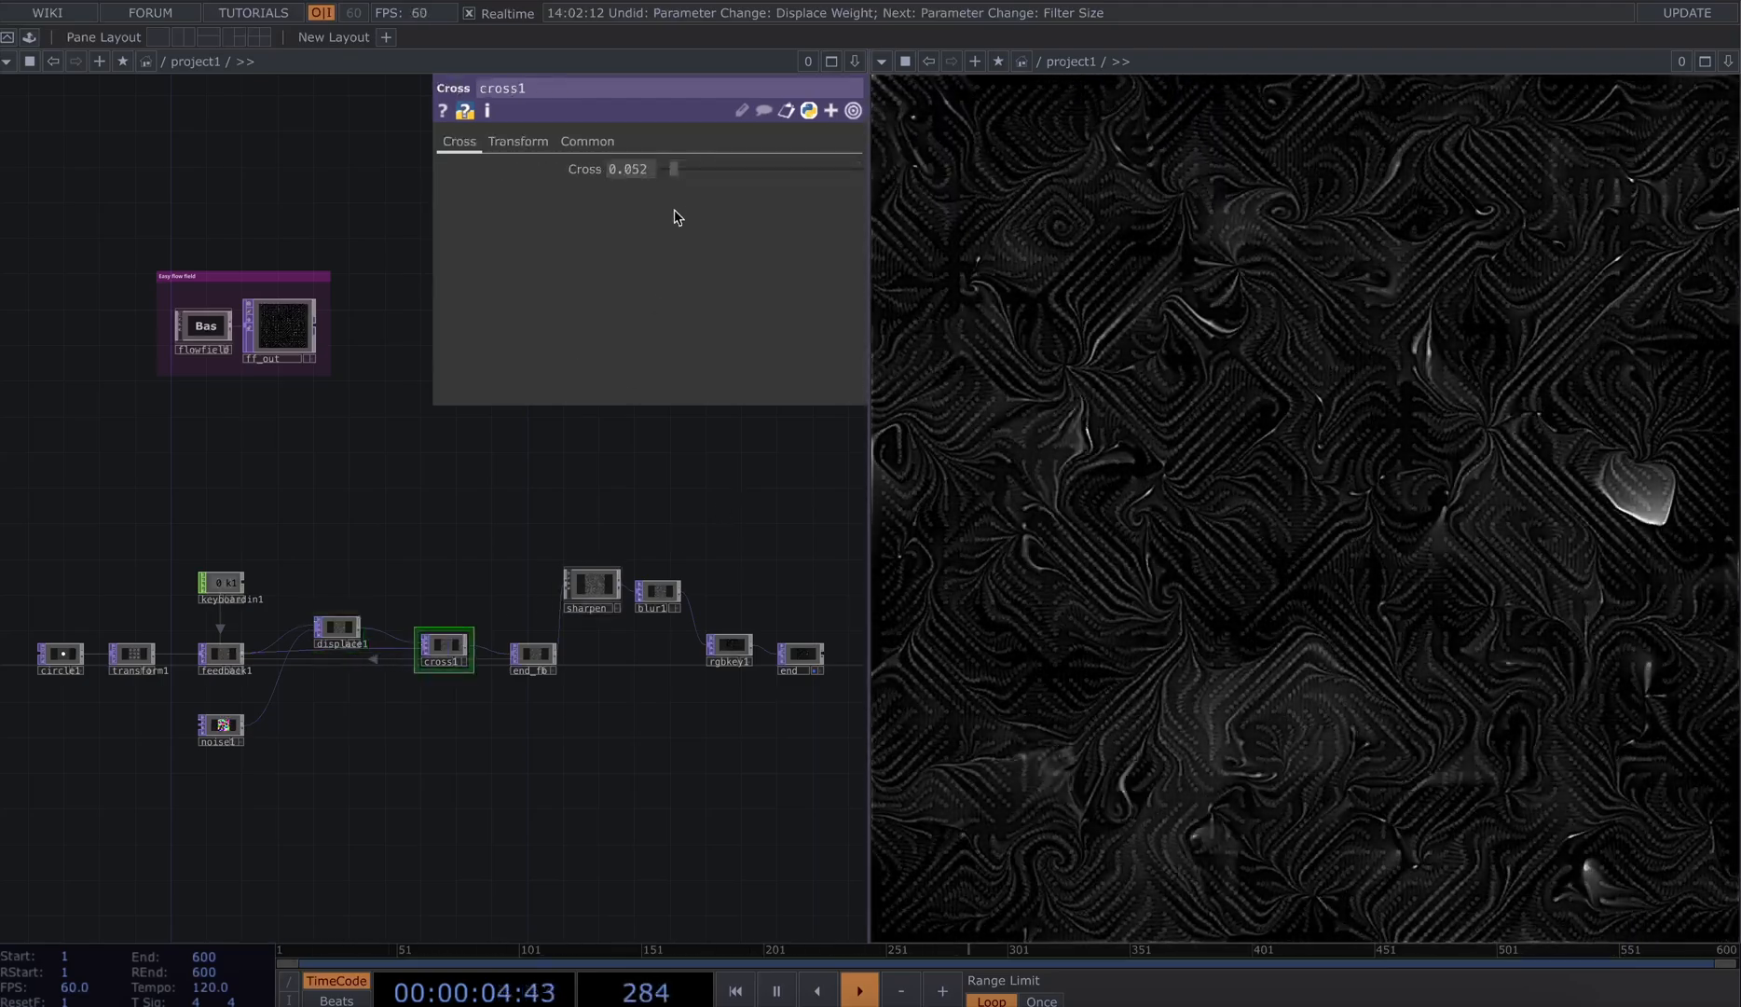
pyautogui.moveTo(671, 168); pyautogui.dragTo(687, 168)
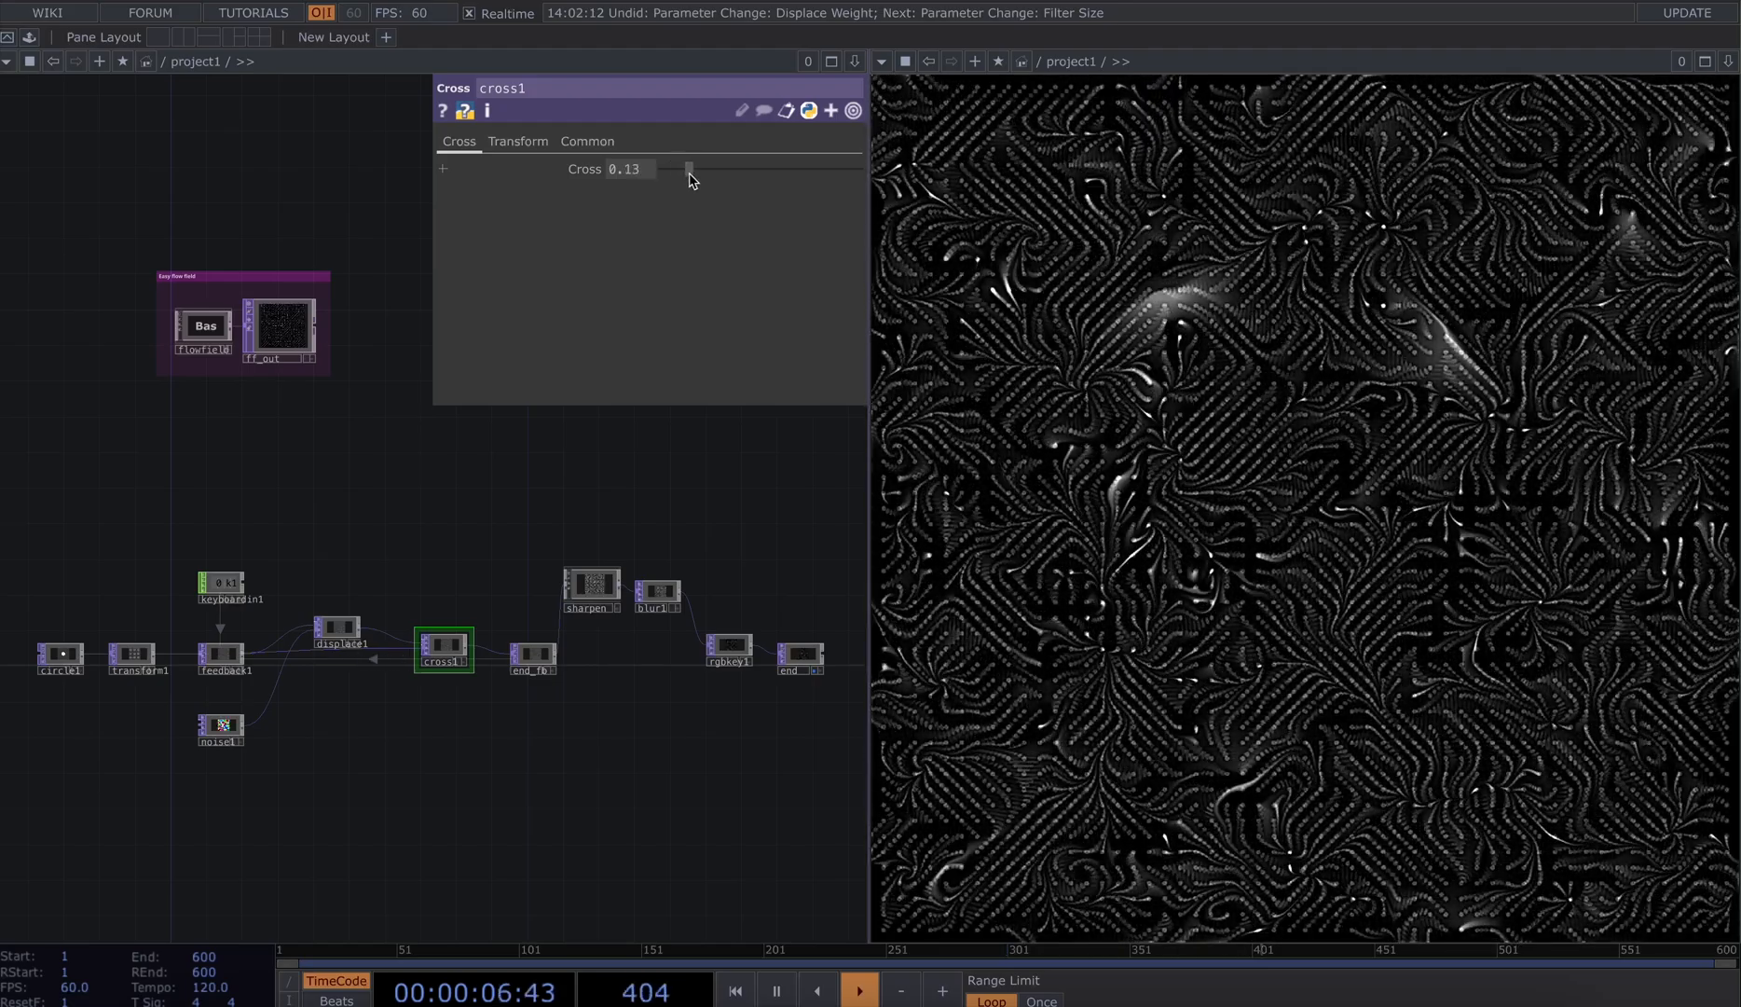
pyautogui.moveTo(686, 168); pyautogui.dragTo(693, 168)
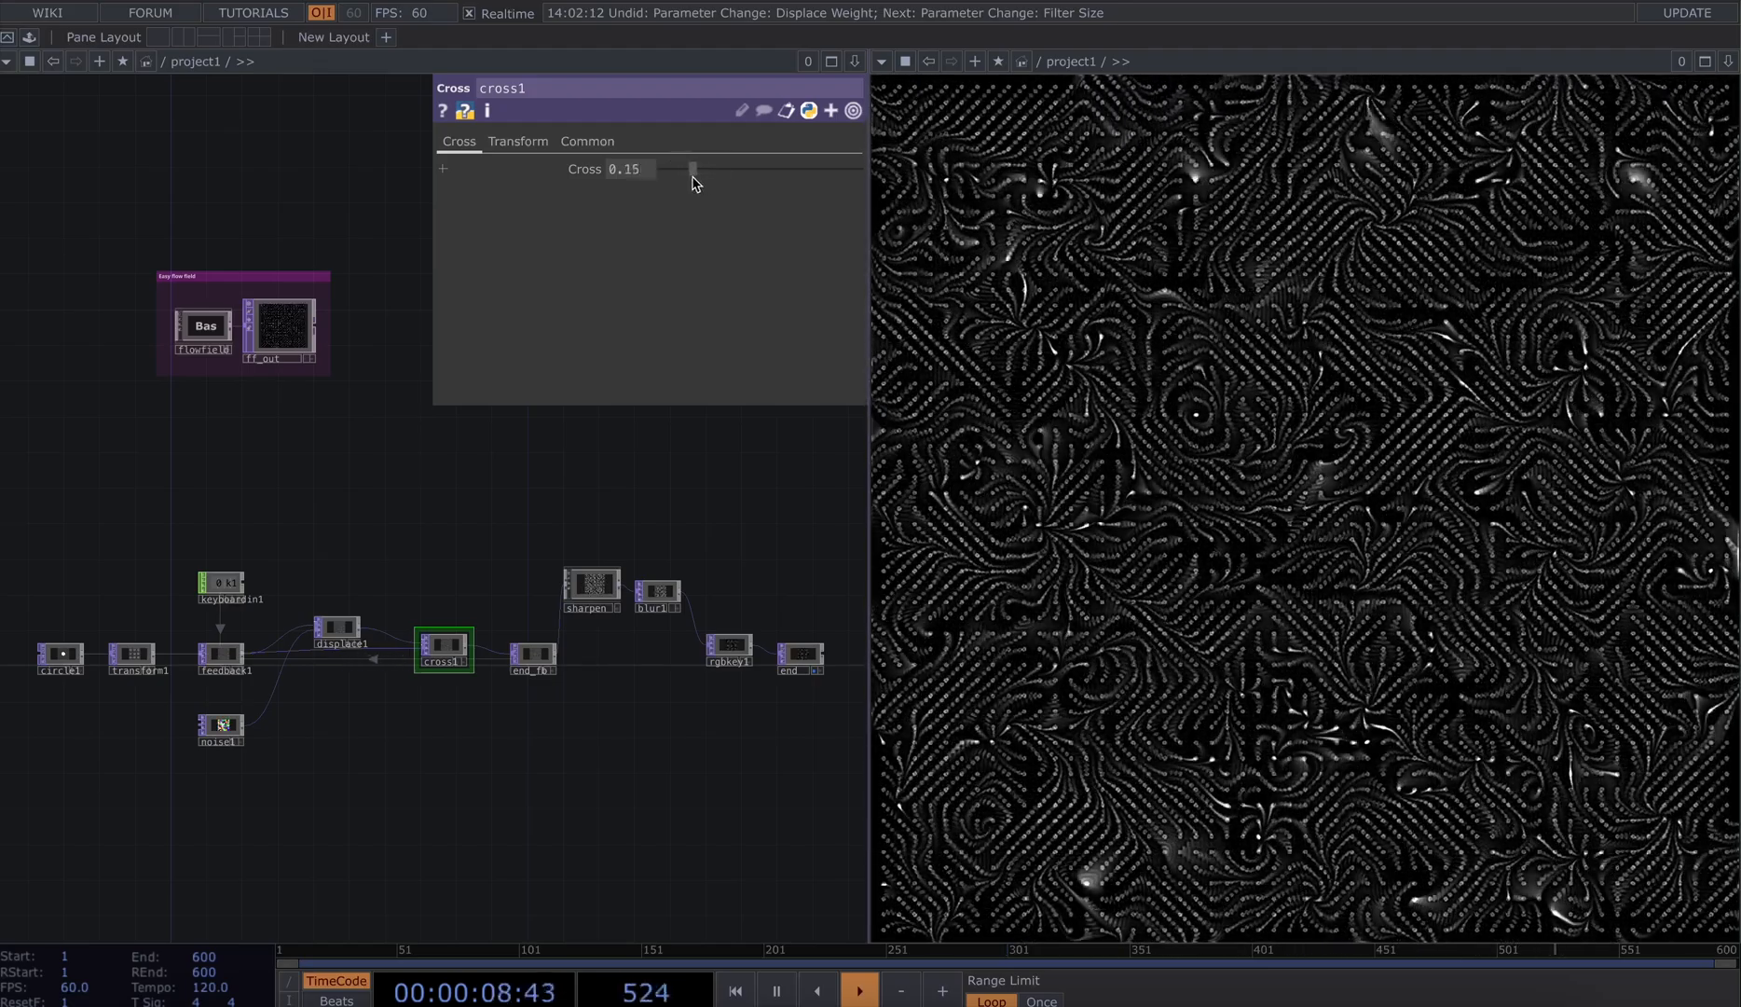
pyautogui.moveTo(694, 168); pyautogui.dragTo(861, 168)
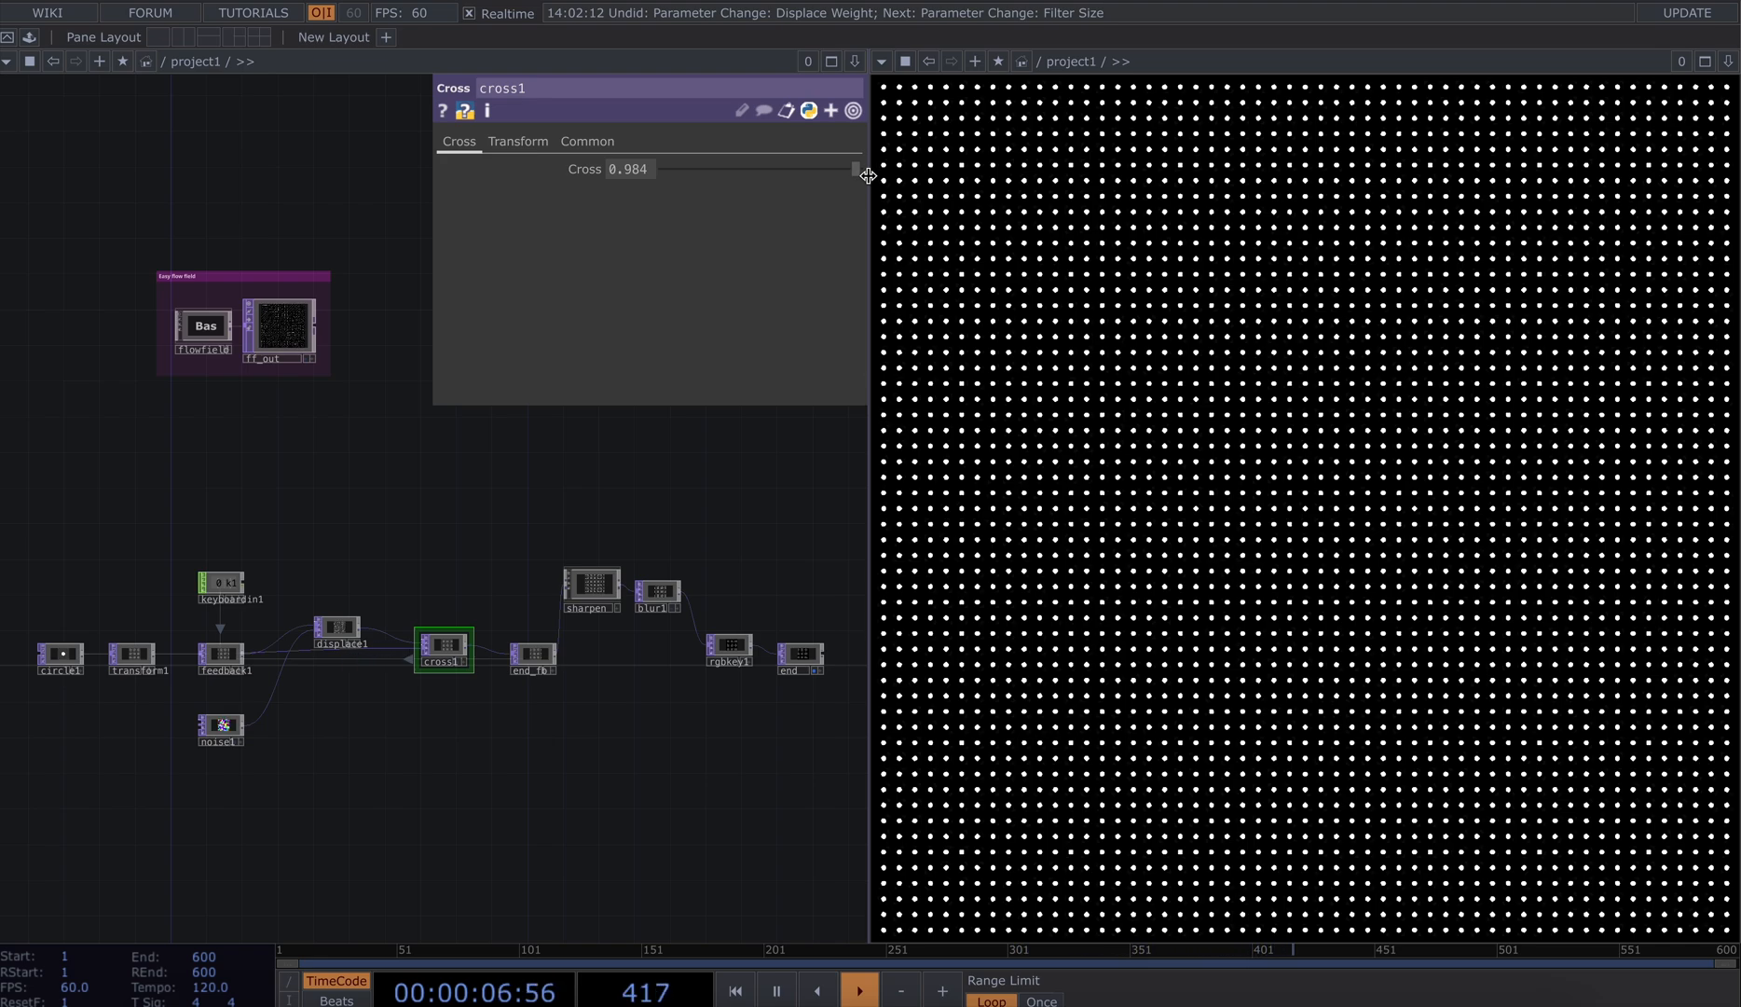
pyautogui.moveTo(855, 167); pyautogui.dragTo(711, 168)
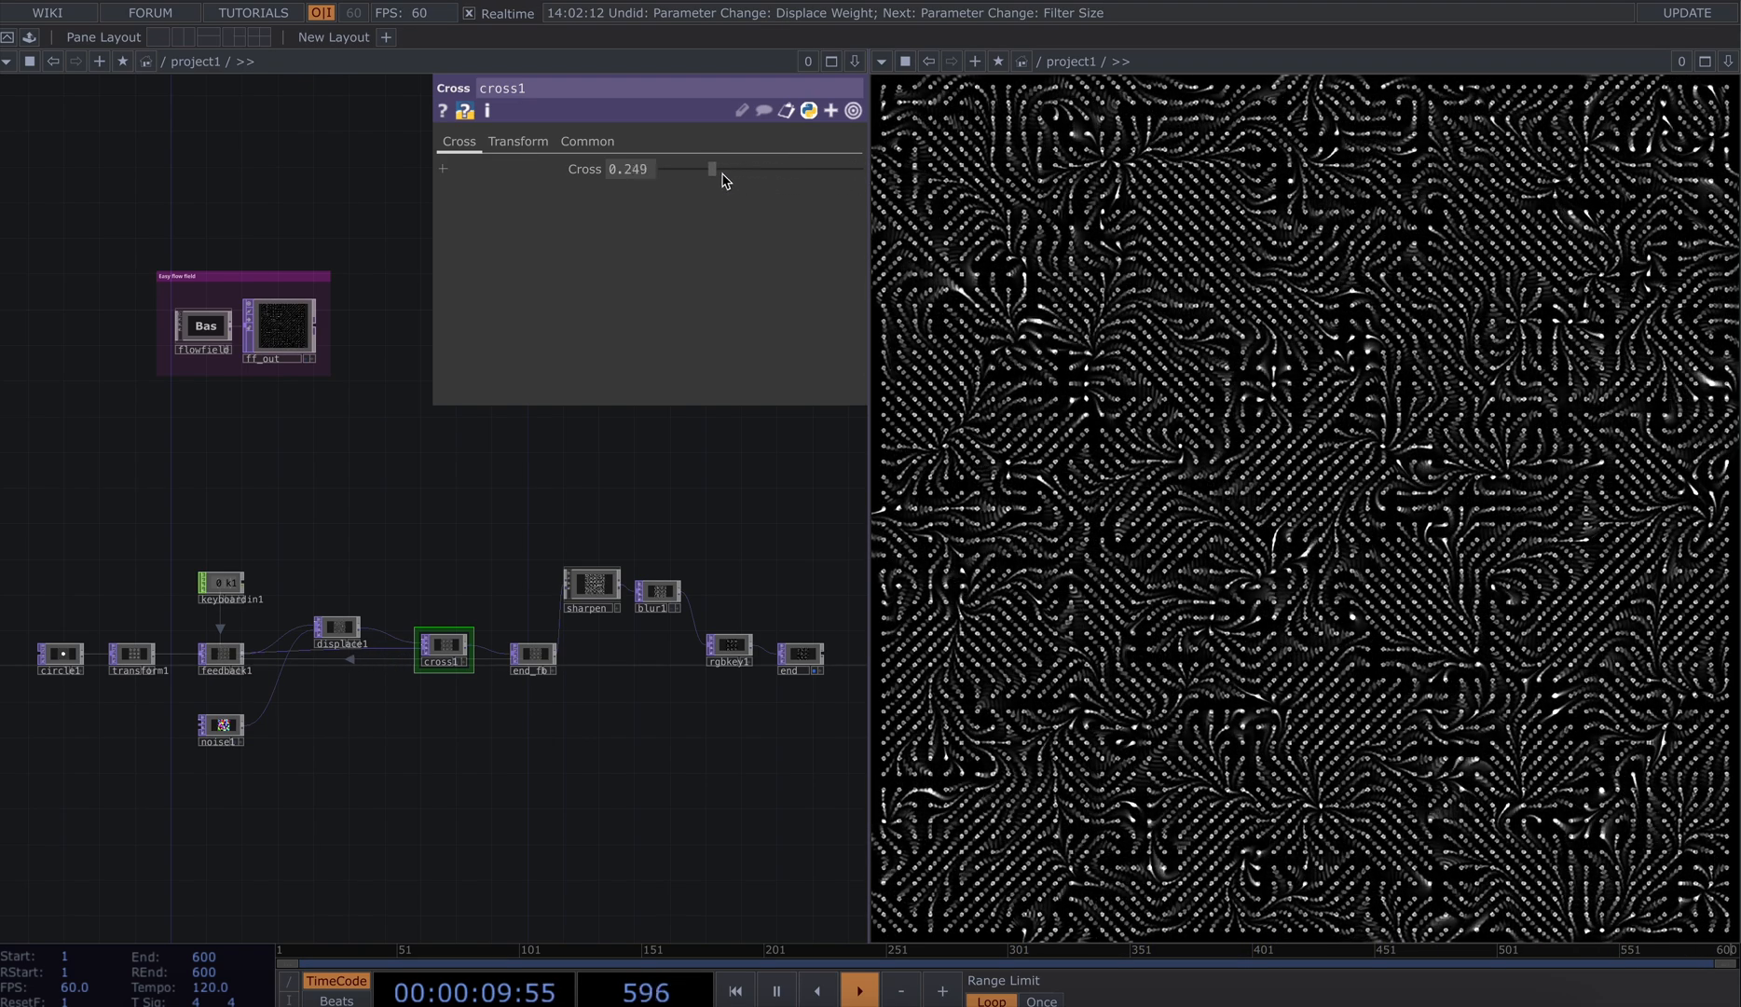
pyautogui.moveTo(710, 168); pyautogui.dragTo(664, 168)
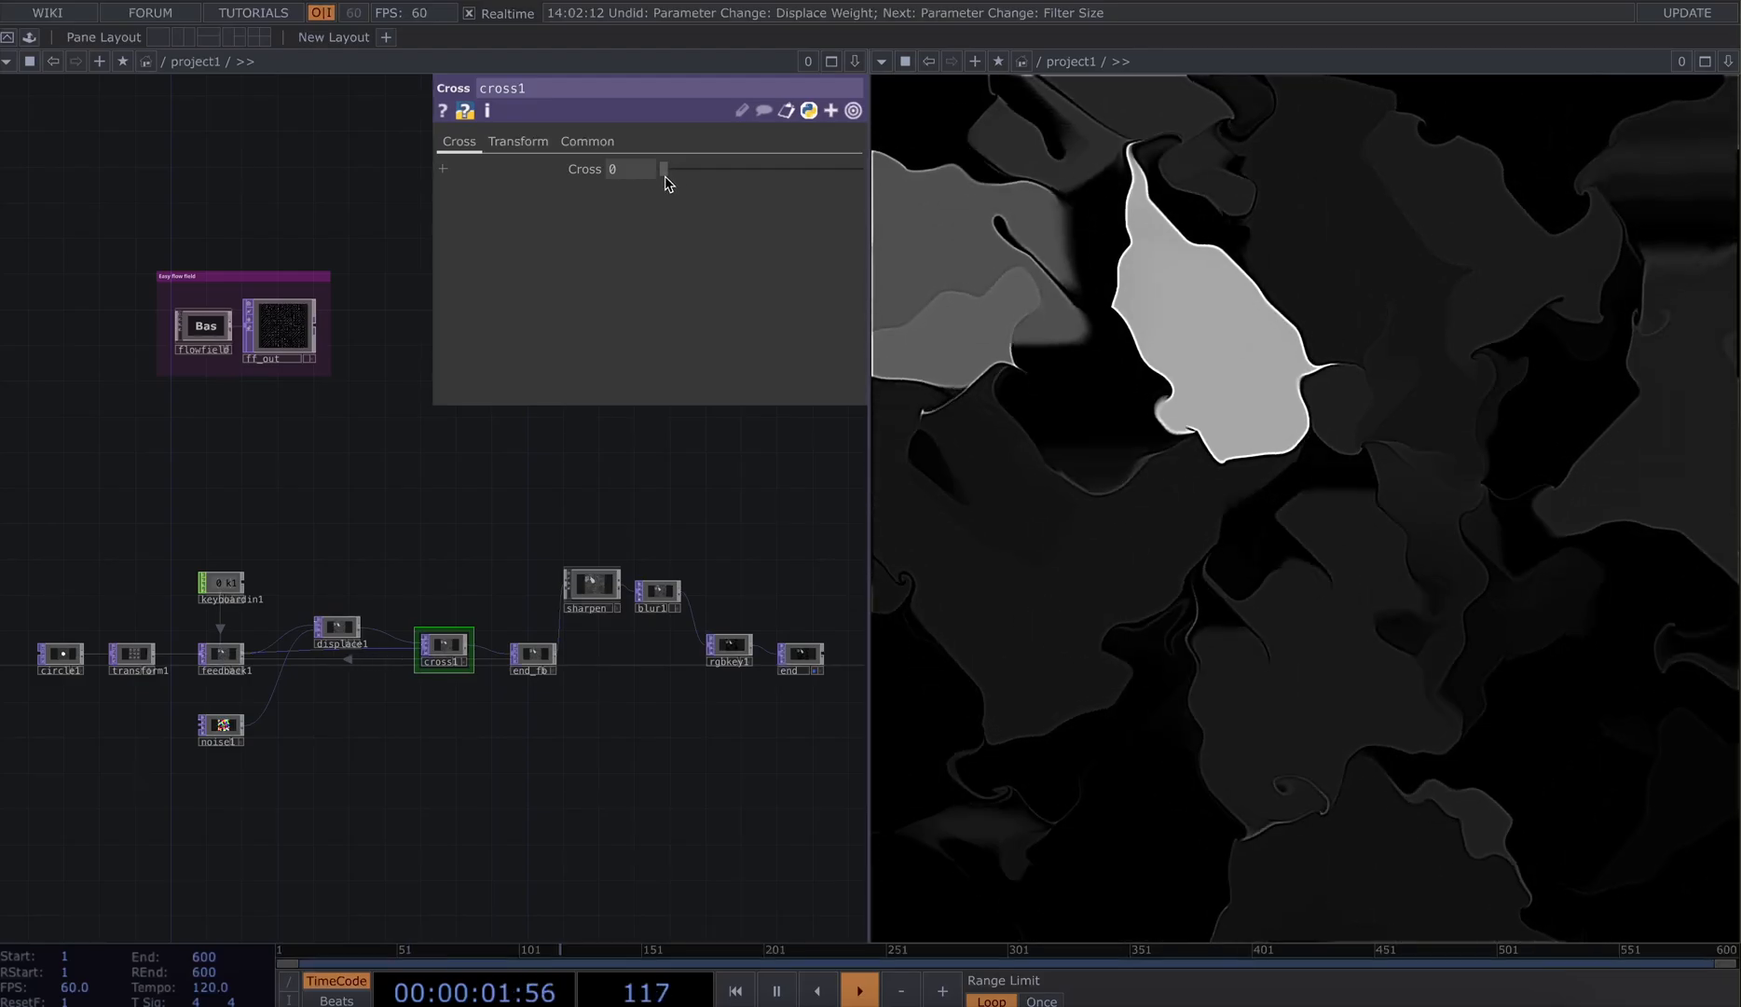
pyautogui.moveTo(664, 168); pyautogui.dragTo(671, 168)
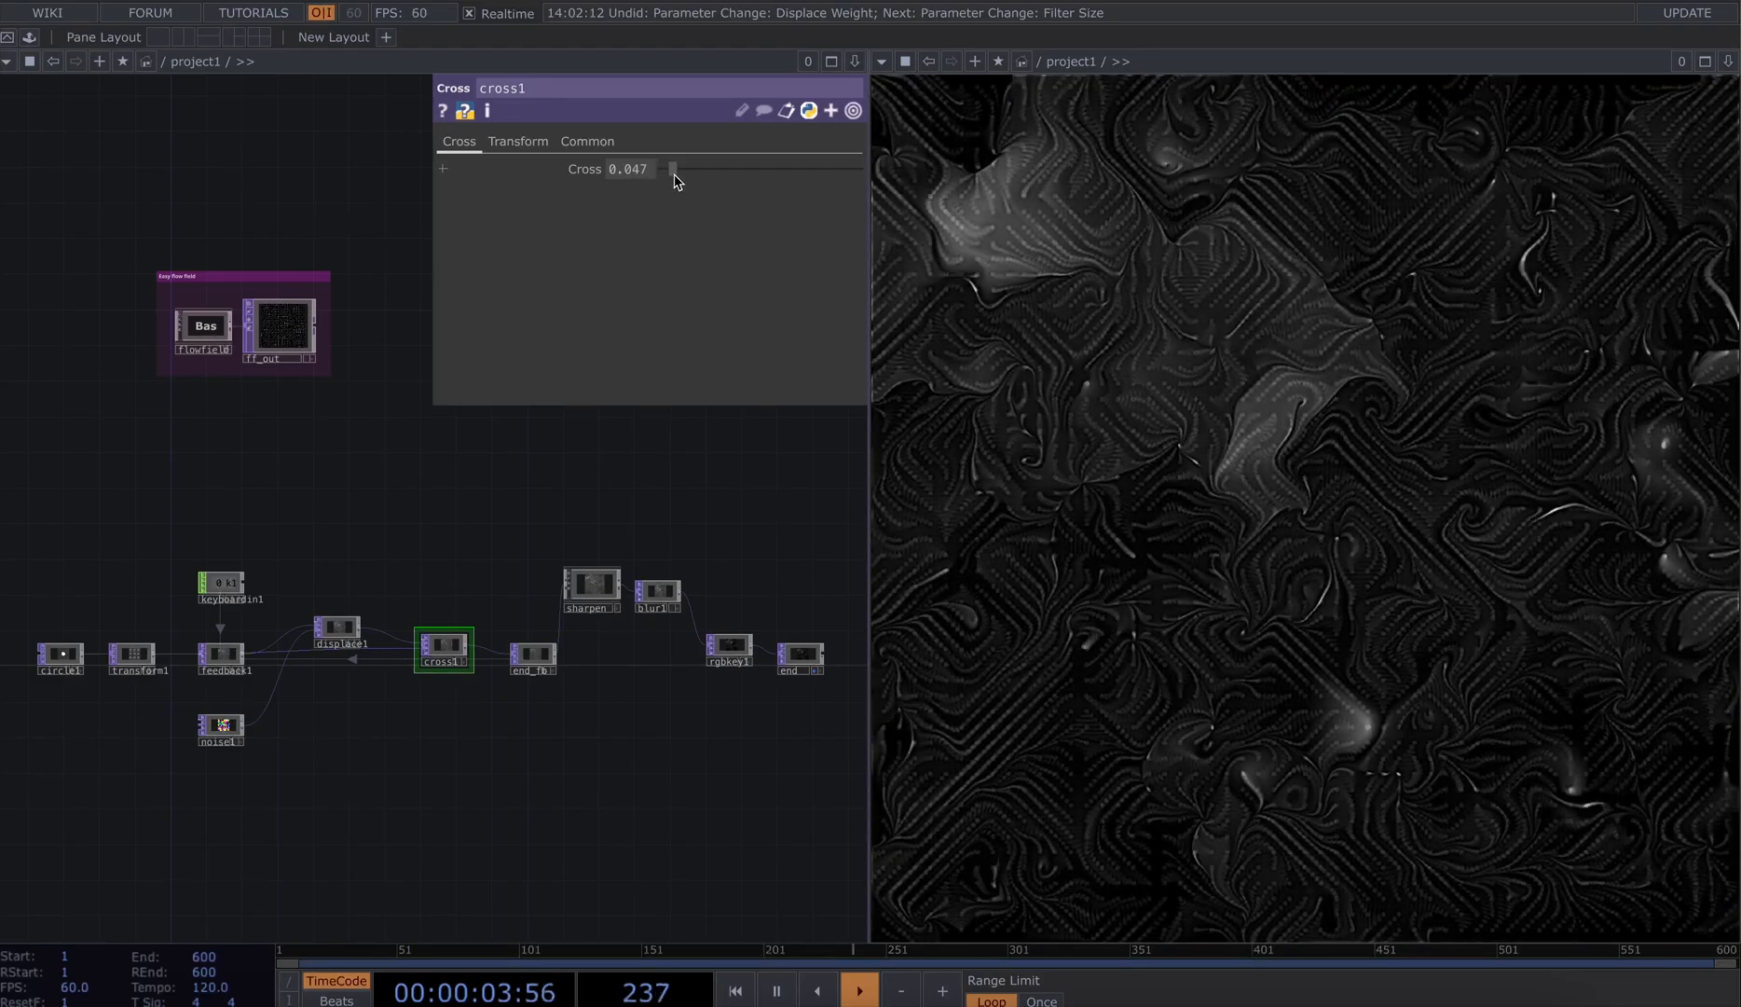
pyautogui.moveTo(671, 168); pyautogui.dragTo(682, 168)
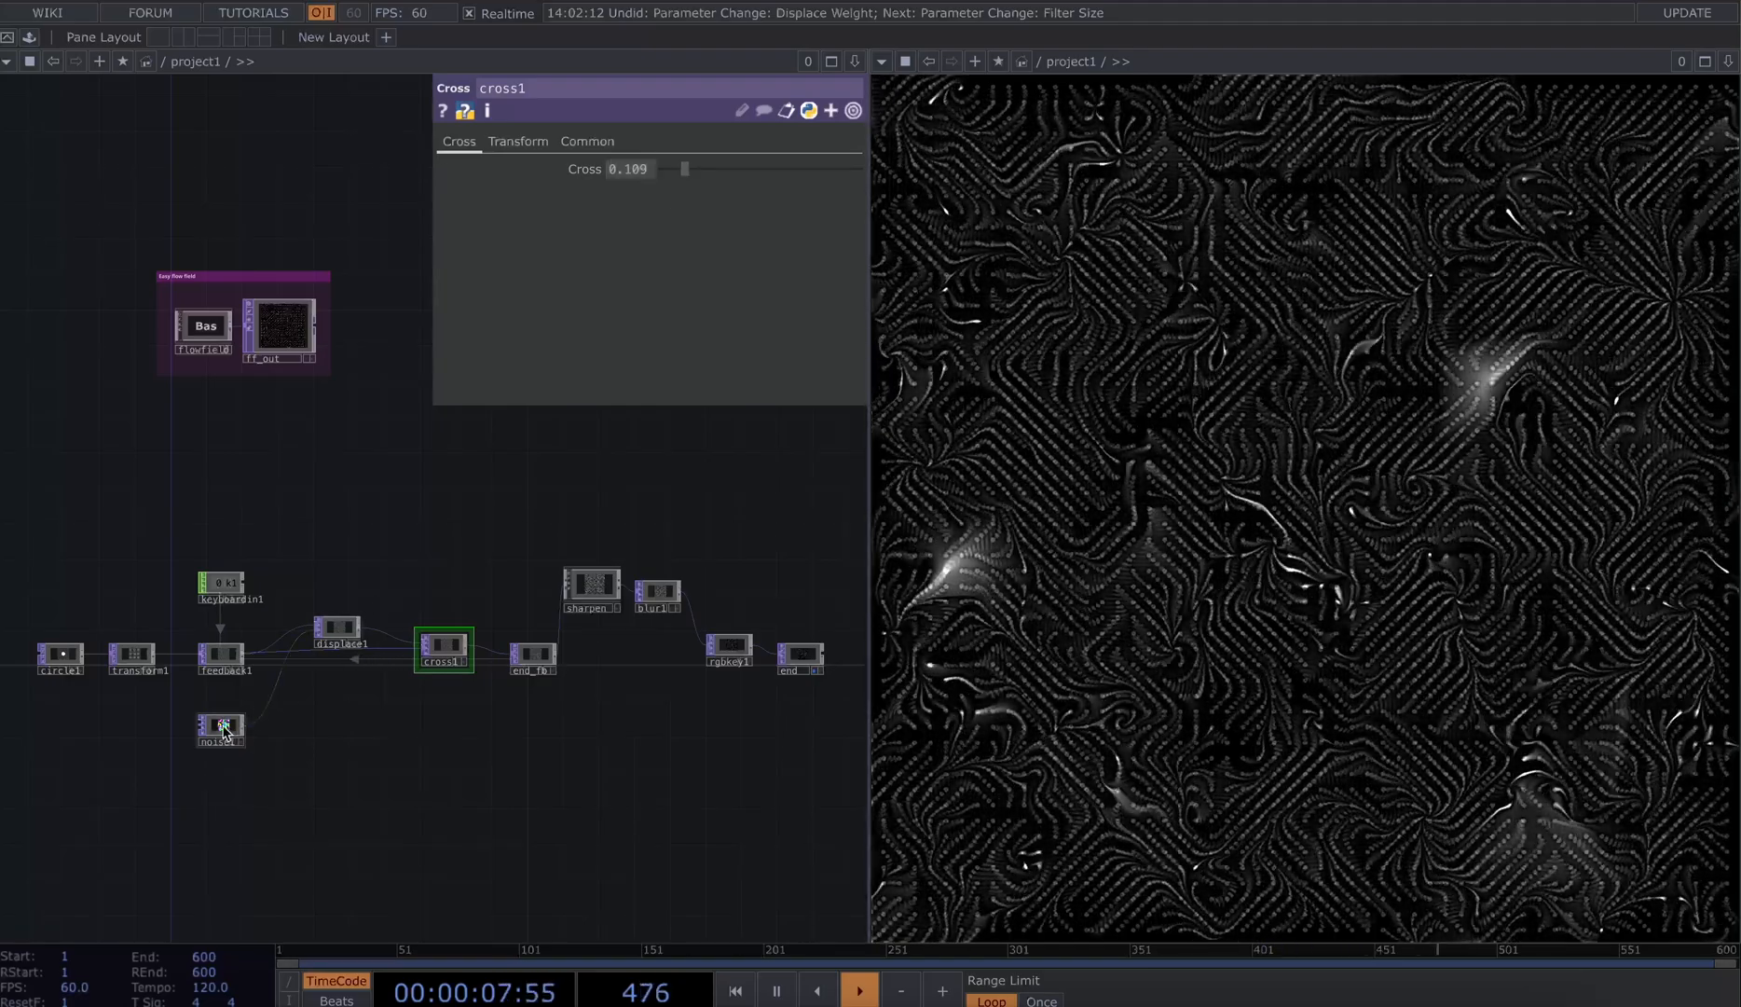
# Raise noise1's offset from about 0.21 to 0.333
pyautogui.click(220, 728)
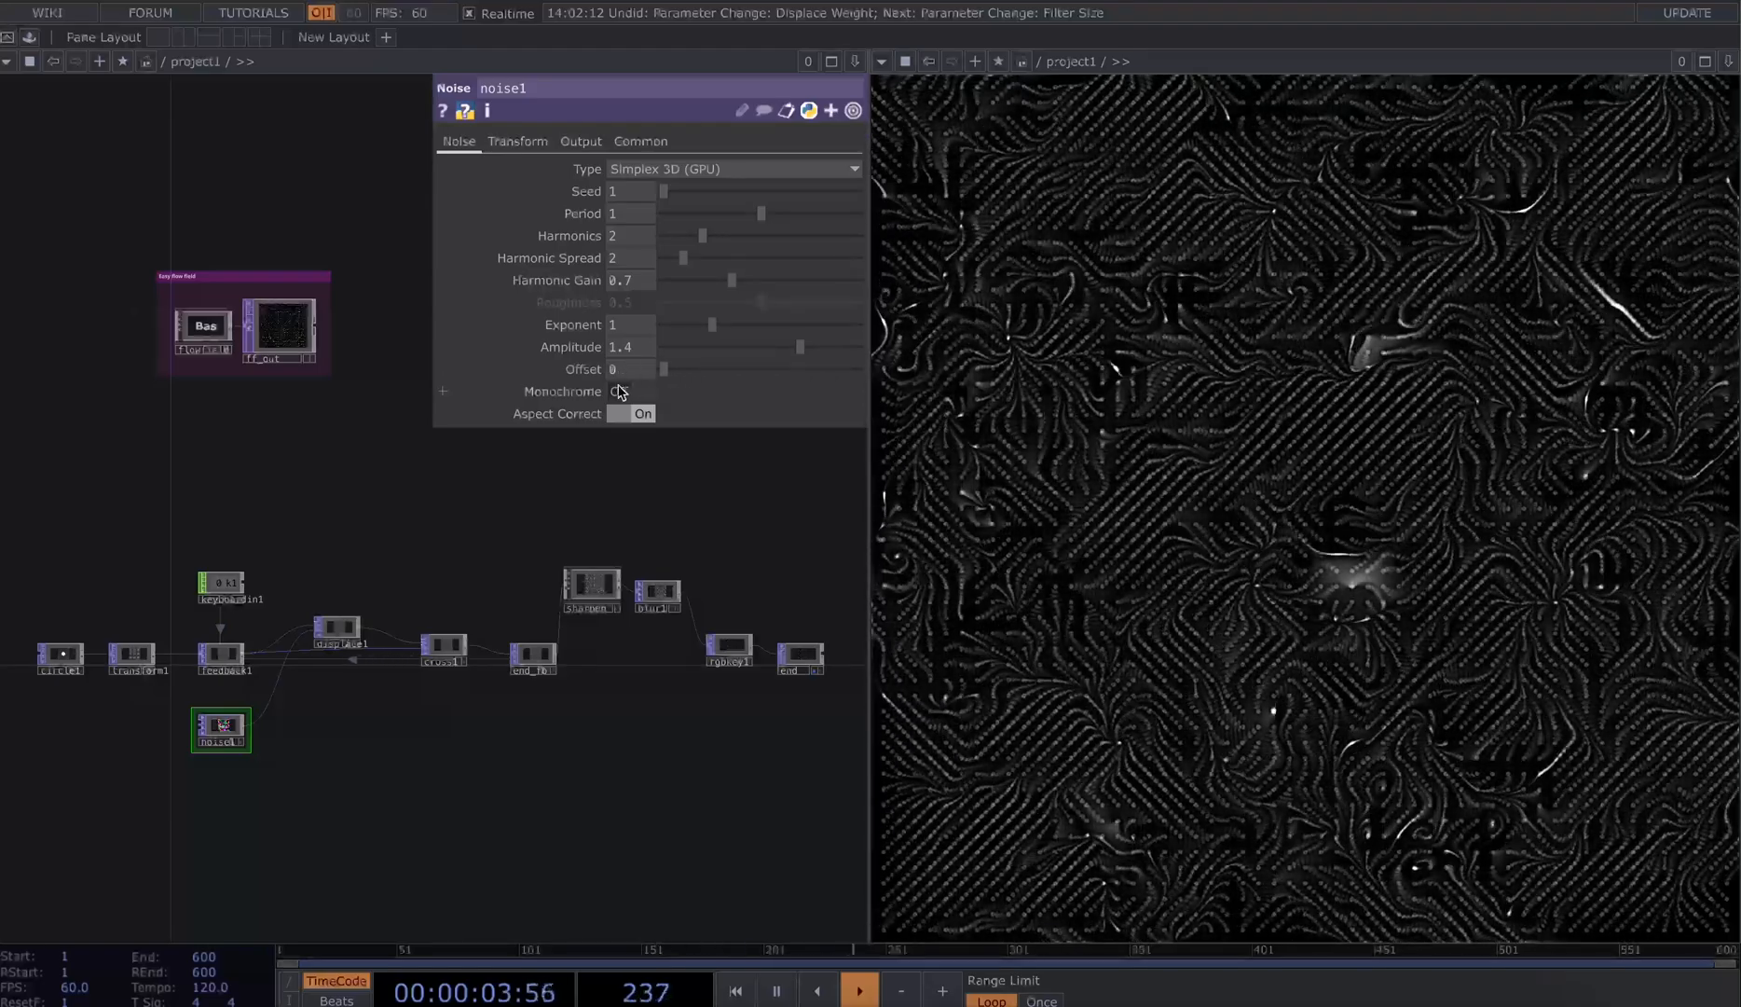
pyautogui.moveTo(666, 369); pyautogui.dragTo(704, 369)
pyautogui.write('0.25')
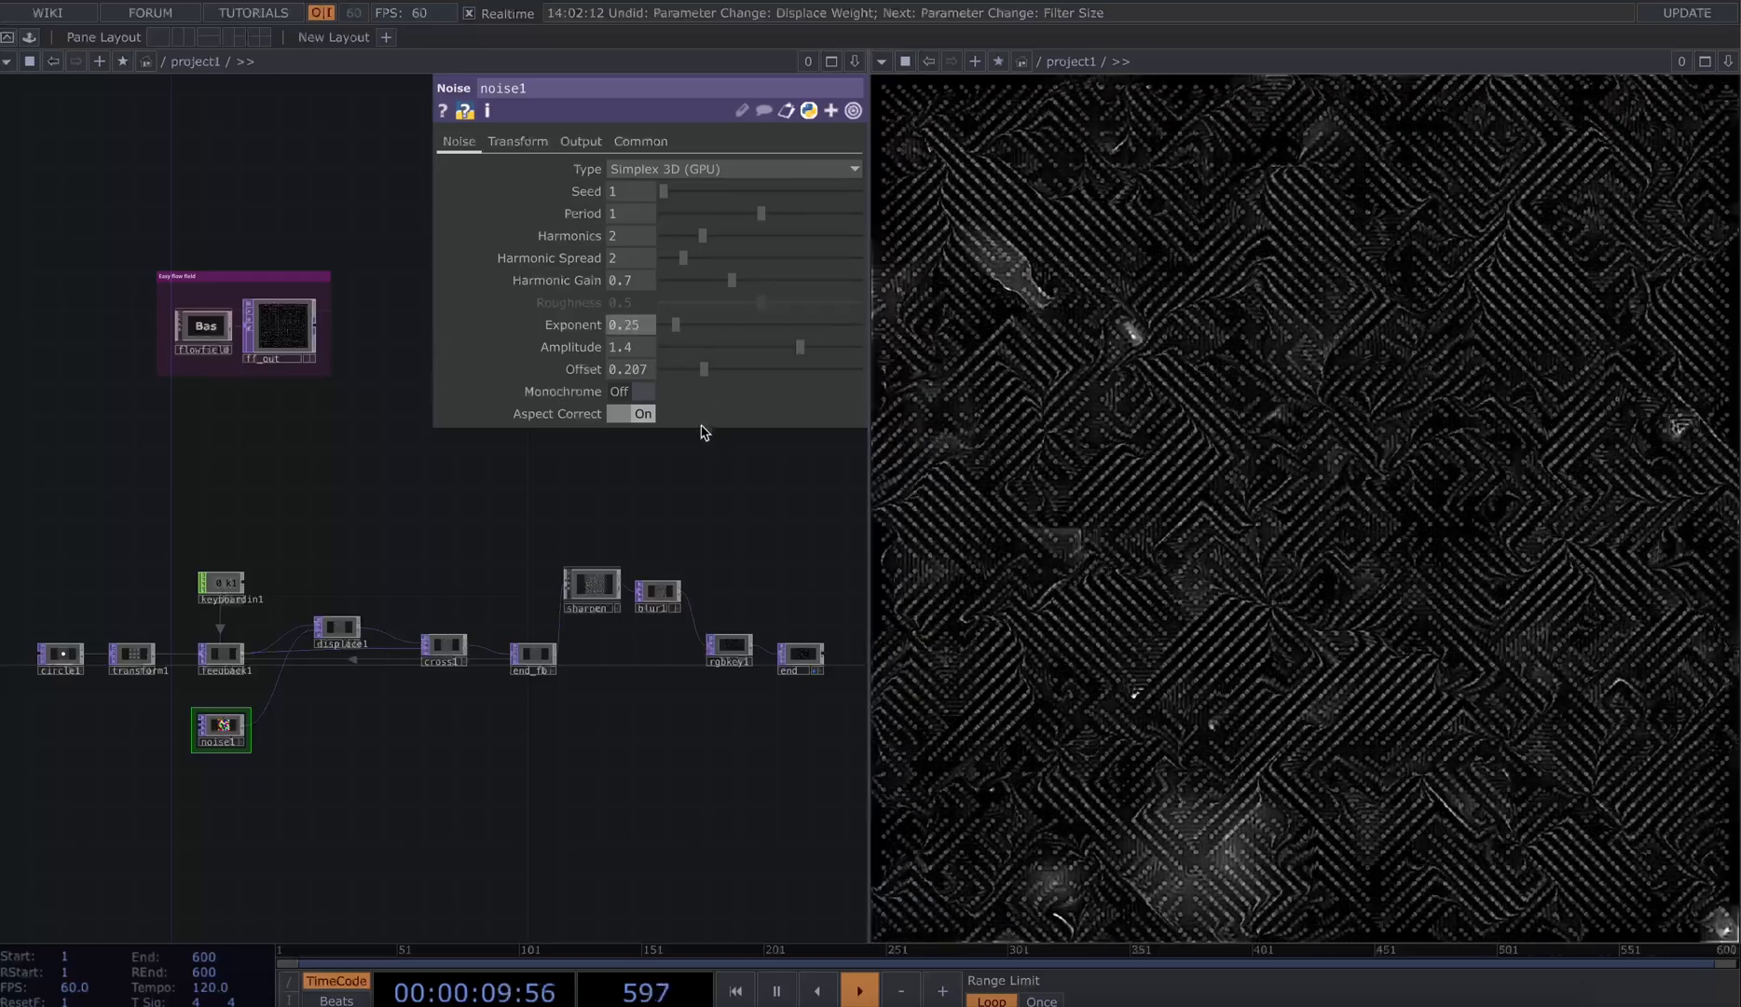
pyautogui.moveTo(701, 369); pyautogui.dragTo(723, 369)
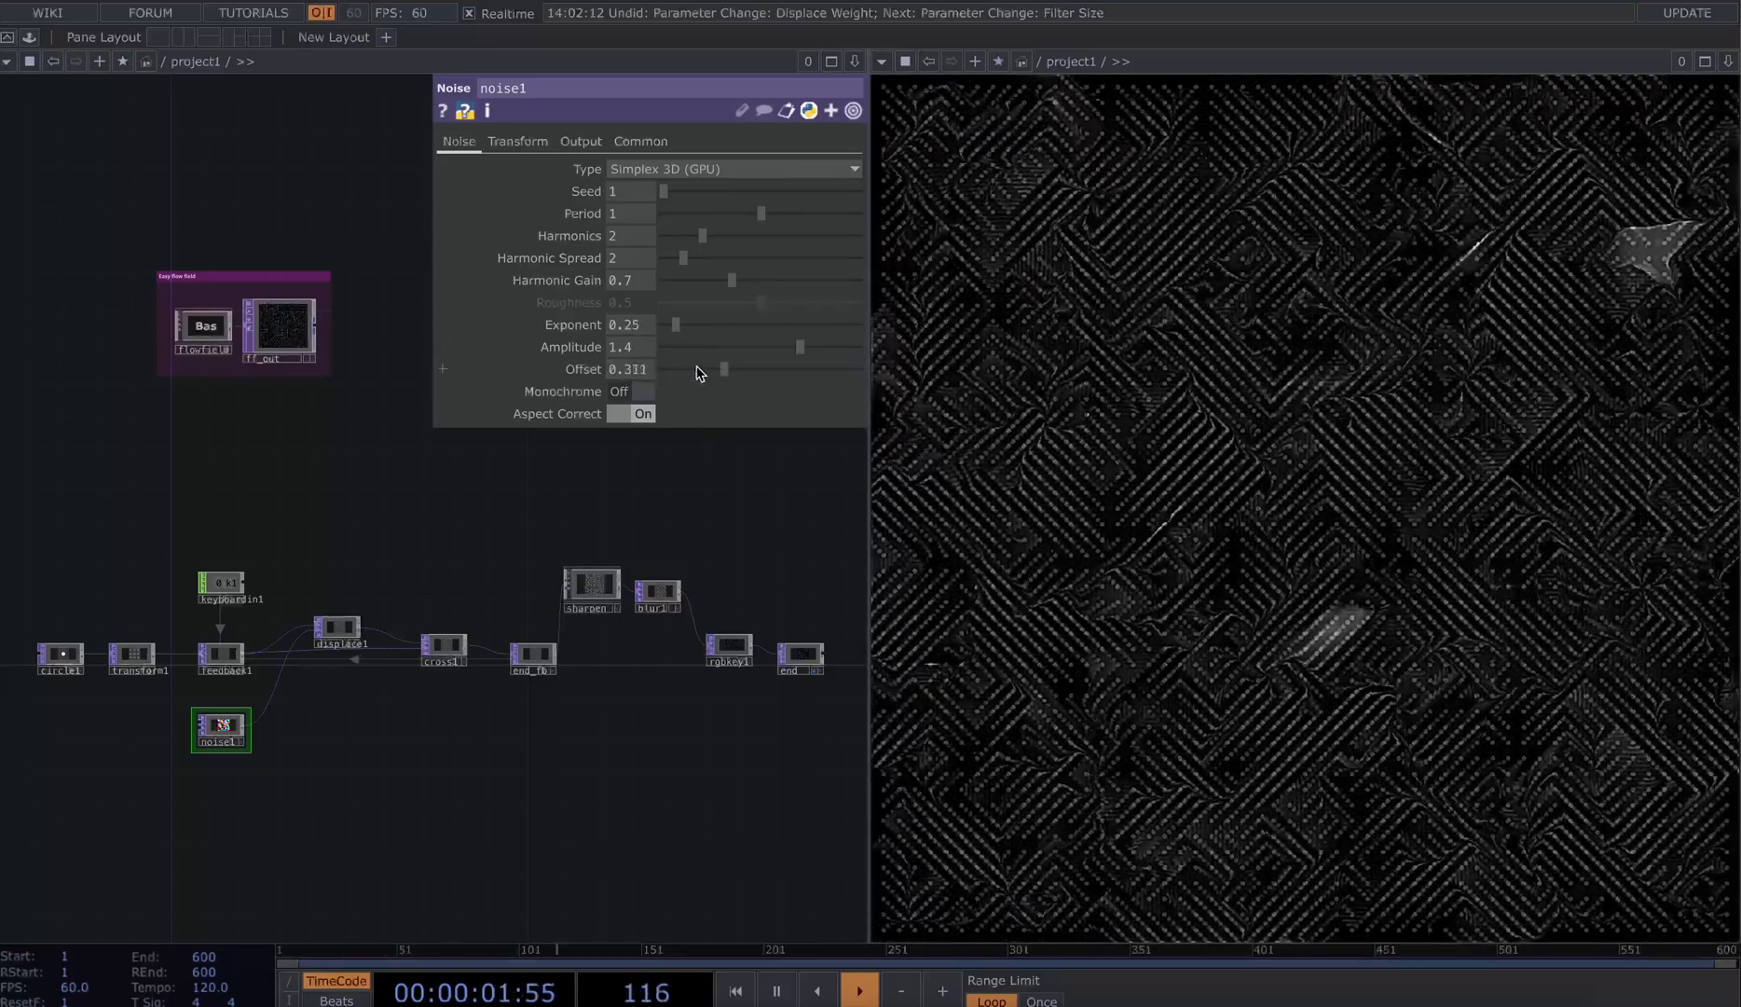
pyautogui.moveTo(724, 369); pyautogui.dragTo(747, 369)
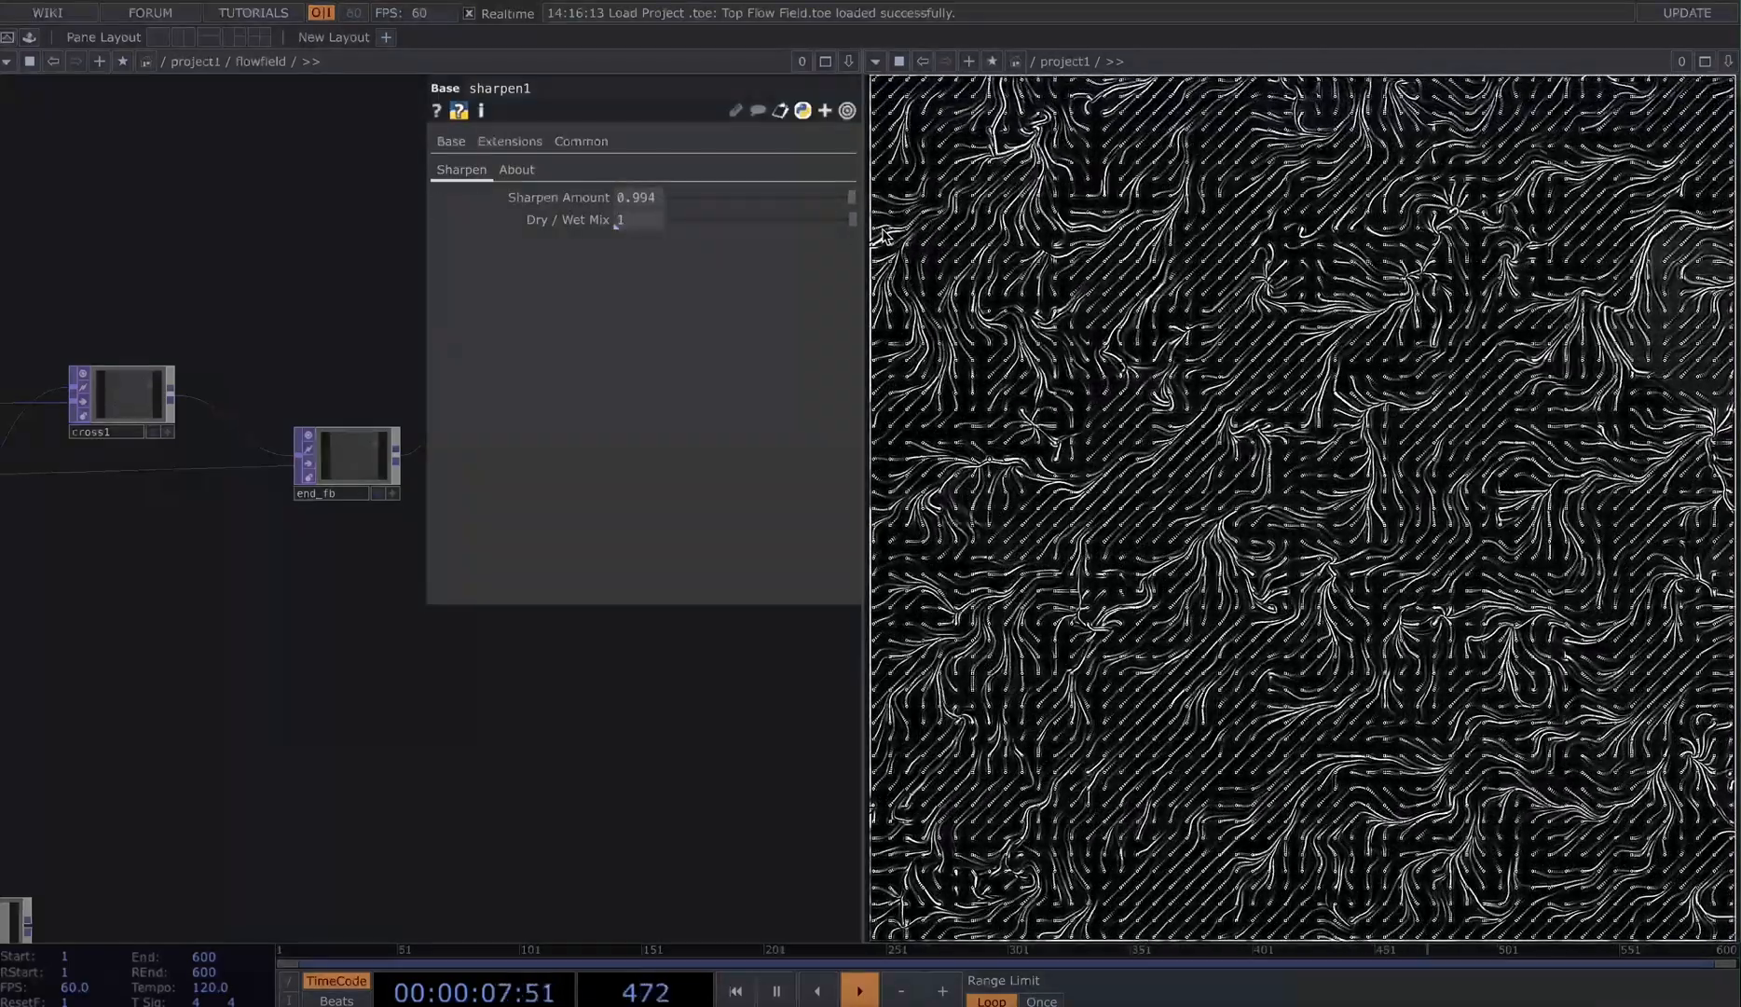
# Pan the flowfield network to the circle, constant and noise2 nodes and select circle2
pyautogui.moveTo(852, 220); pyautogui.dragTo(771, 220)
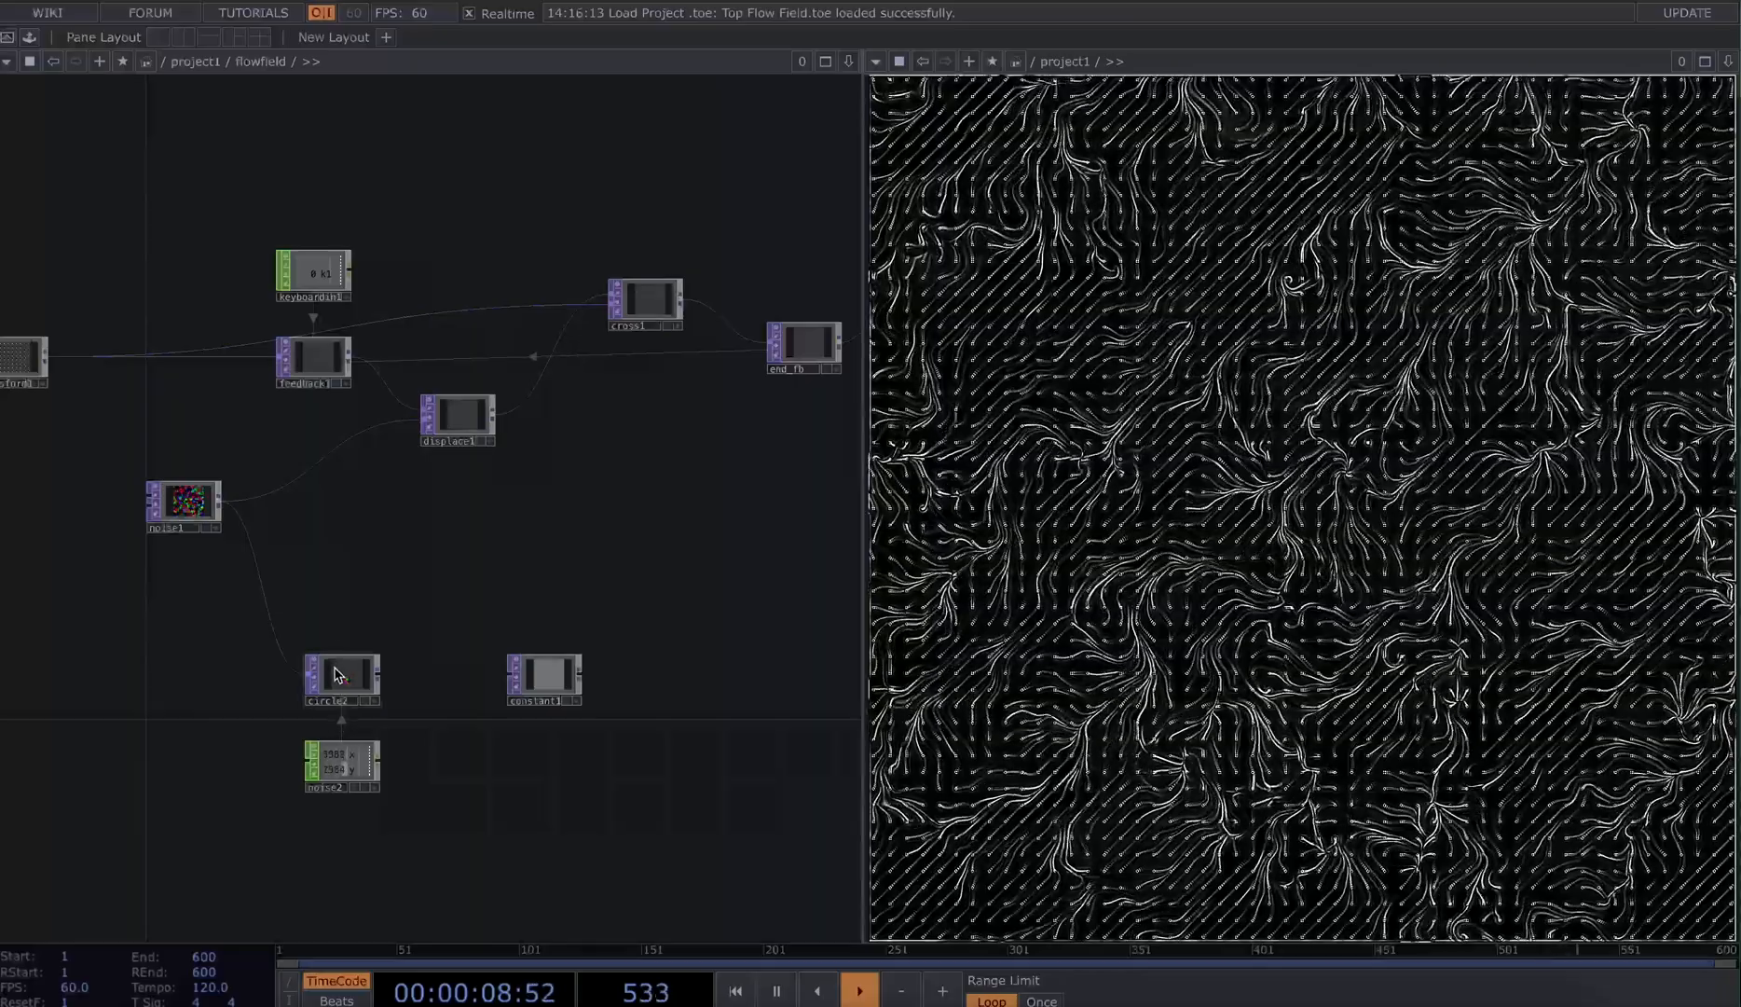
pyautogui.click(341, 678)
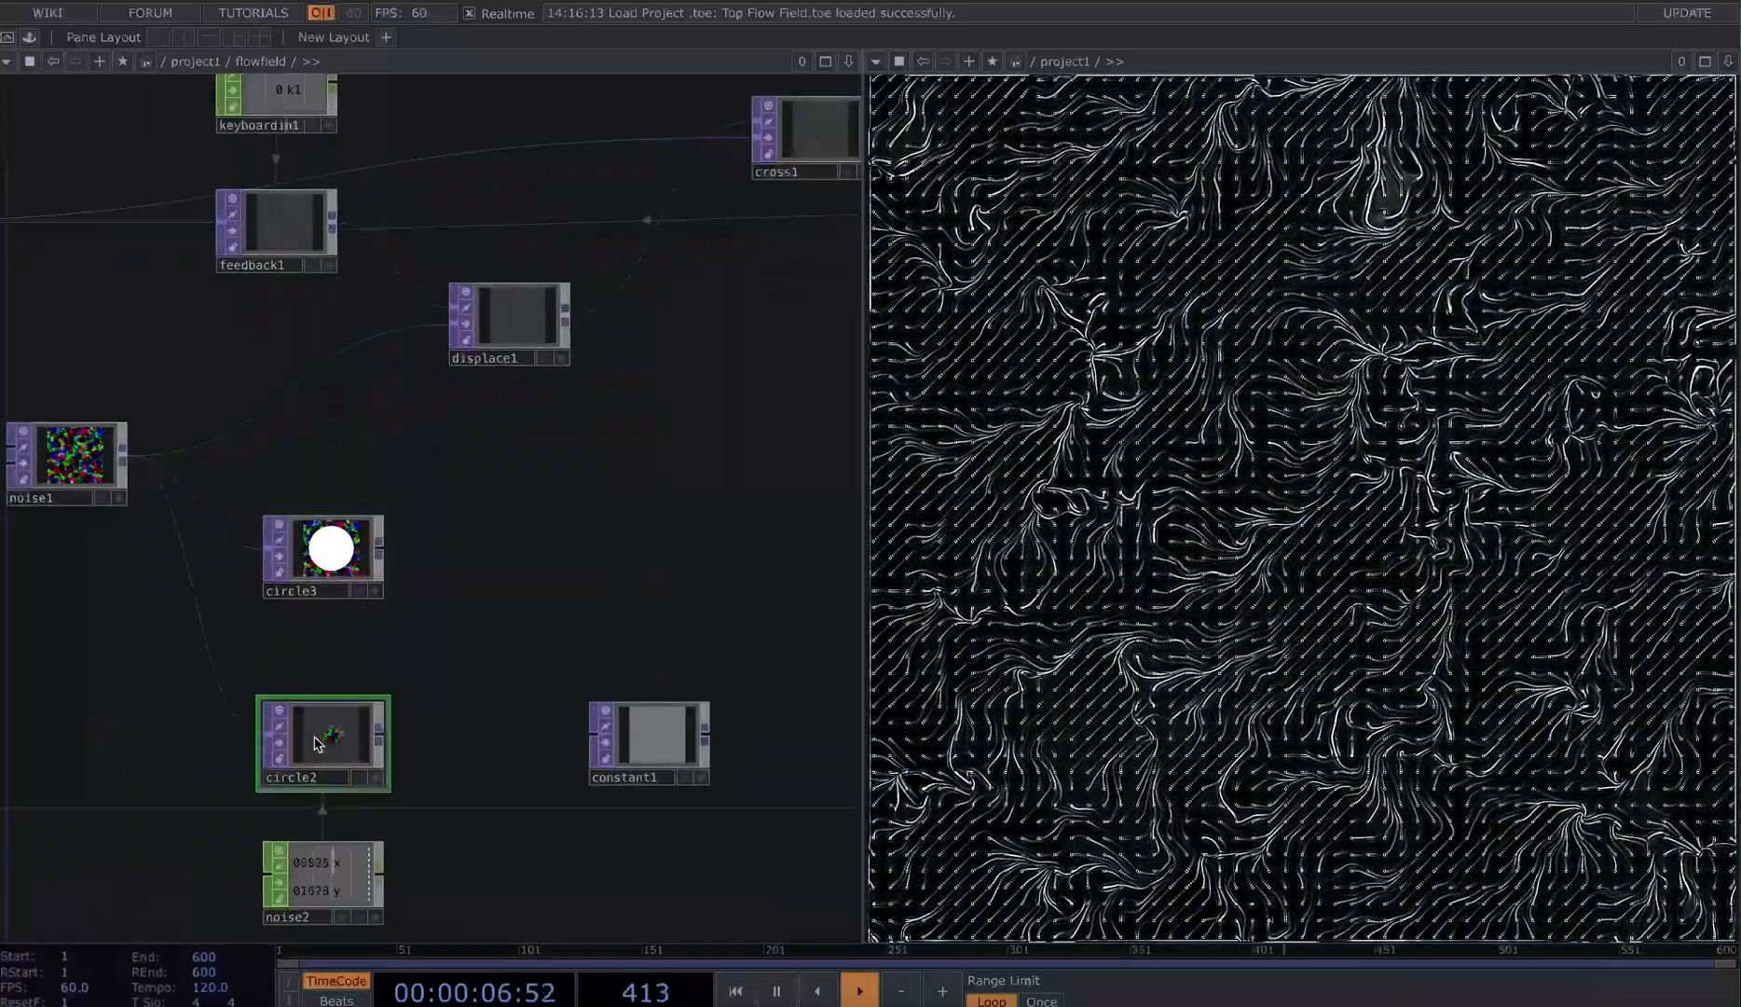
# Delete the unused circle2 and set circle3's output operation to Multiply with its noise input
pyautogui.press('Delete')
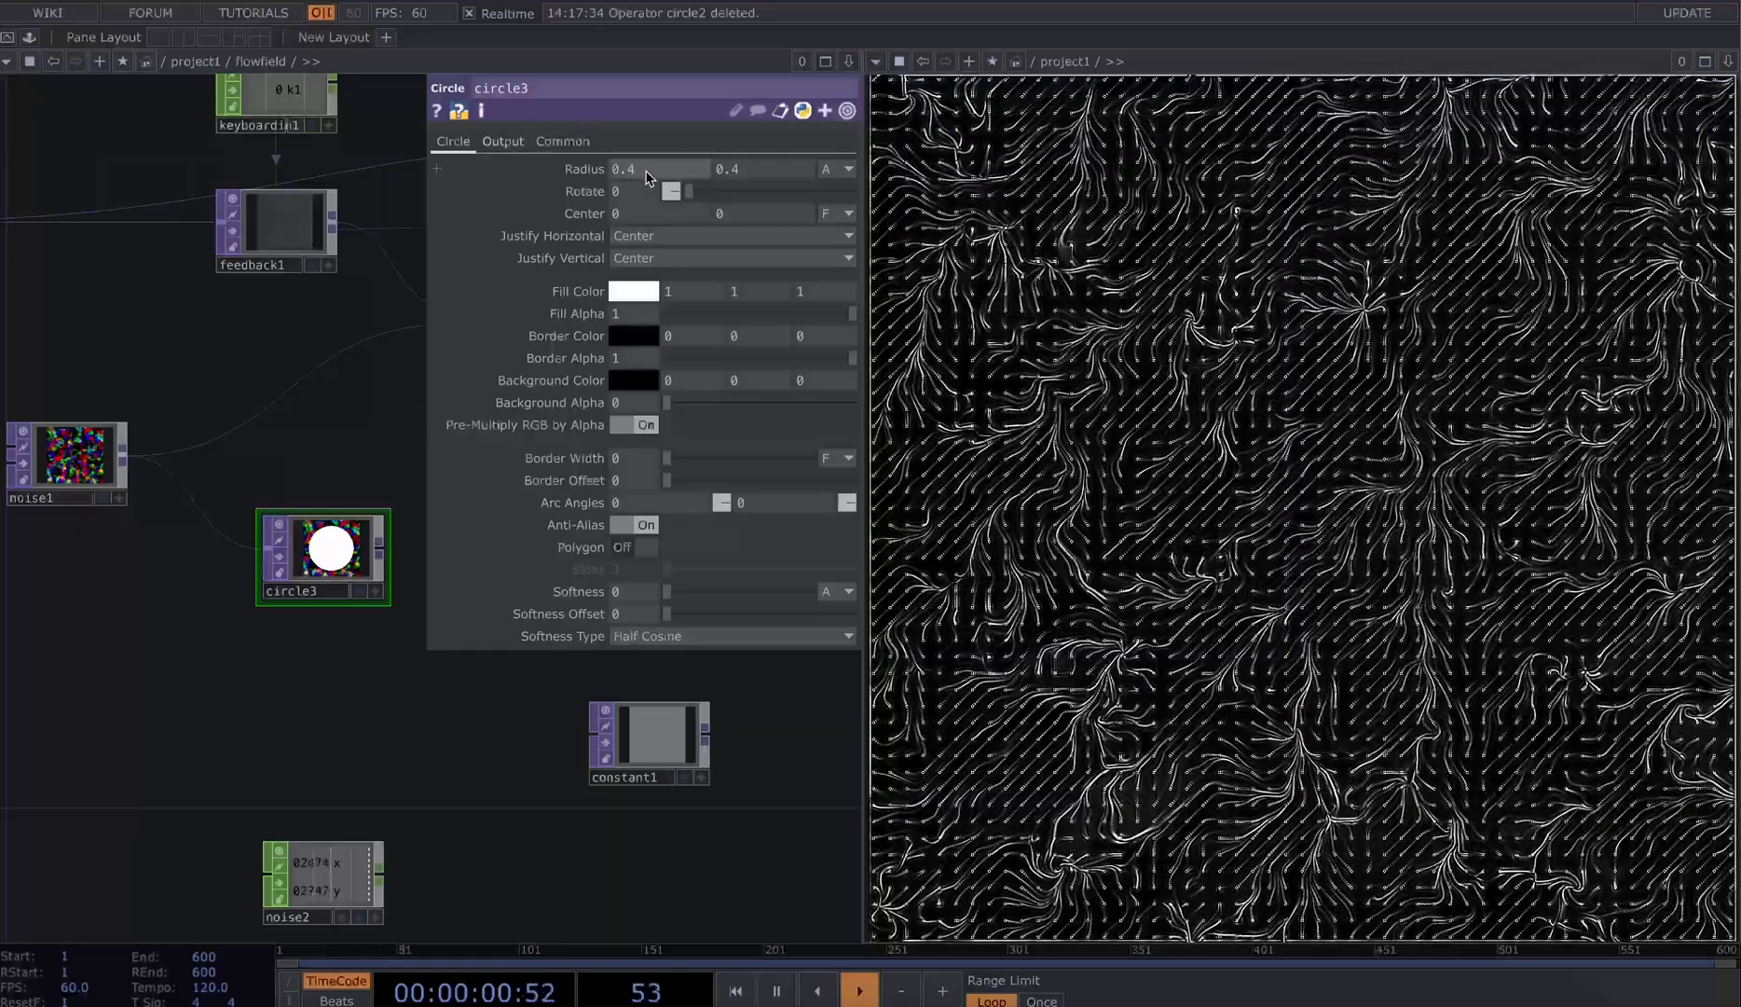
pyautogui.click(501, 141)
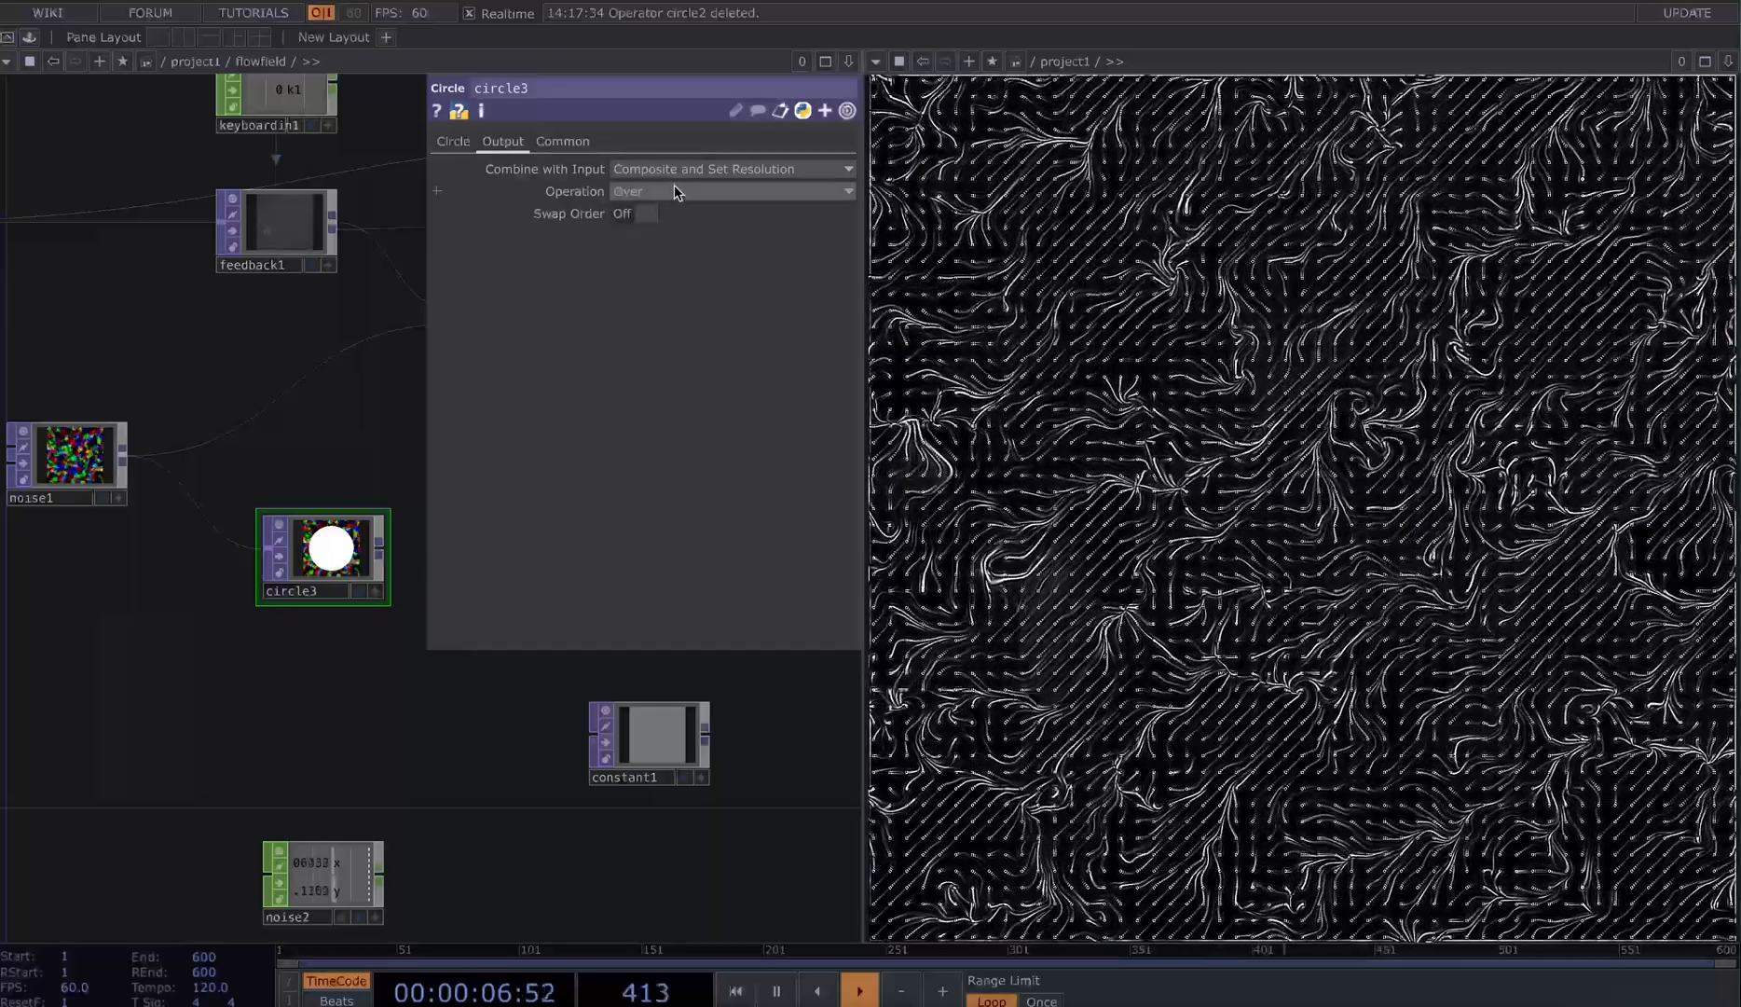
pyautogui.click(732, 190)
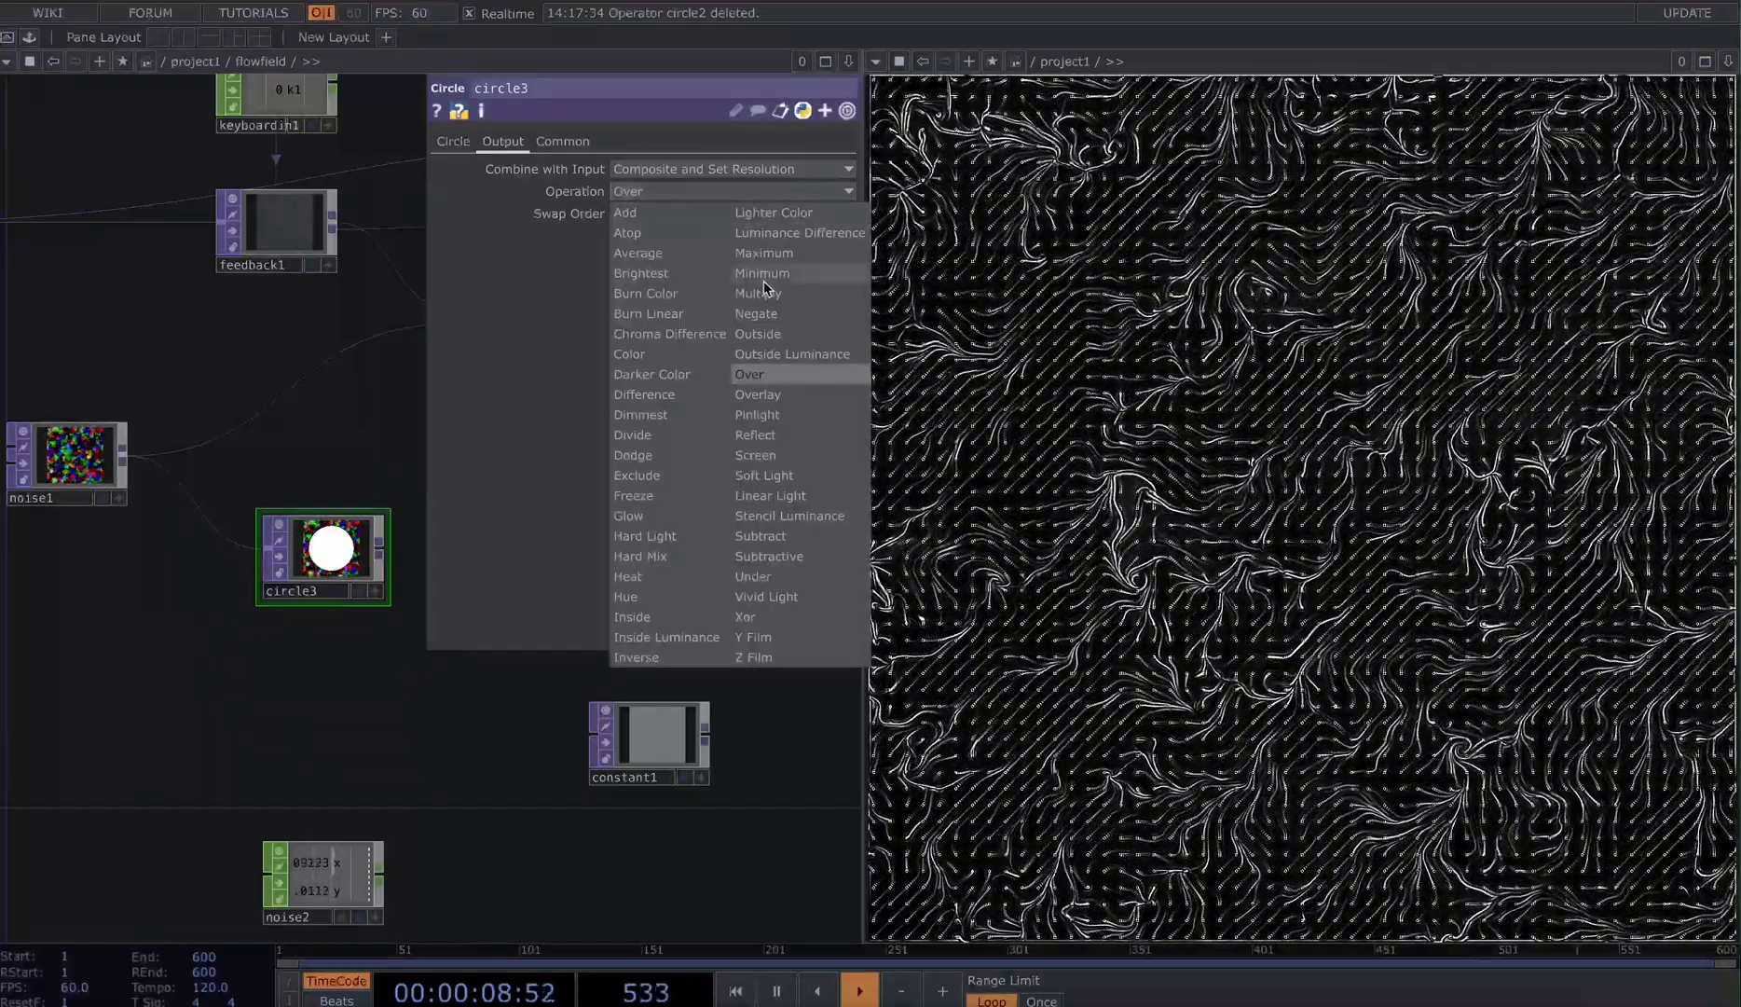
pyautogui.click(759, 293)
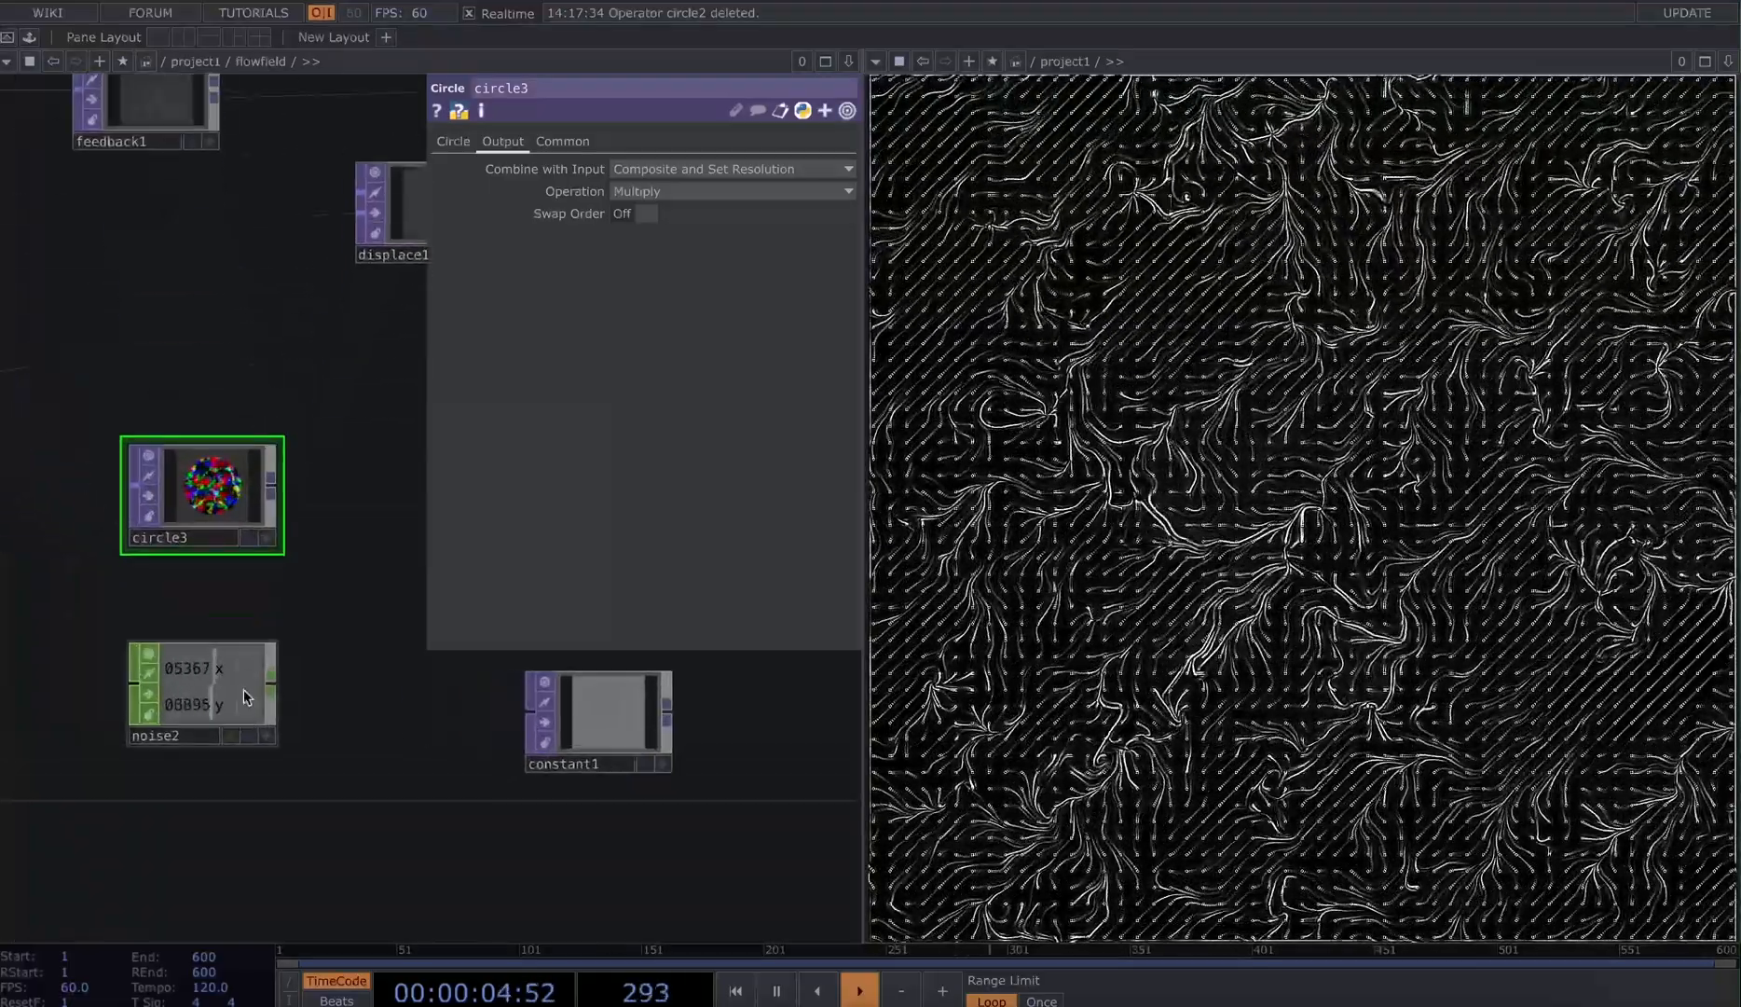
# Copy noise2's x channel for export to drive the circle center
pyautogui.click(200, 691)
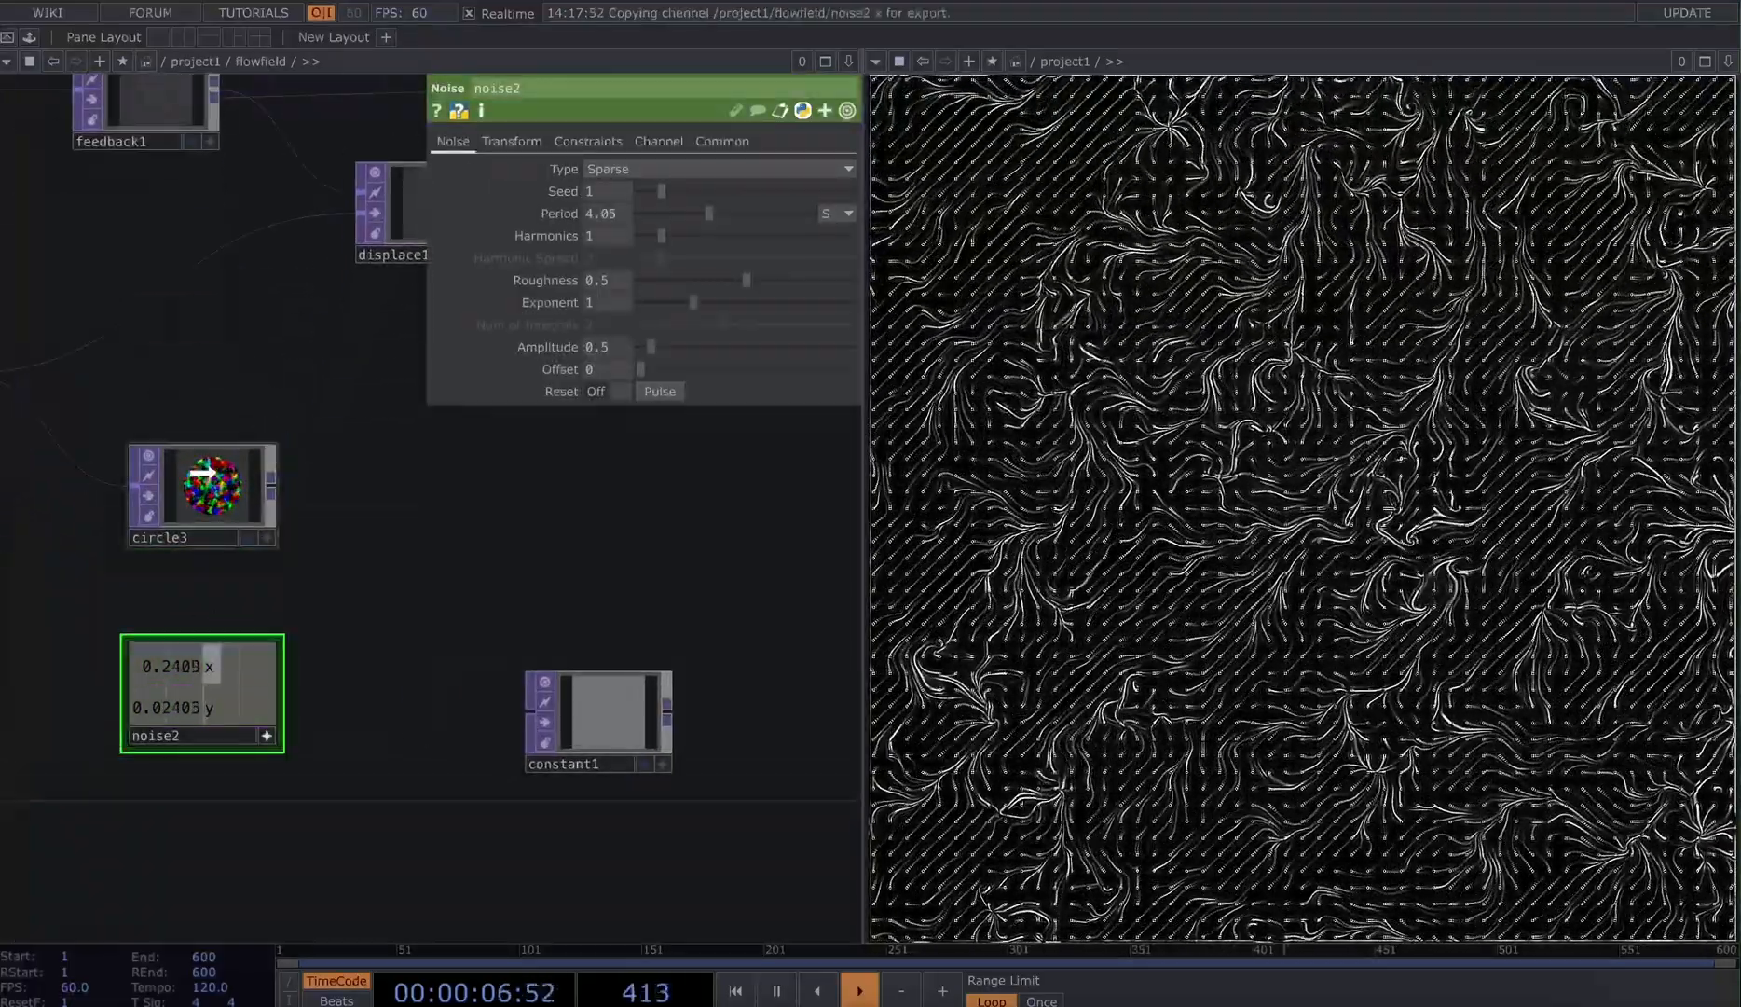
pyautogui.click(202, 494)
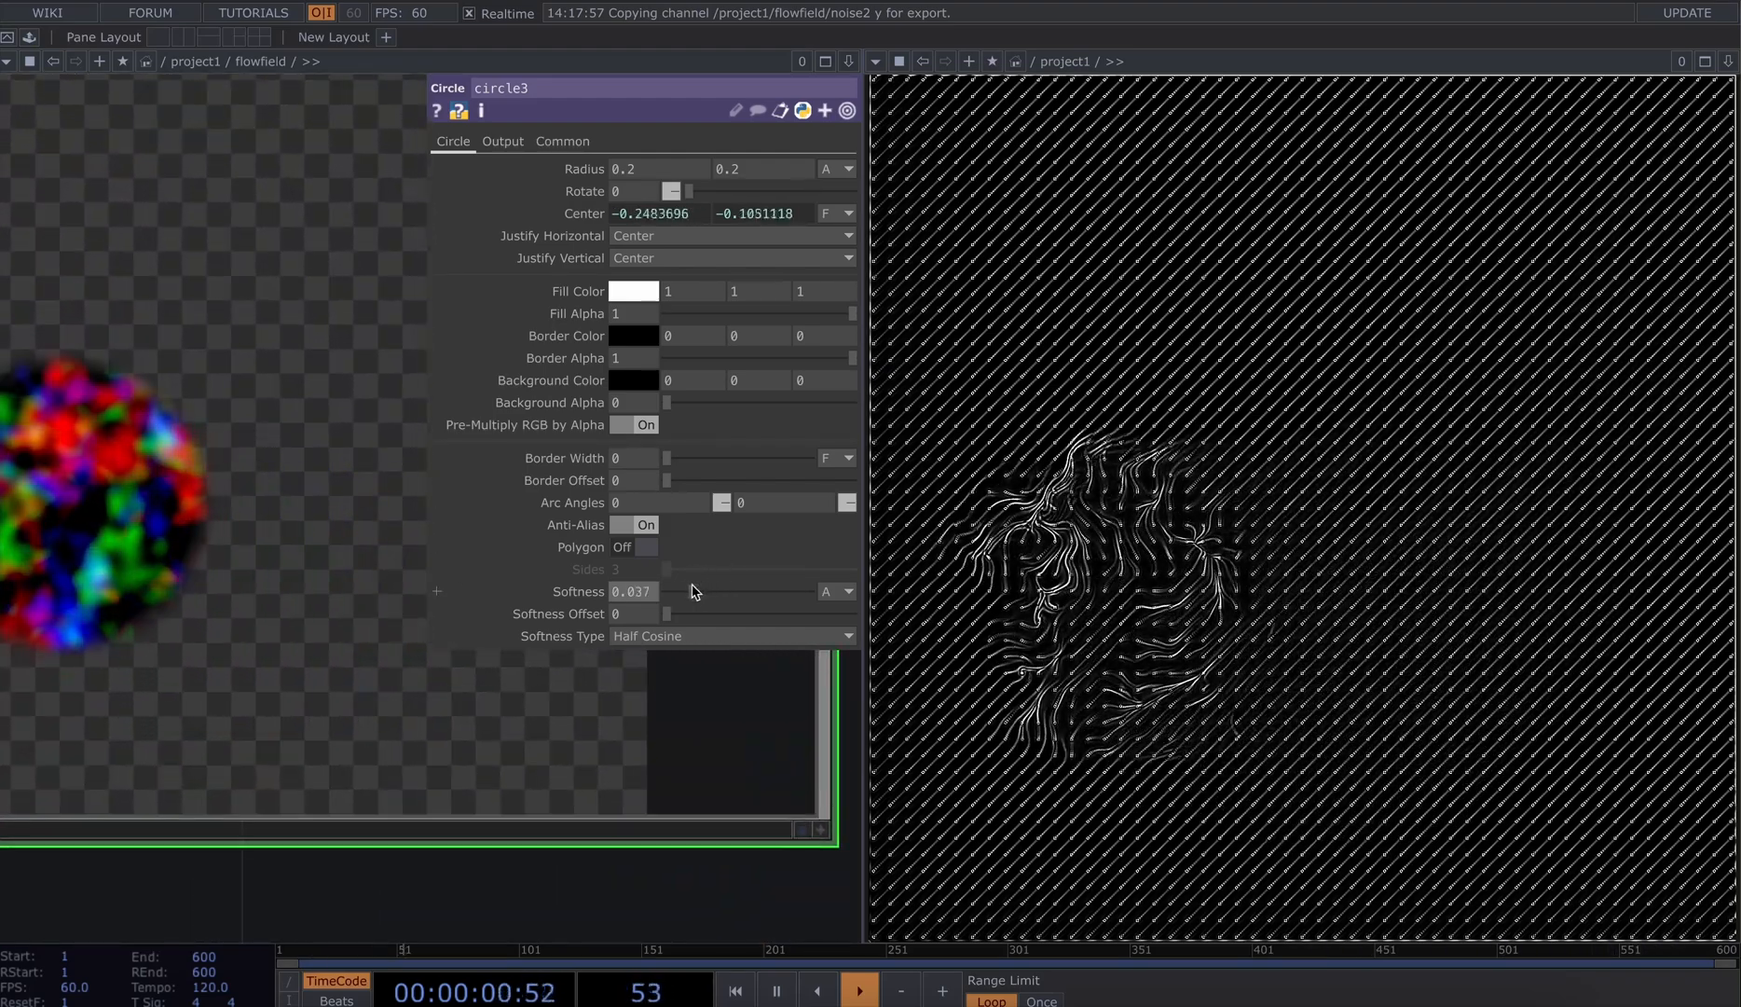
# Raise circle3's softness to about 0.056 for a soft-edged masked disc
pyautogui.click(857, 988)
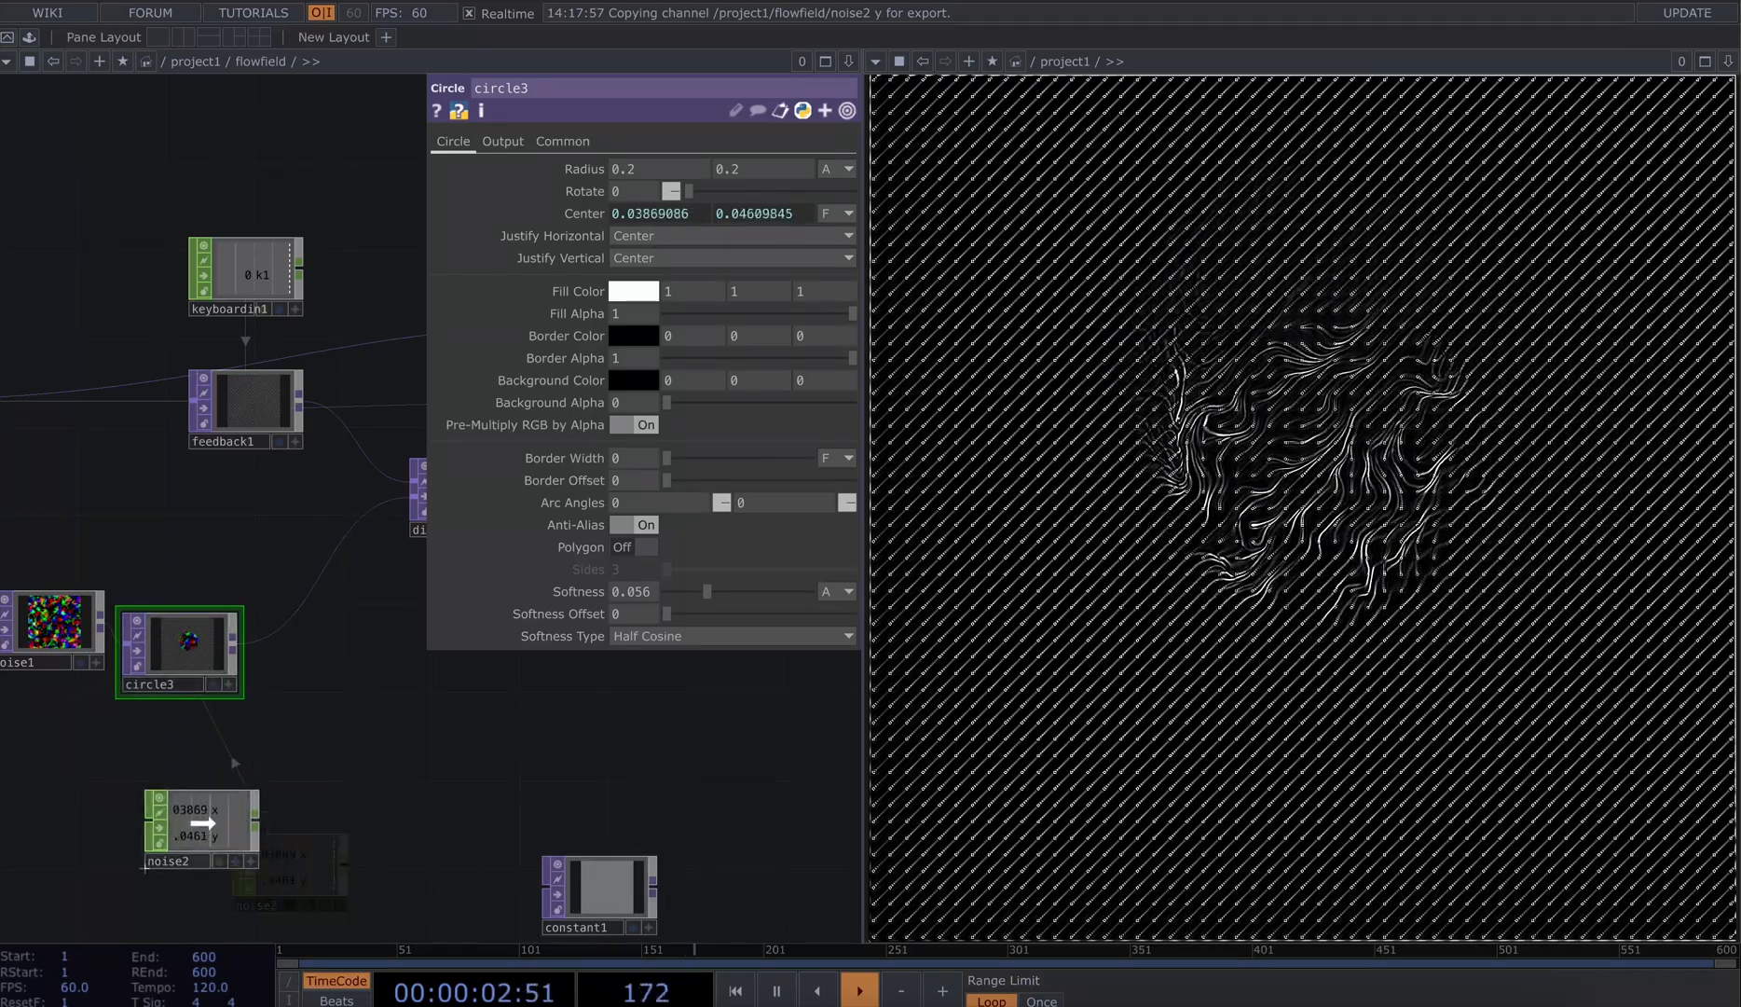
pyautogui.click(598, 888)
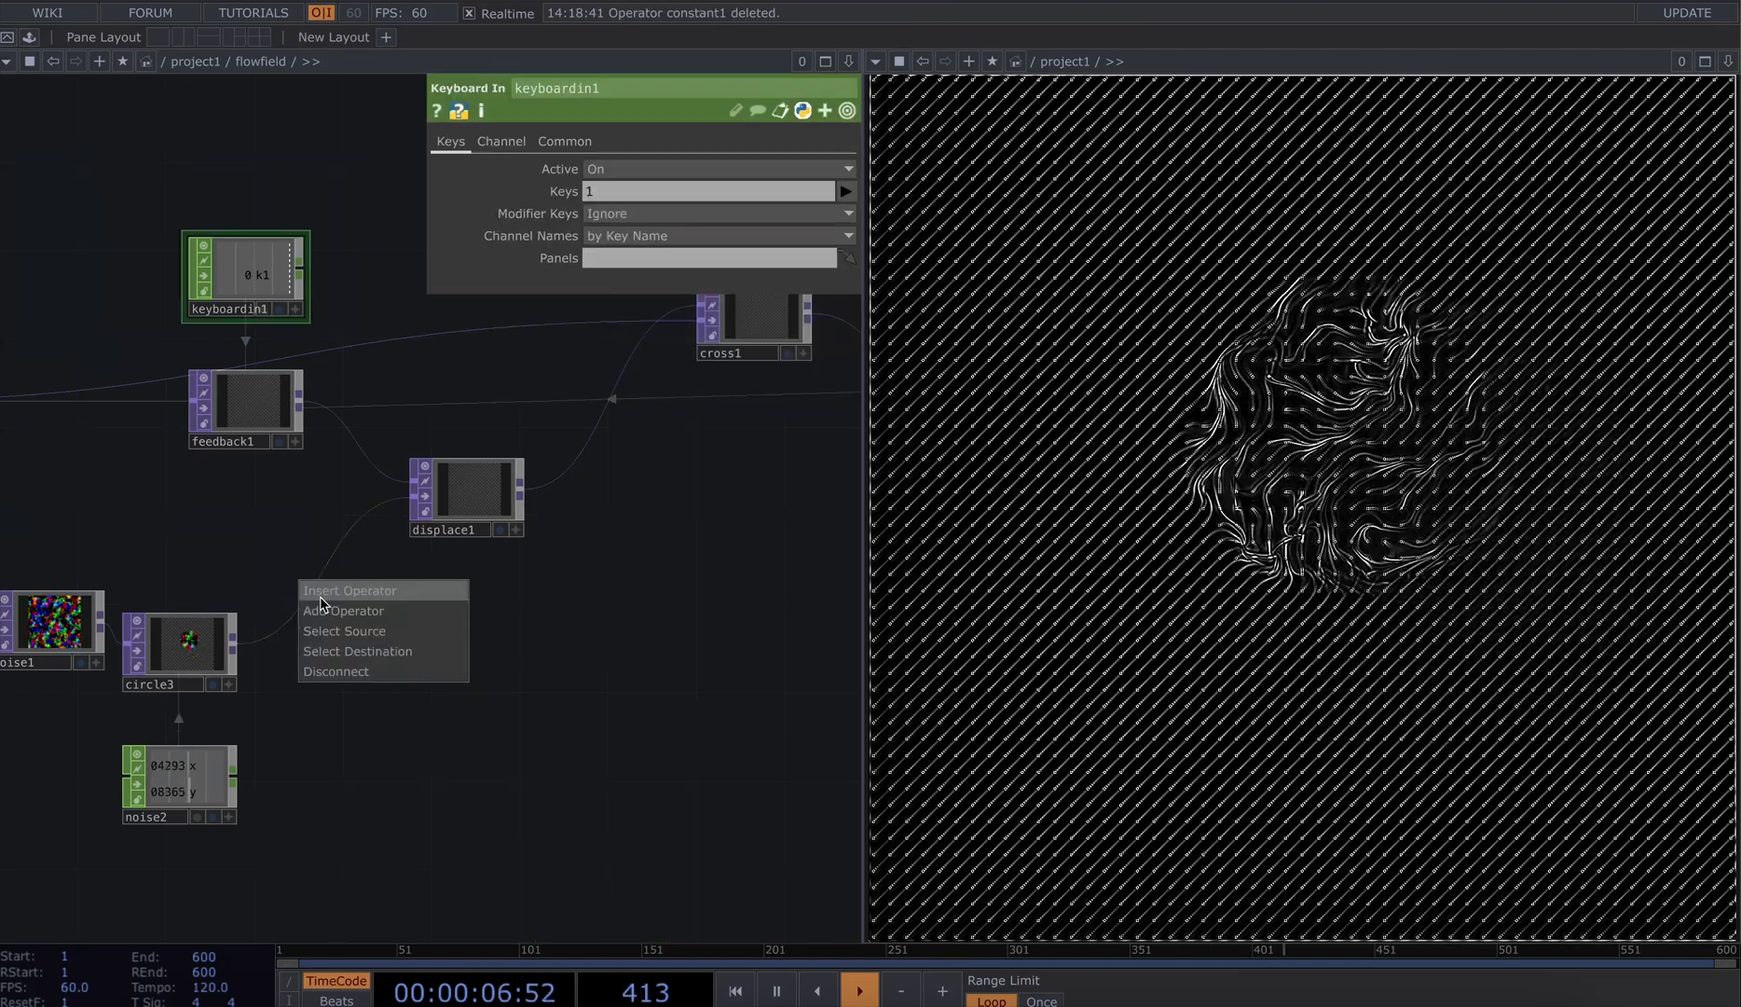
# Insert a Constant TOP after circle3 compositing Over with Swap Order on, keeping the circle on top
pyautogui.click(345, 610)
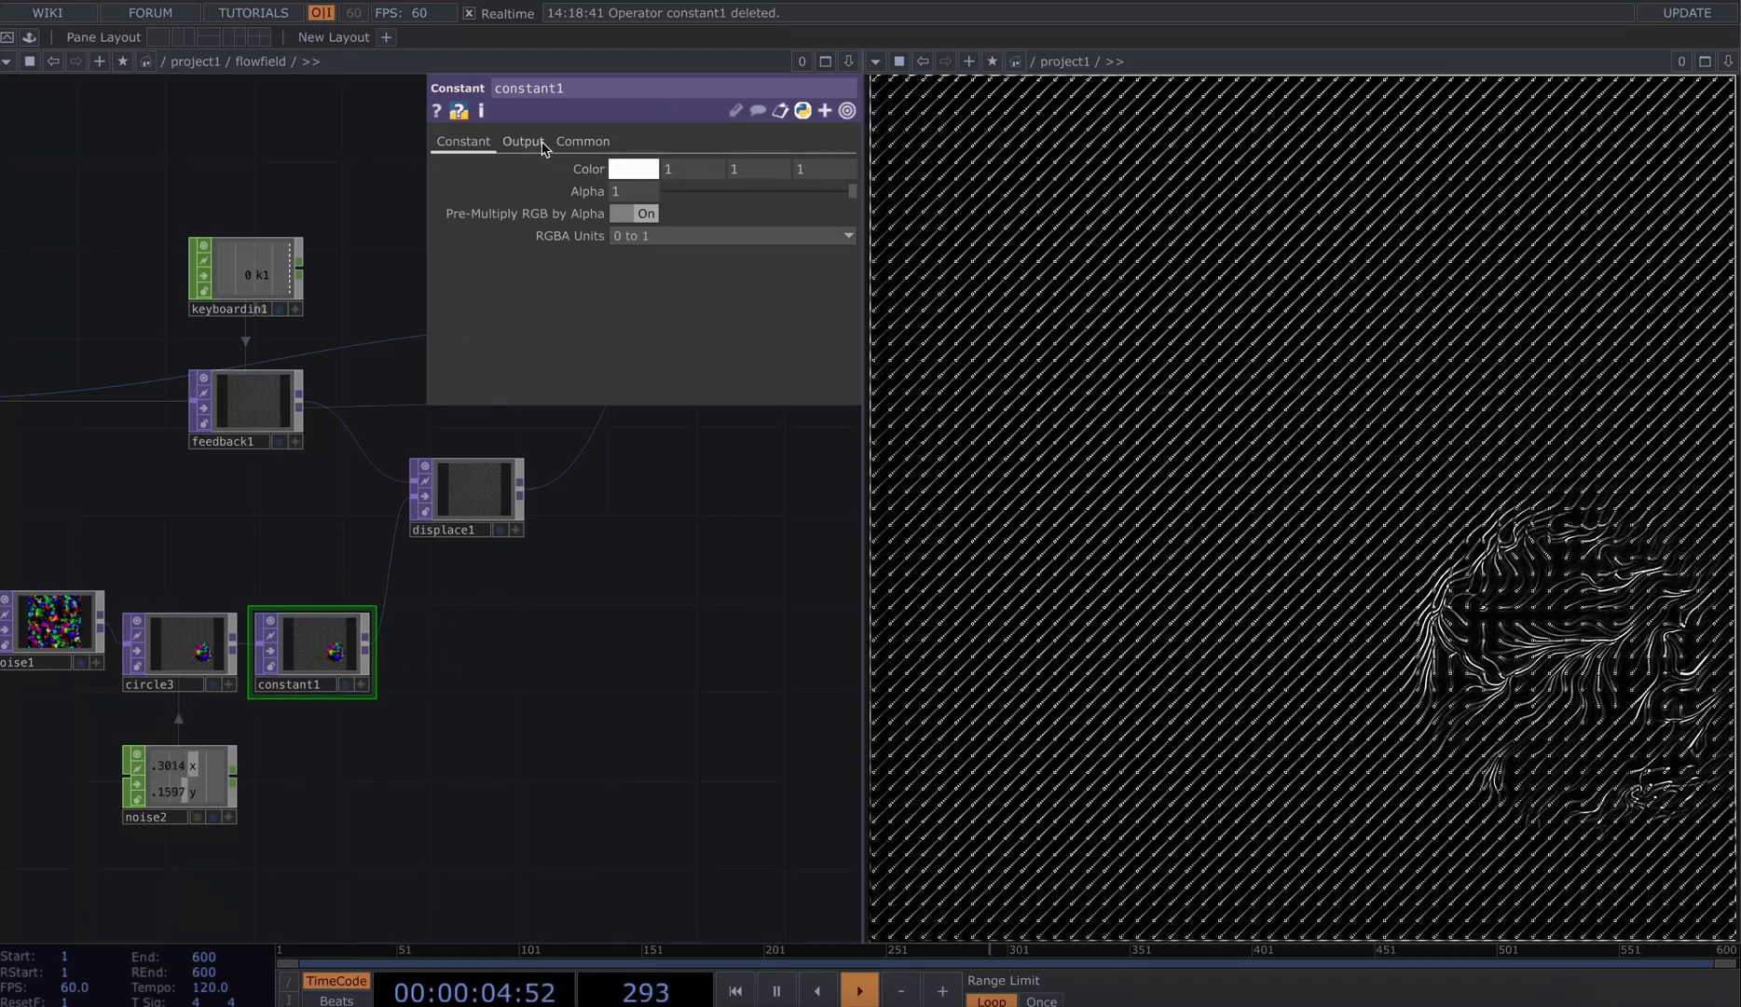
pyautogui.click(520, 142)
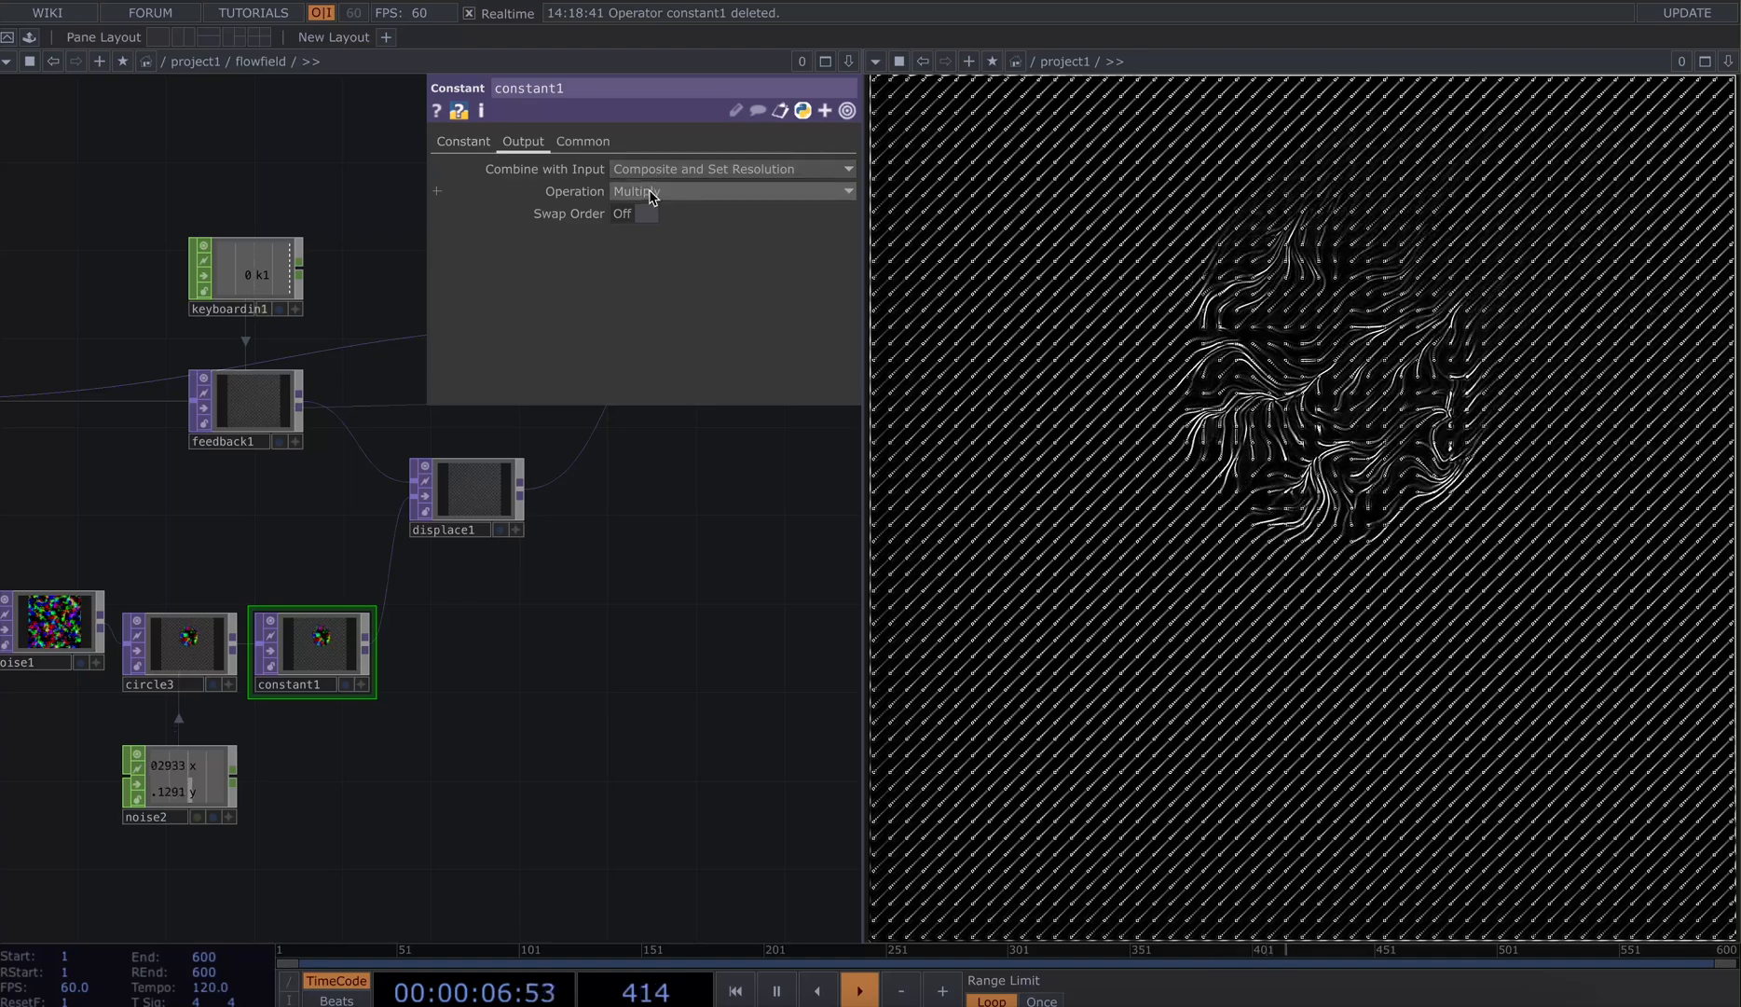
pyautogui.click(733, 191)
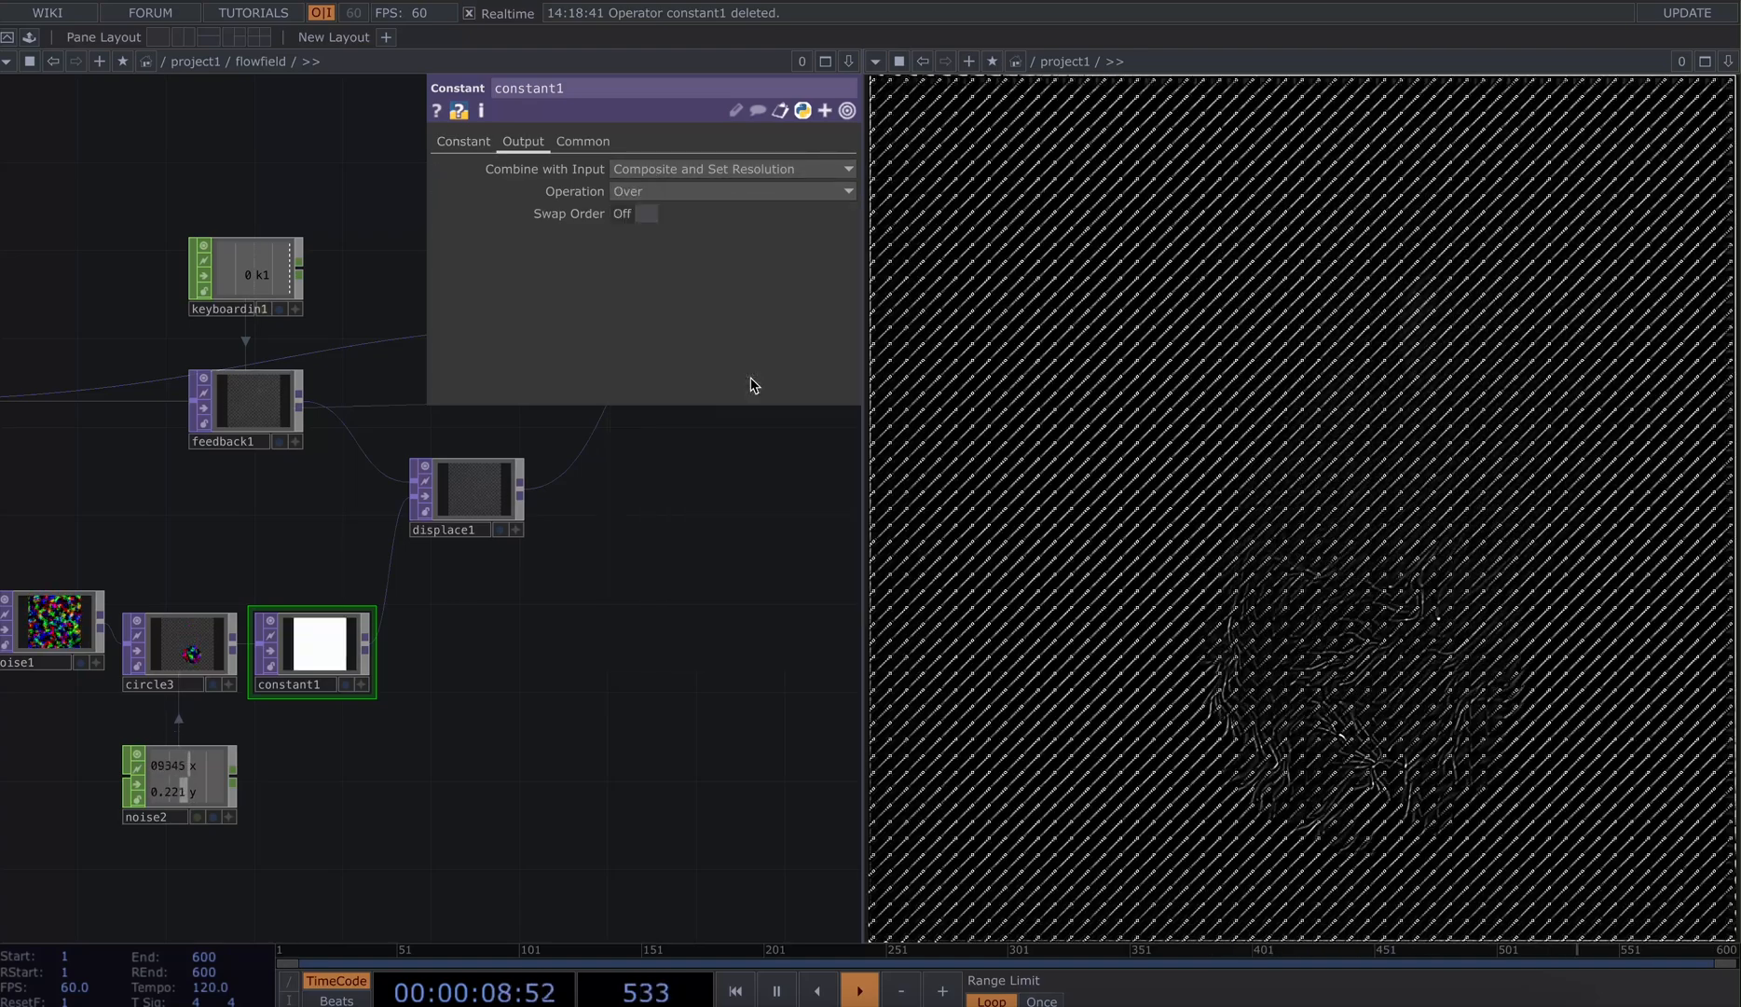
pyautogui.click(645, 212)
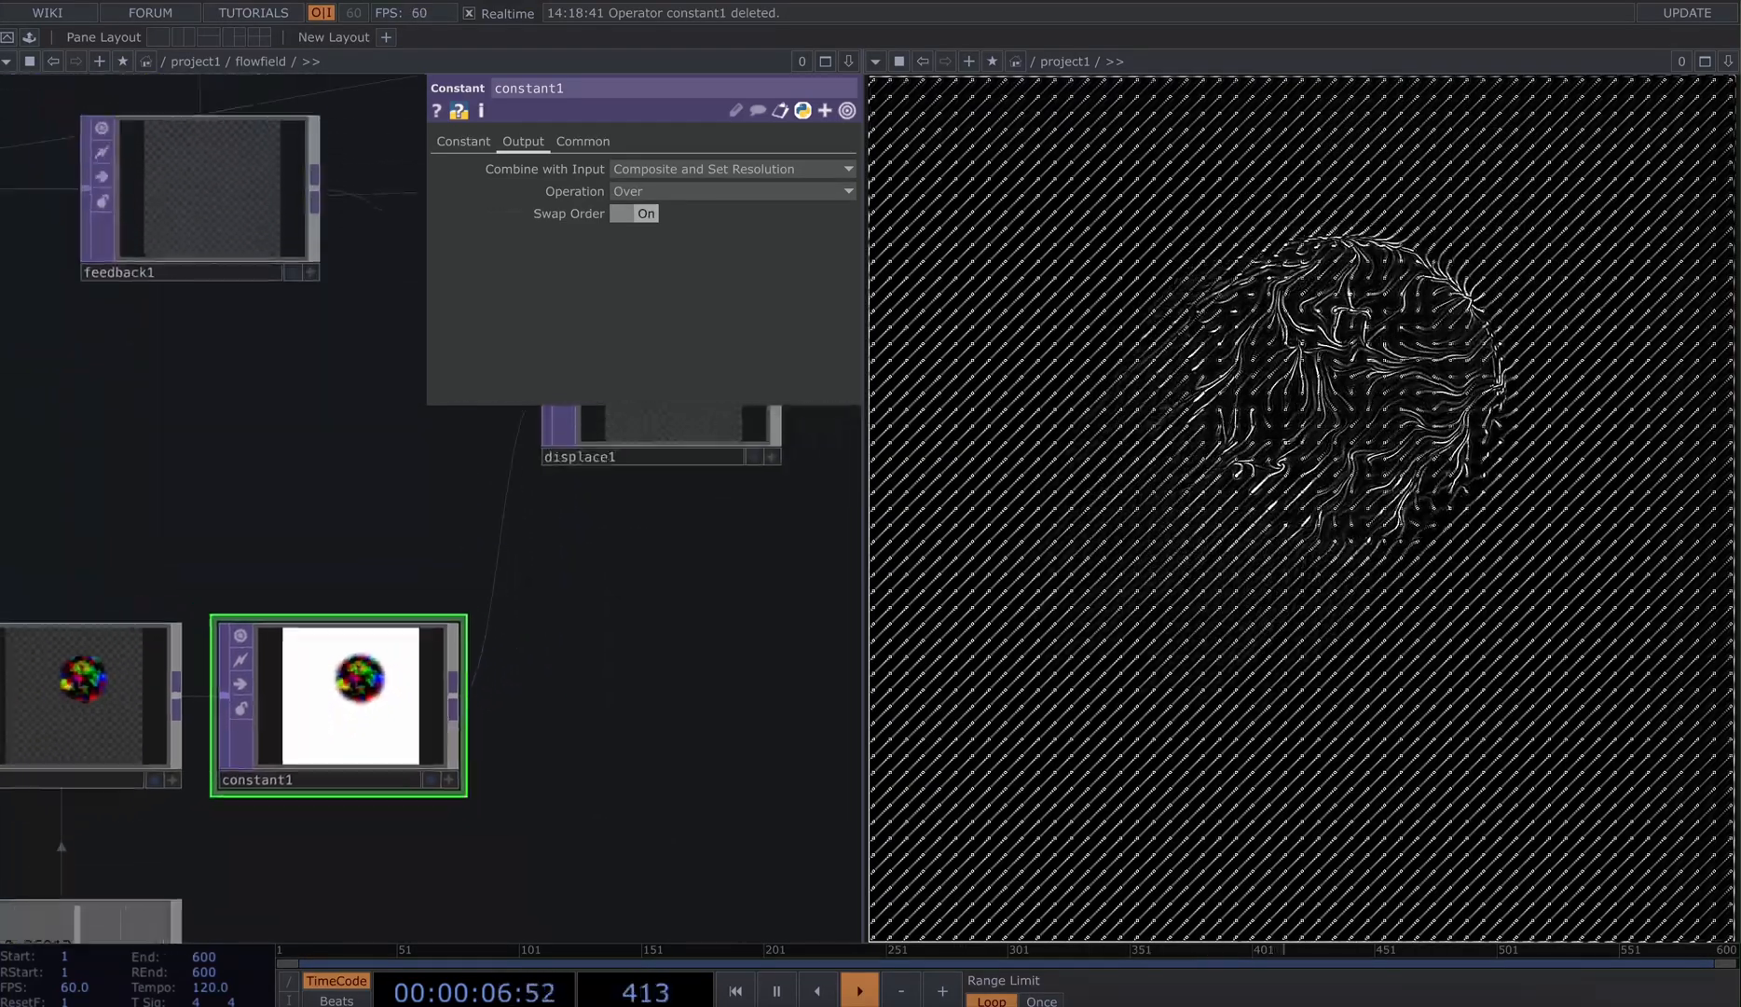
pyautogui.click(462, 142)
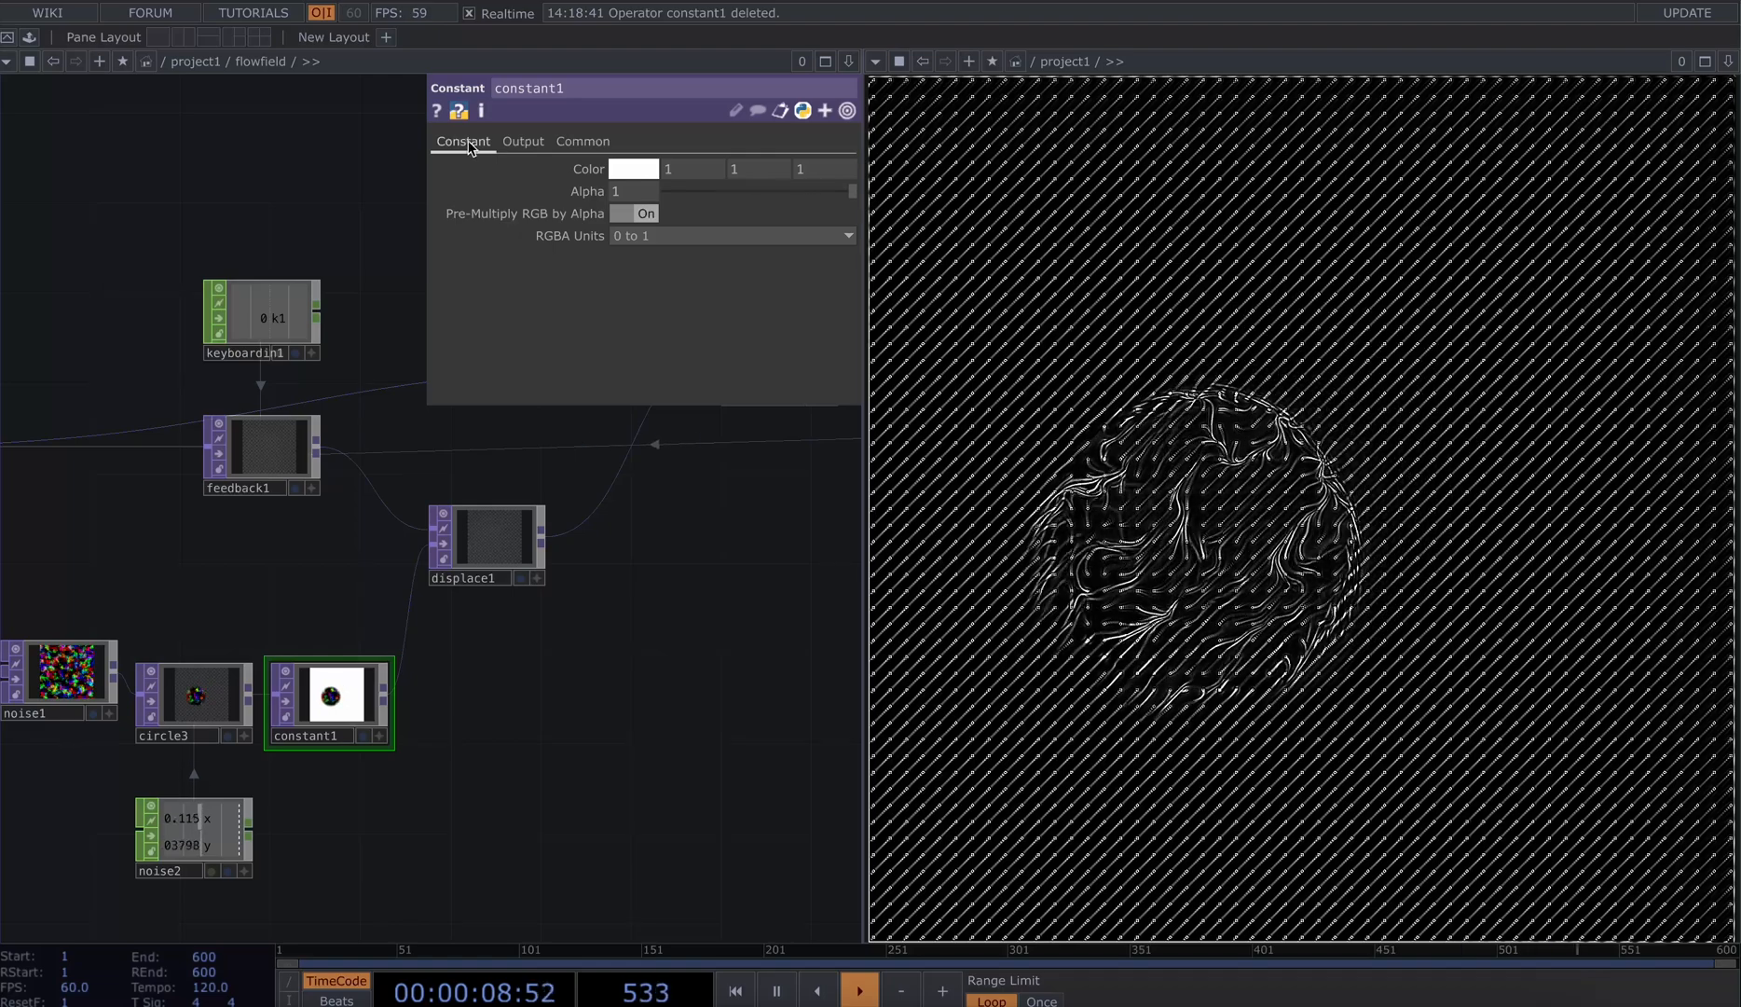
pyautogui.click(634, 167)
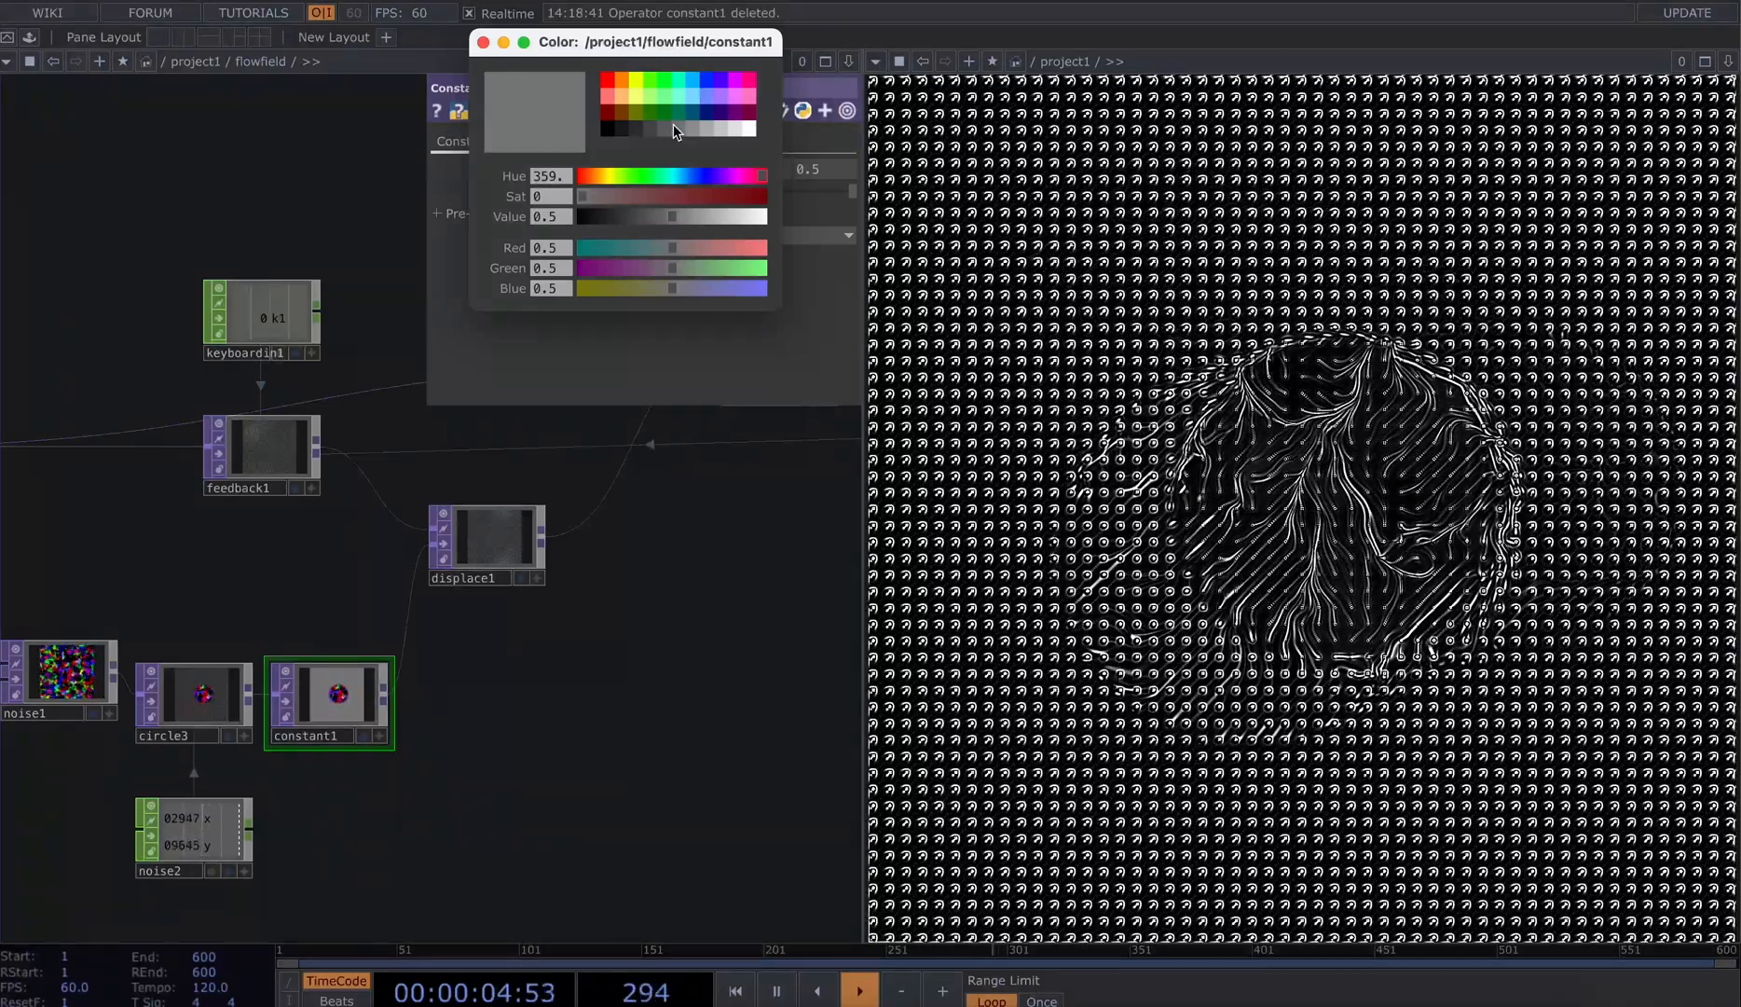
# Try grey, pink and green matte colours on constant1 from the colour picker
pyautogui.click(710, 106)
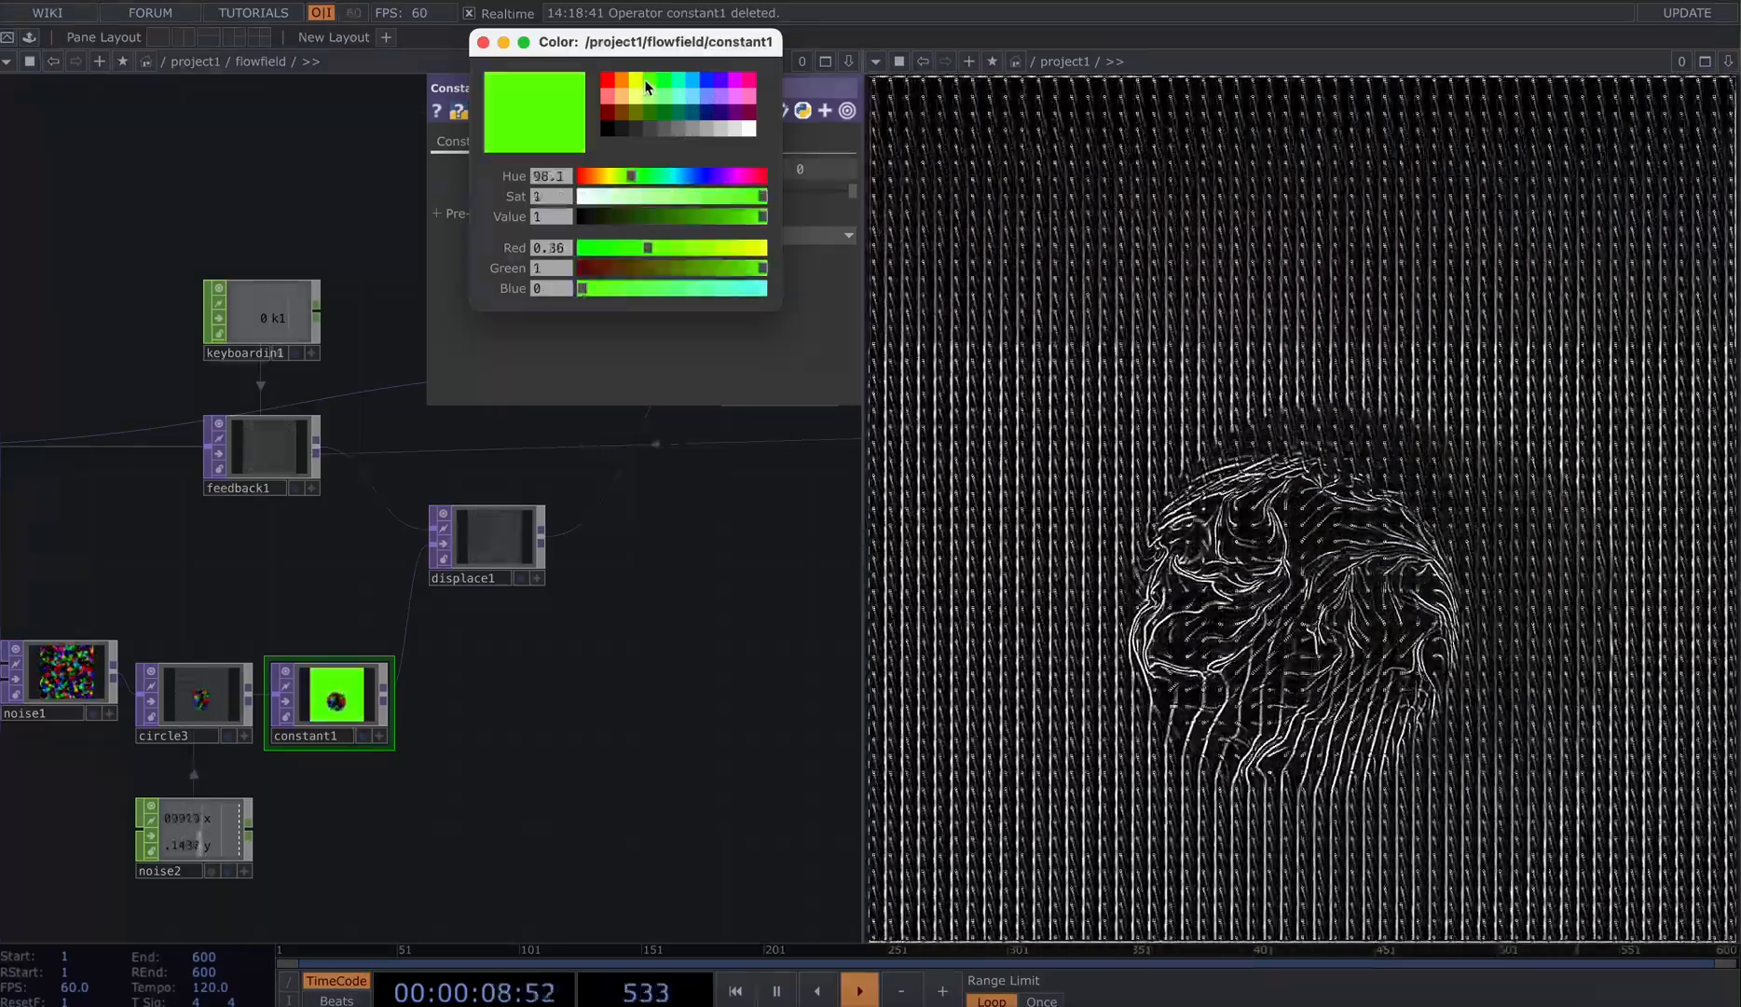
pyautogui.click(611, 102)
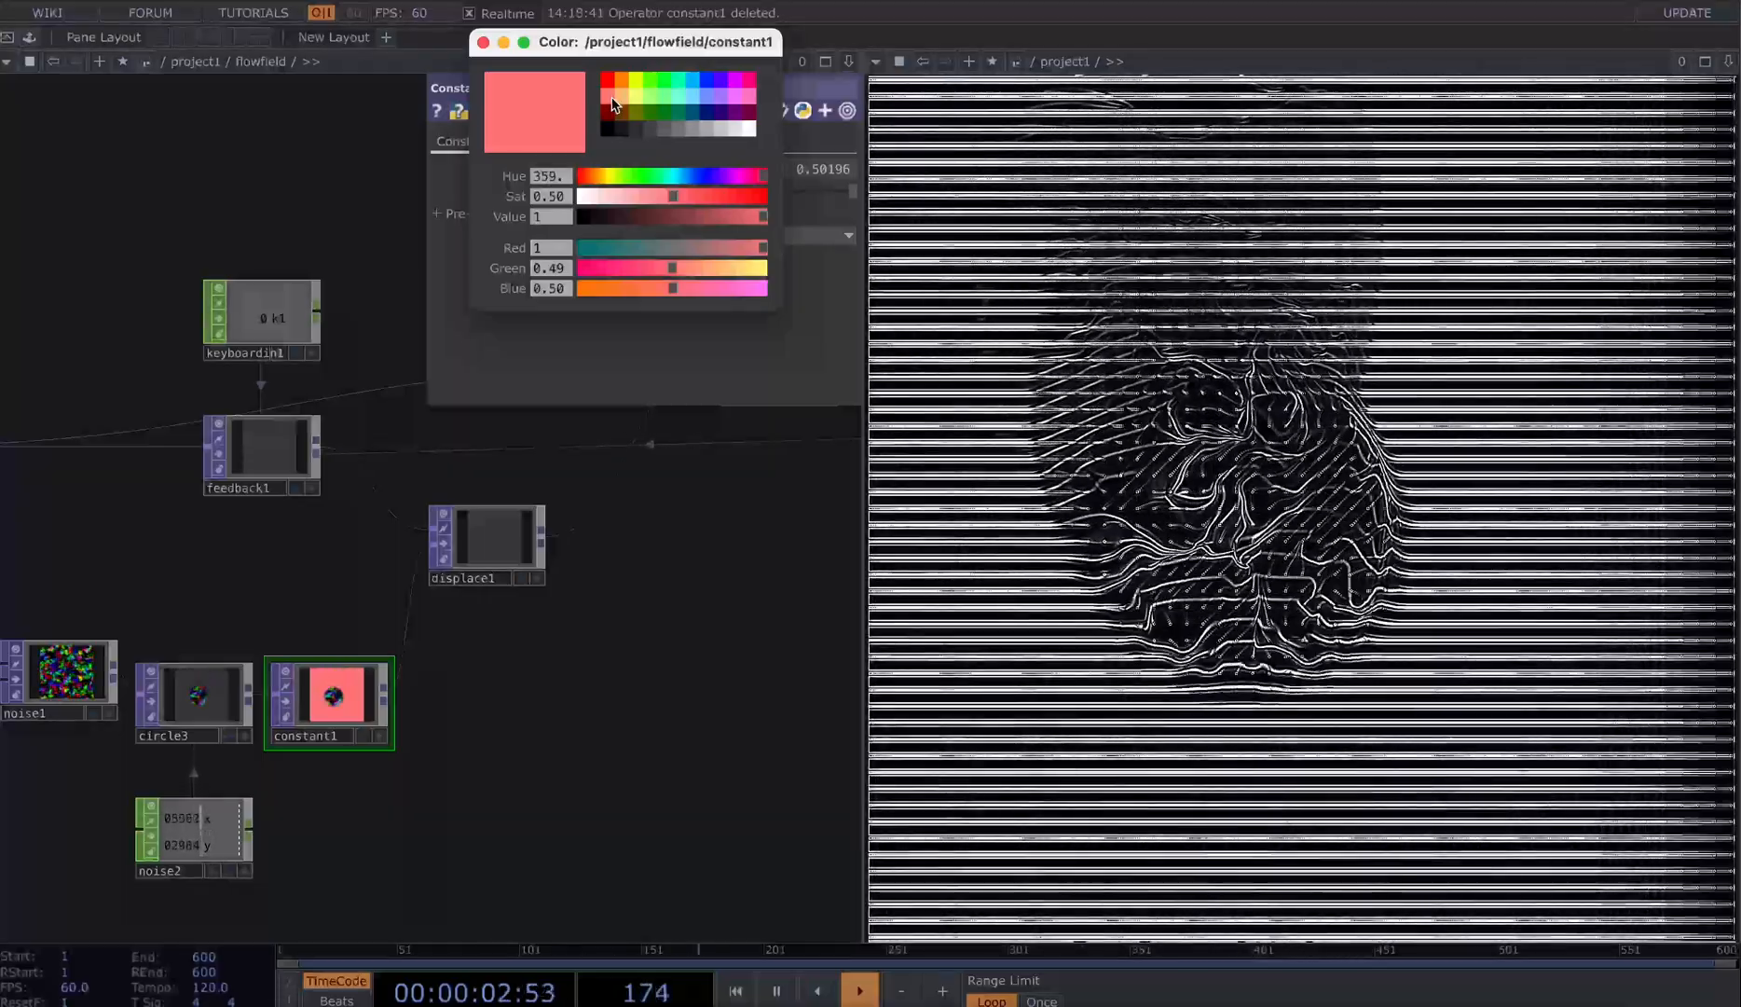
pyautogui.click(699, 86)
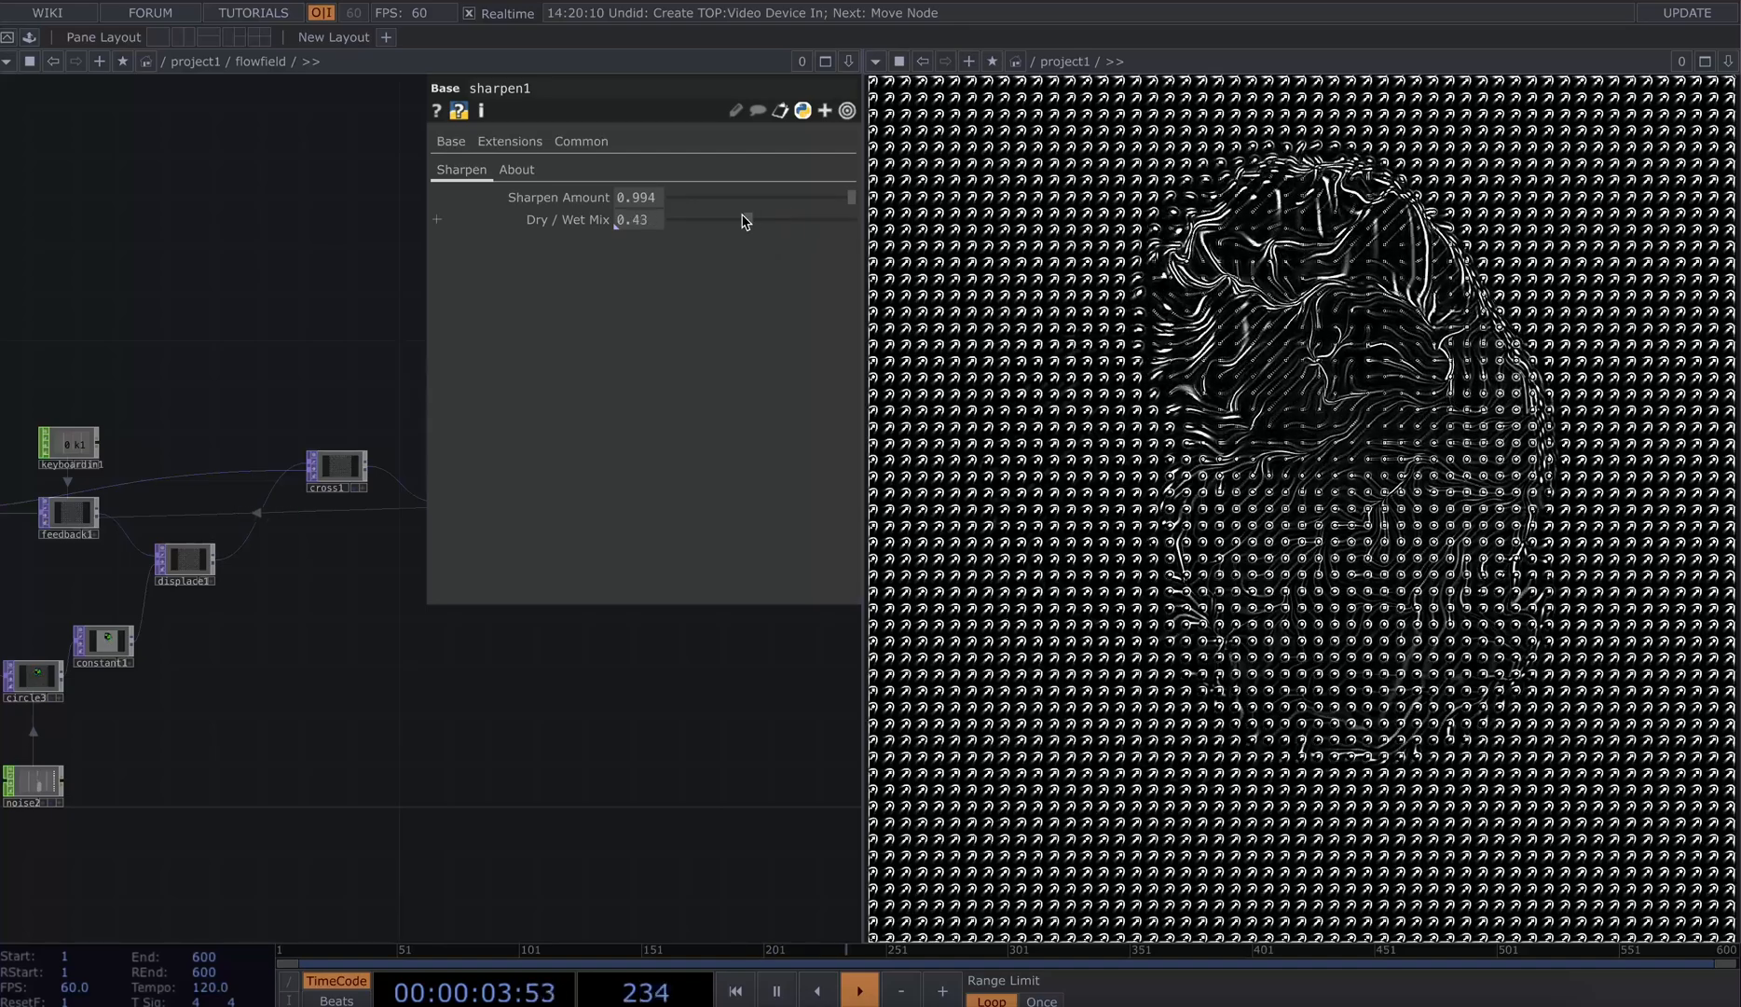
# Drag sharpen1's Dry / Wet Mix down from 0.43 to 0.14
pyautogui.moveTo(755, 218); pyautogui.dragTo(688, 218)
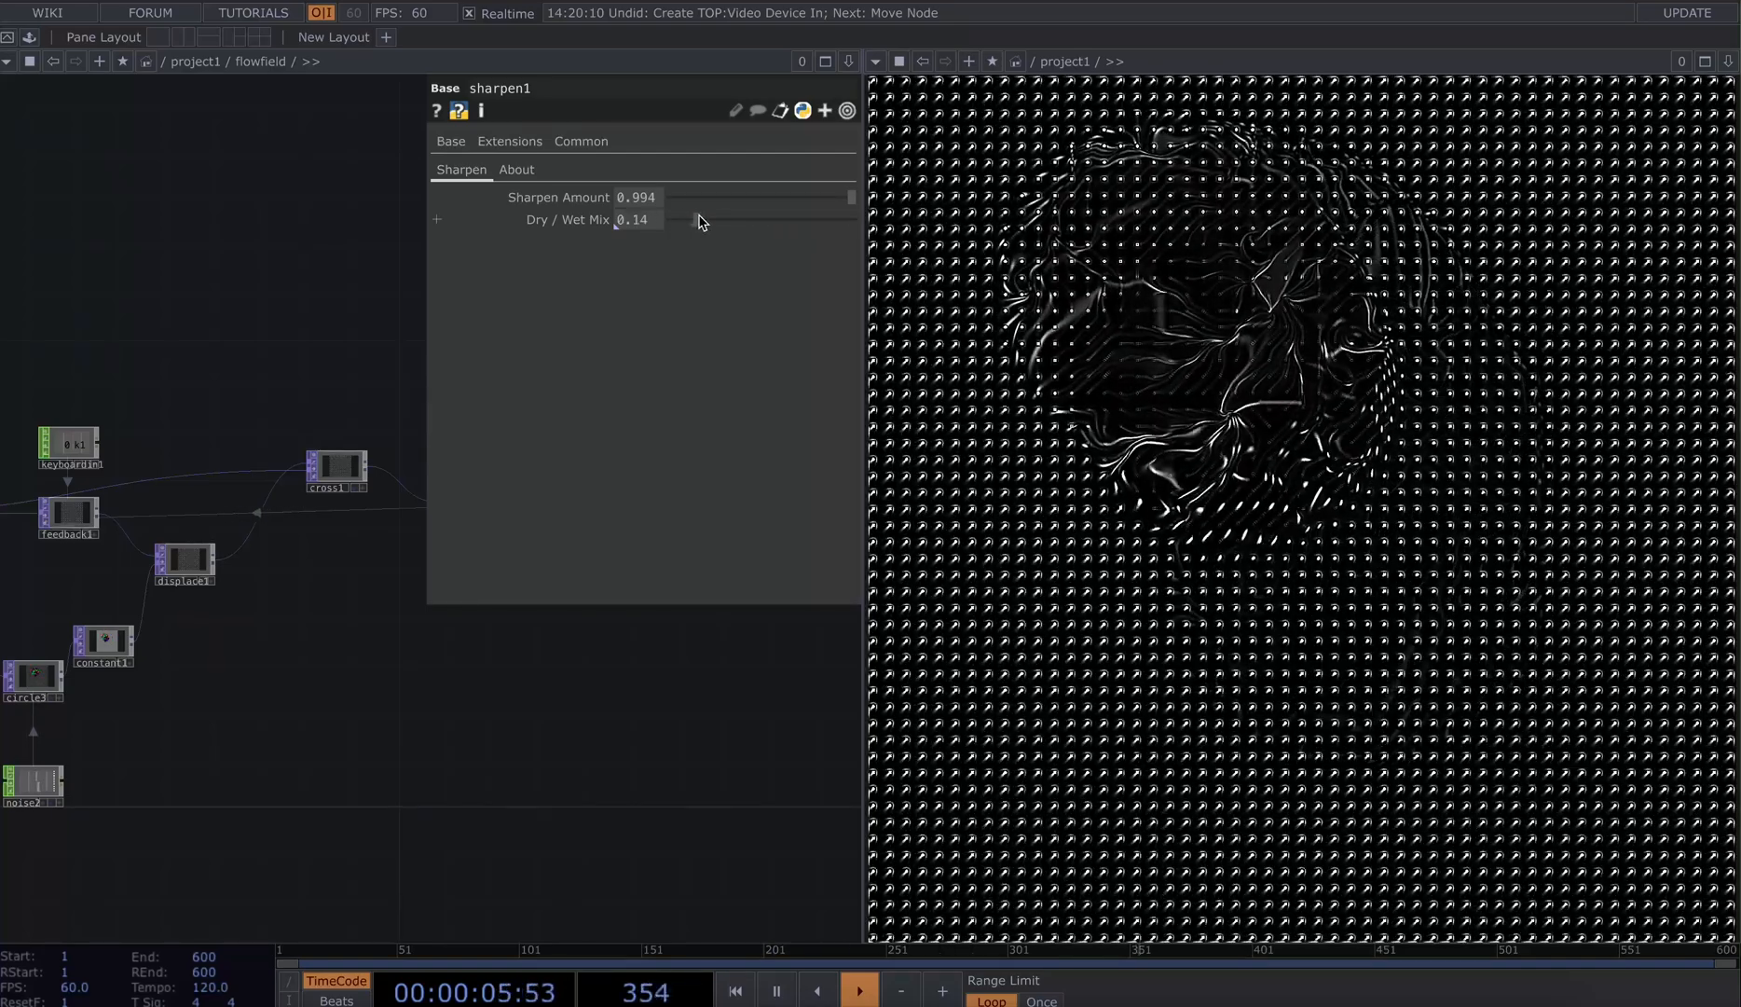